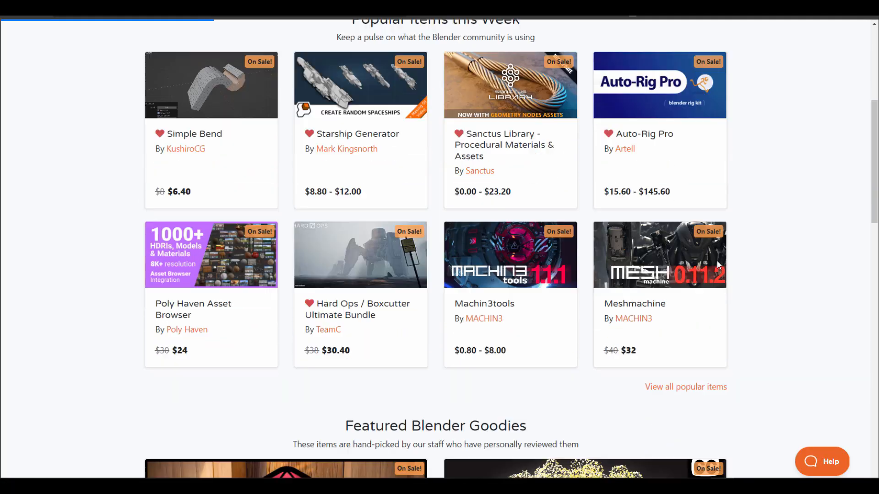
- Scroll up and down through CG Cookie's grid of discounted Blender training courses
scroll("up", 3)
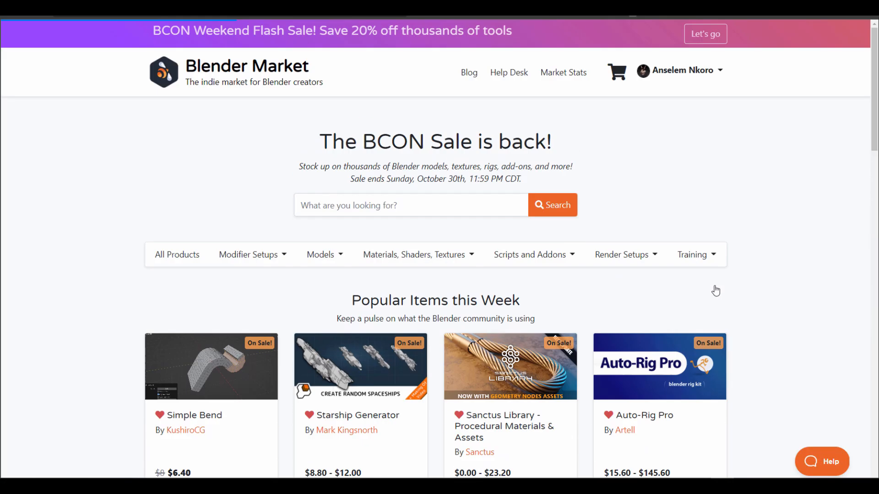
mouse_move(103, 150)
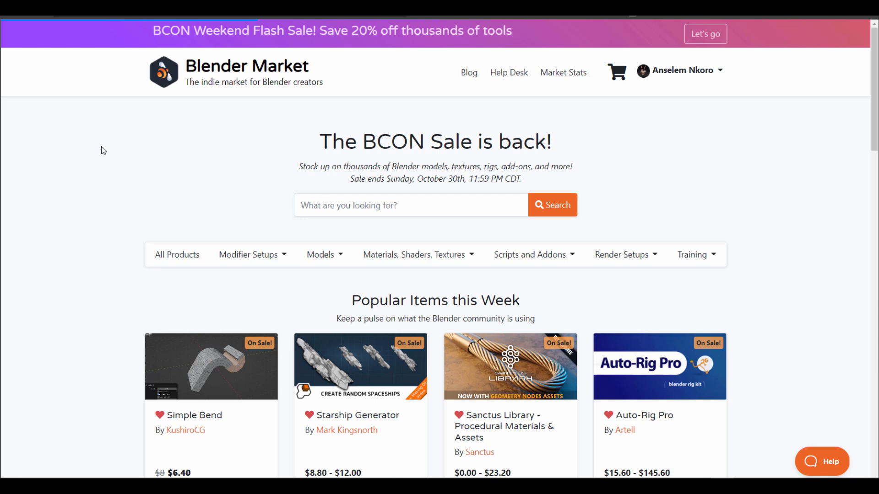
scroll("down", 3)
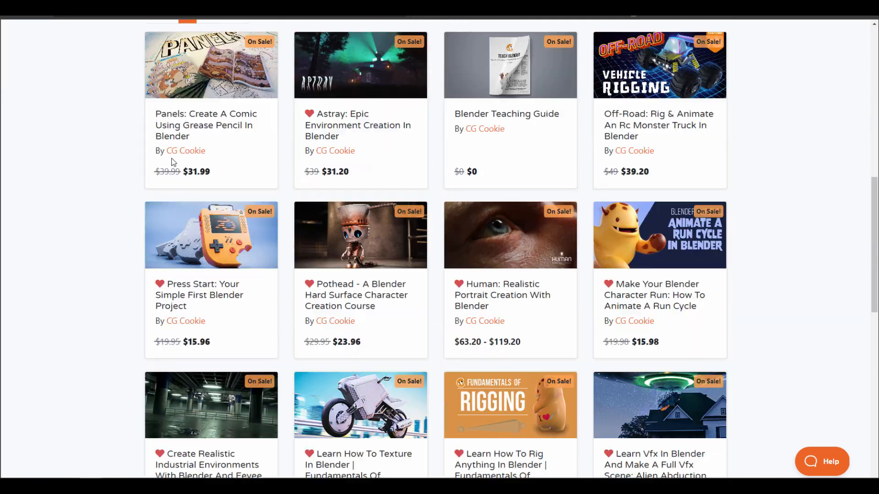
scroll("down", 3)
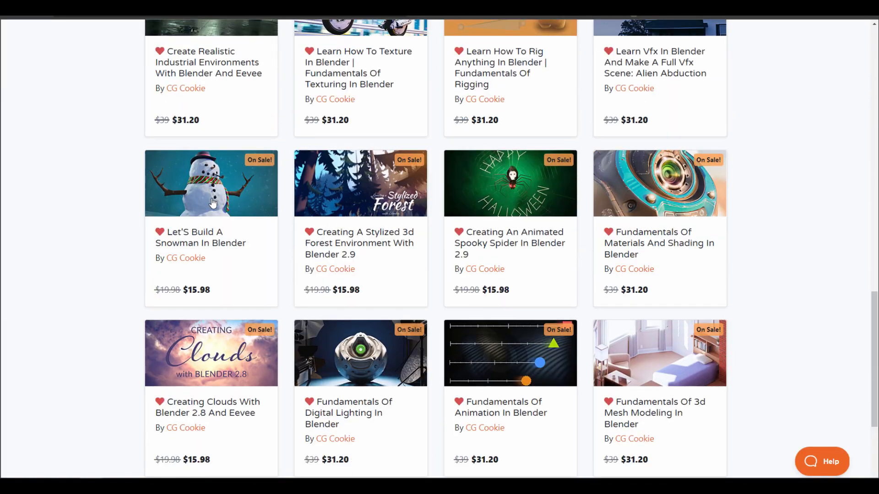
scroll("up", 3)
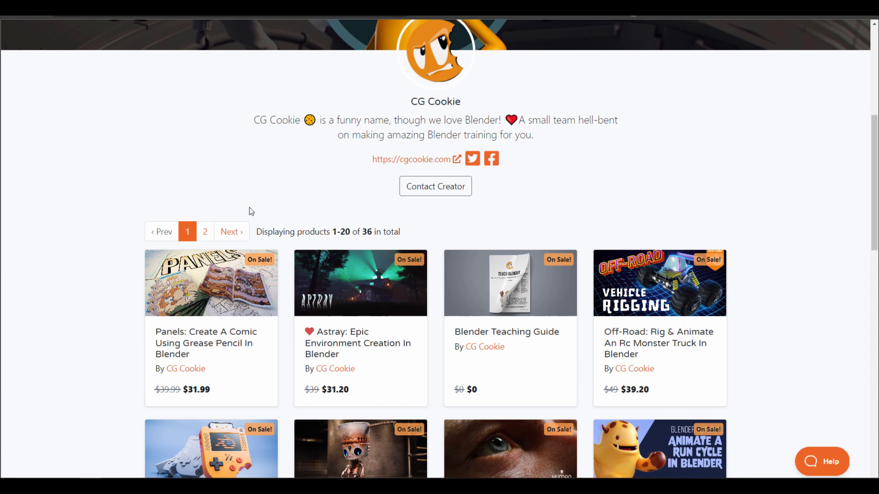
scroll("down", 3)
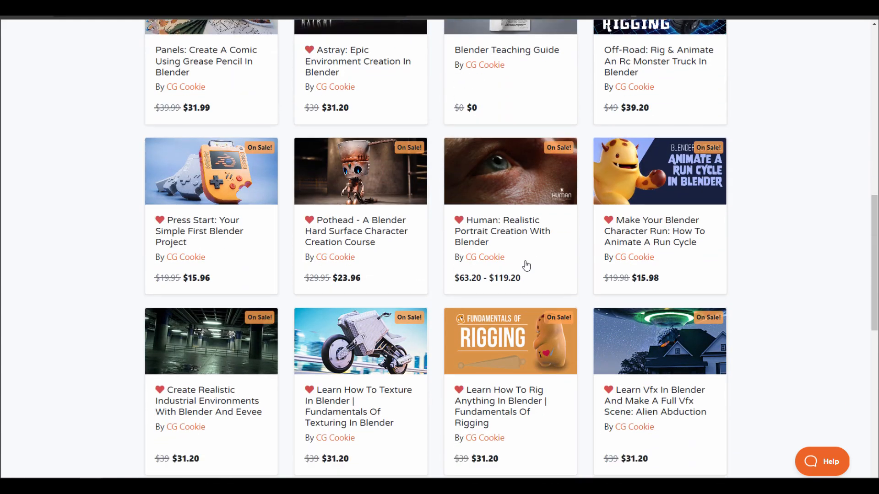
scroll("down", 3)
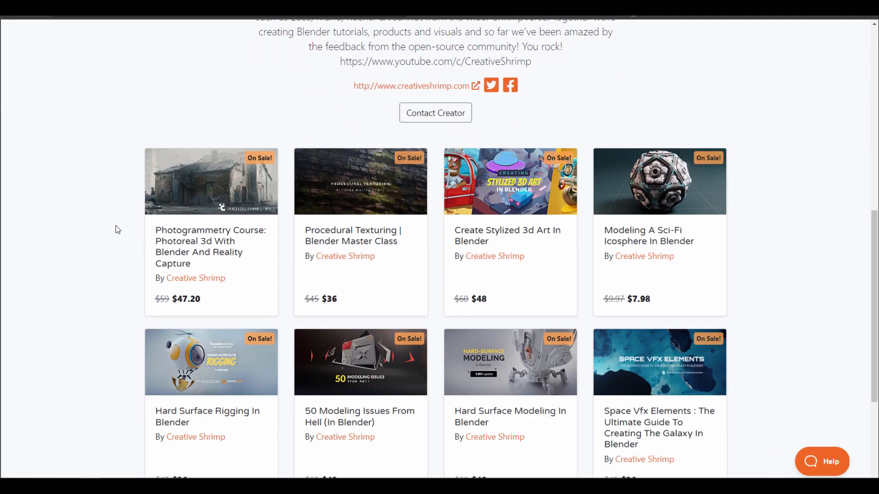
mouse_move(344, 256)
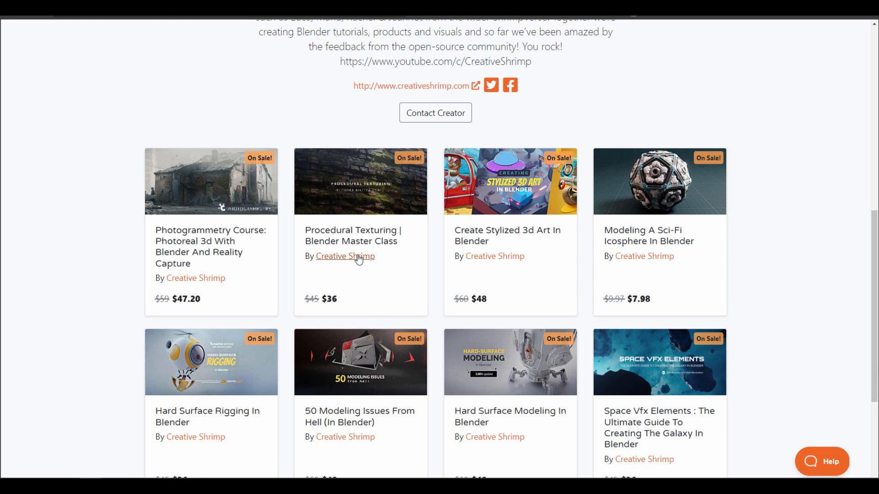
- Scroll through Creative Shrimp's course listings before moving to p2design
scroll("down", 3)
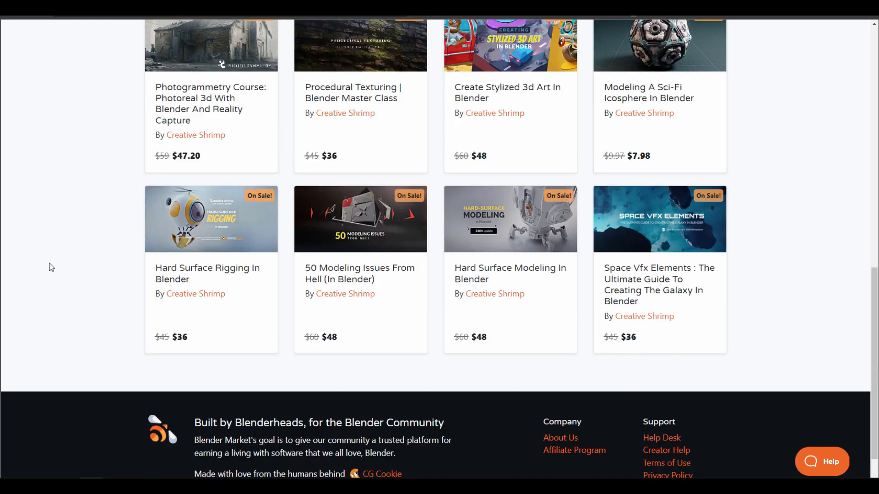
scroll("up", 3)
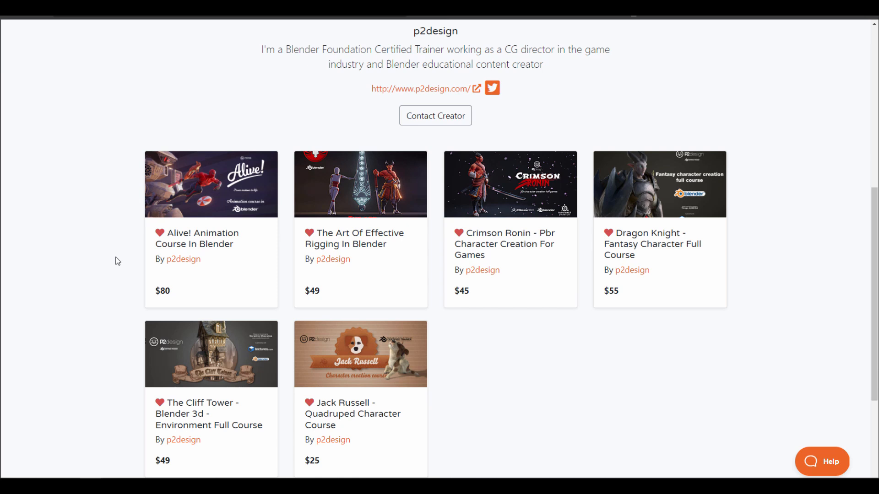
mouse_move(396, 264)
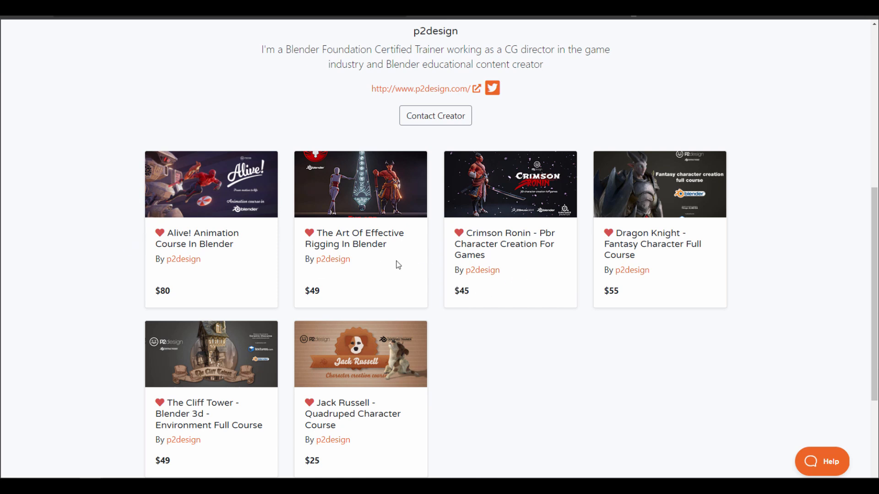
mouse_move(91, 232)
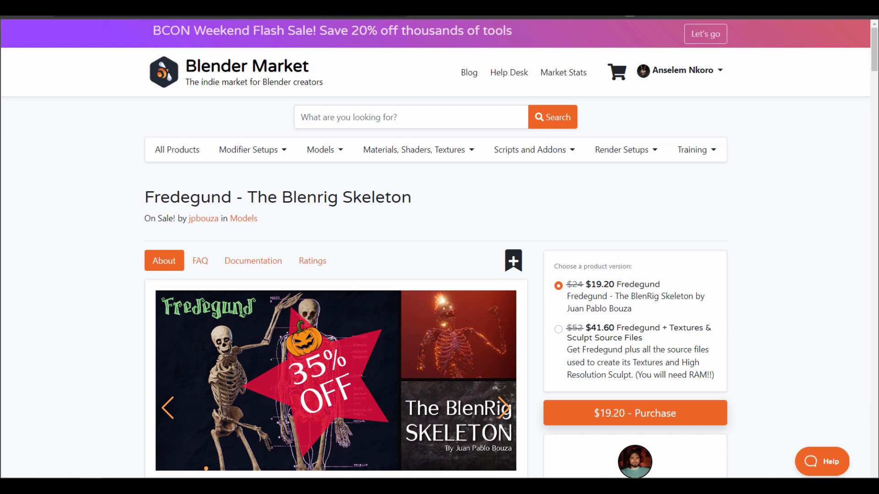
mouse_move(113, 222)
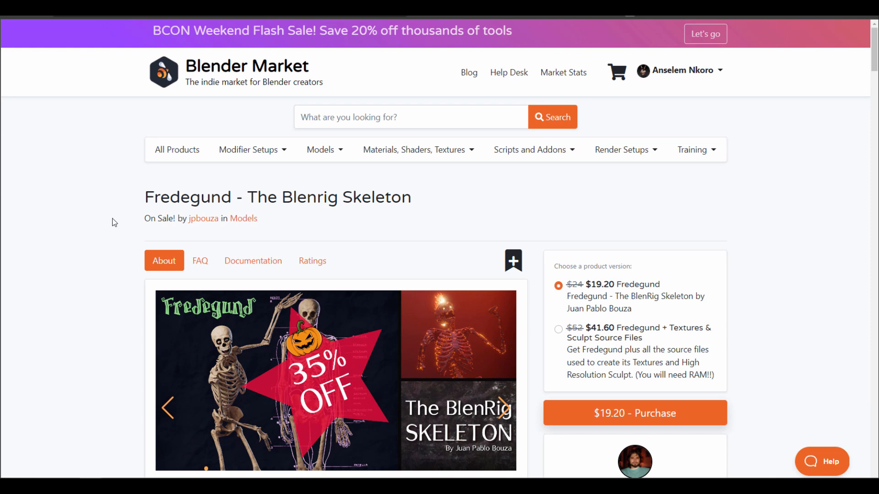
- Read the Fredegund BlenRig Skeleton description covering Mixamo, game-engine and customization features
scroll("down", 3)
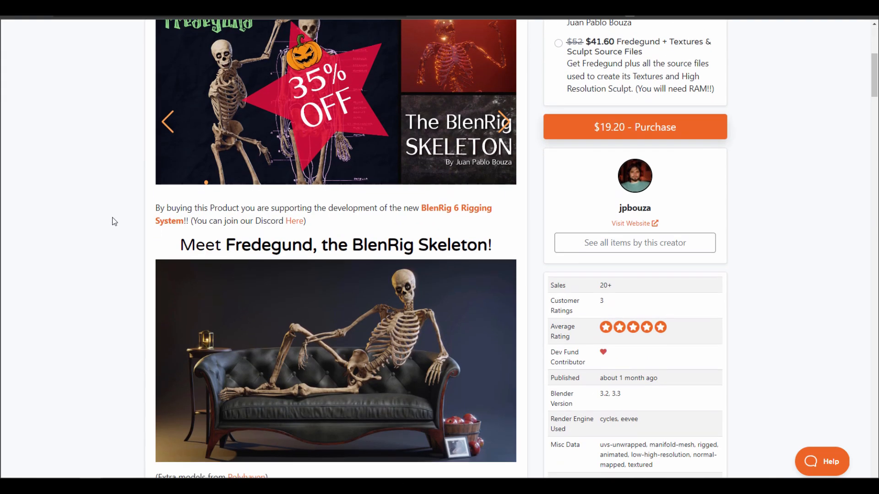
scroll("down", 3)
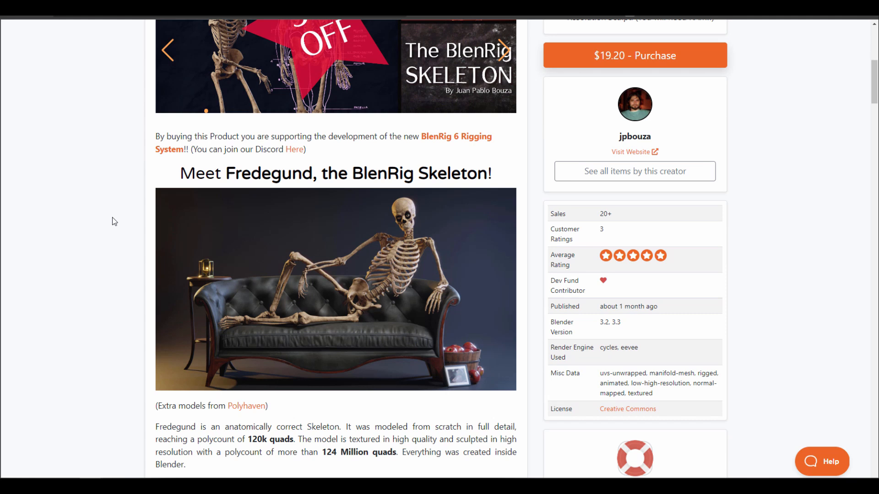
scroll("down", 3)
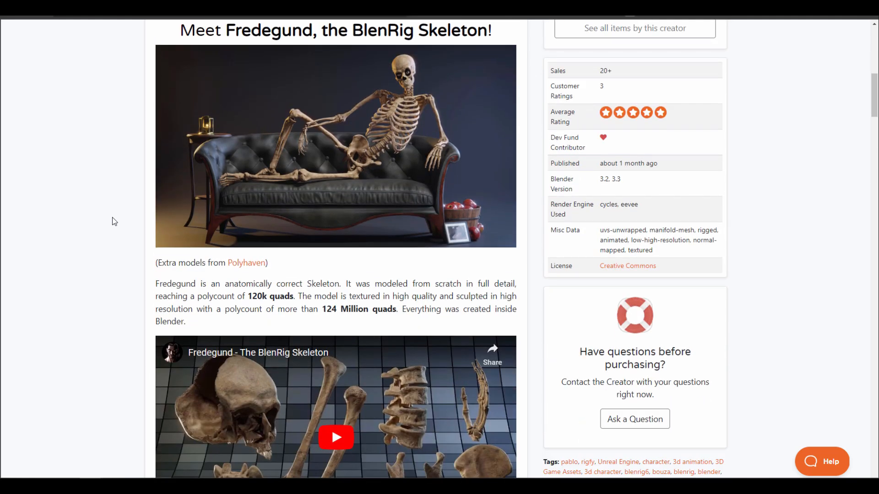
scroll("down", 3)
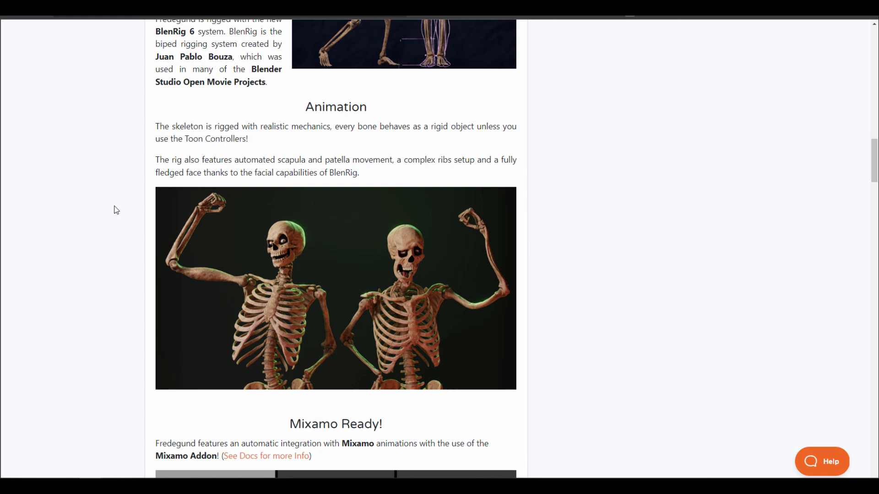
scroll("down", 3)
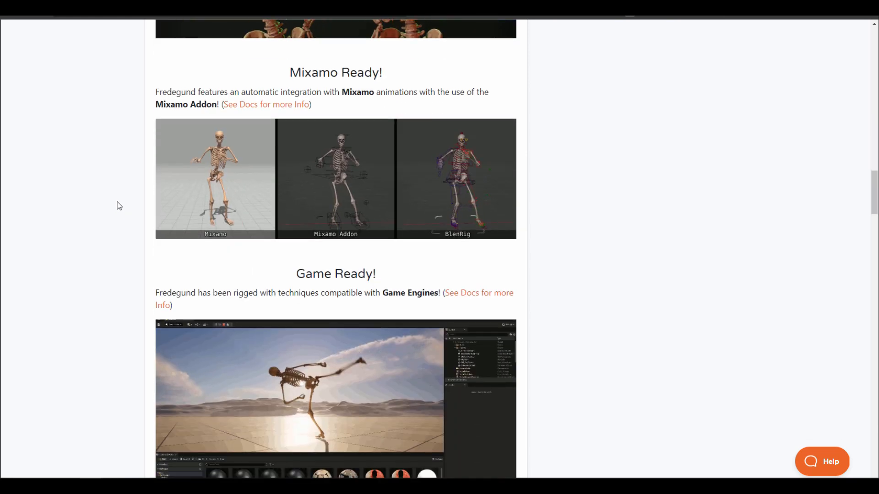
scroll("up", 3)
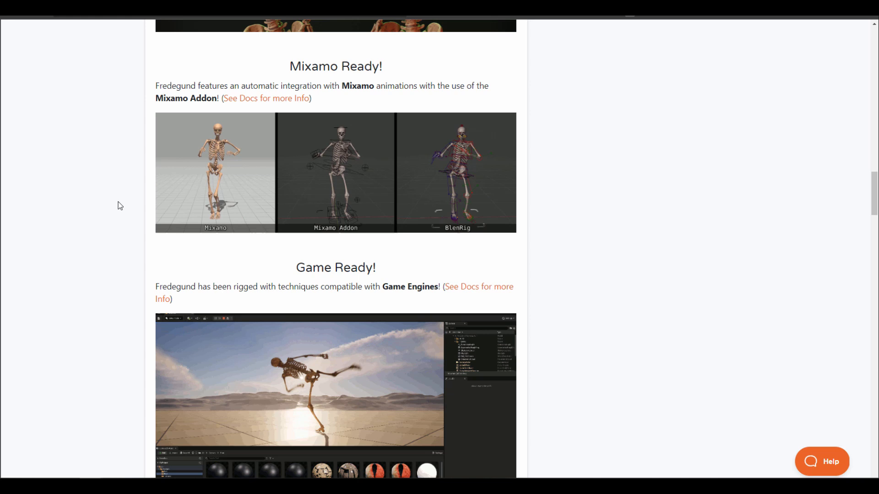
mouse_move(220, 258)
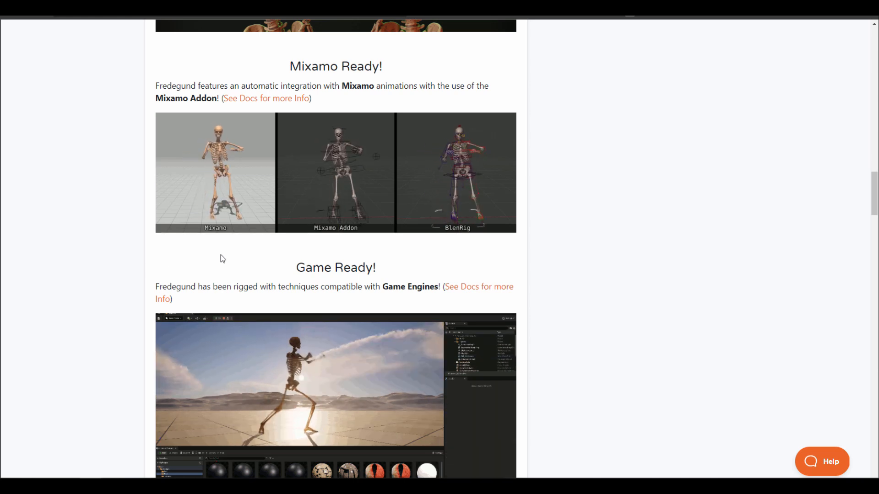
scroll("down", 3)
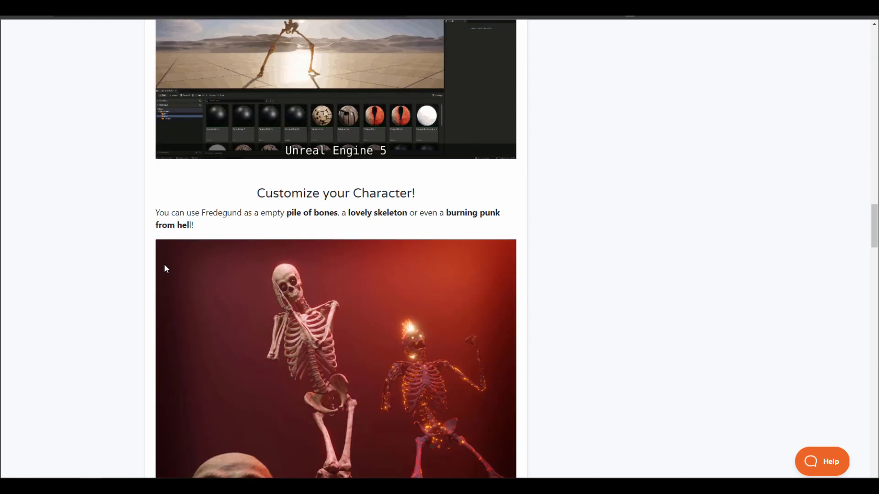
scroll("down", 3)
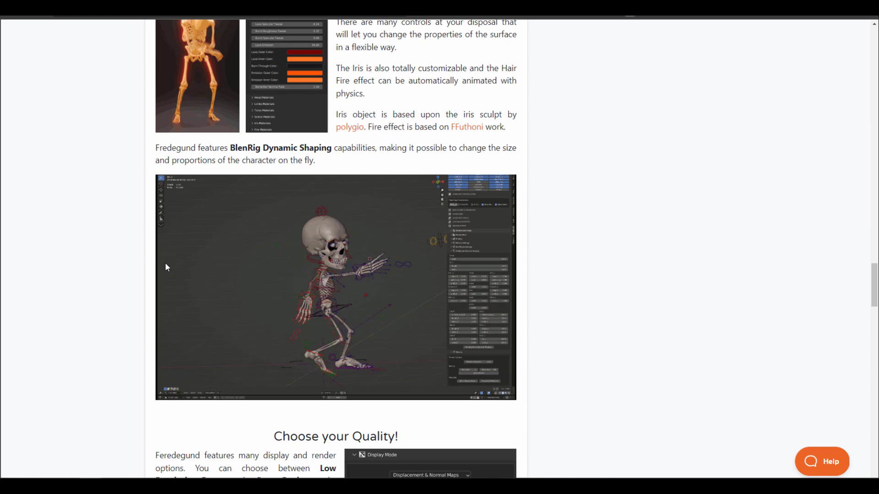
scroll("down", 3)
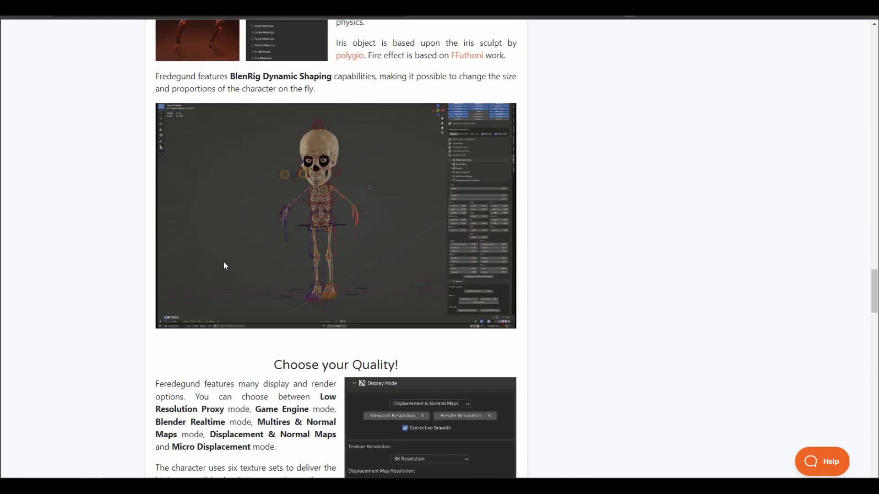
scroll("up", 3)
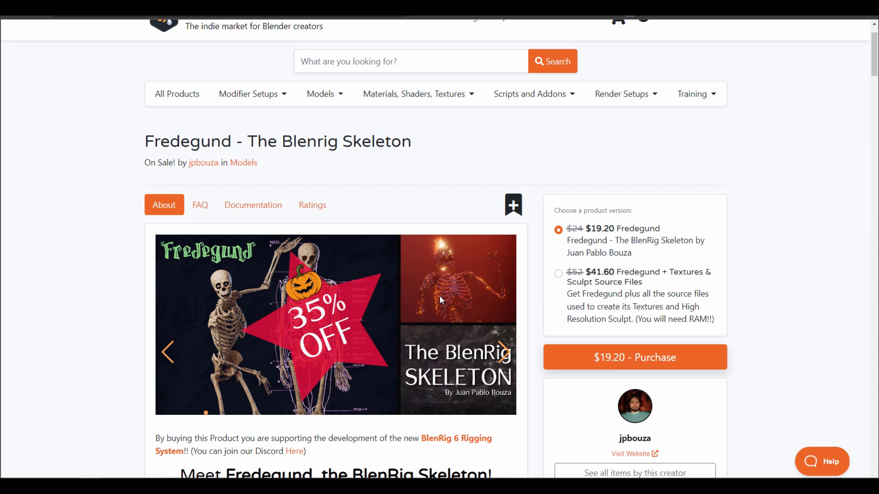
scroll("down", 3)
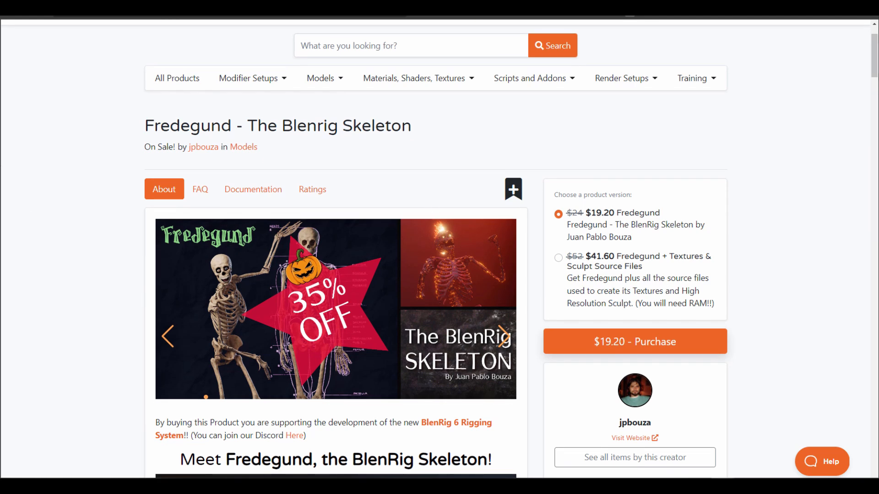
- Scroll k44dev Software's sale product cards like Dog, Cat and Horse Skeleton Xms
scroll("down", 3)
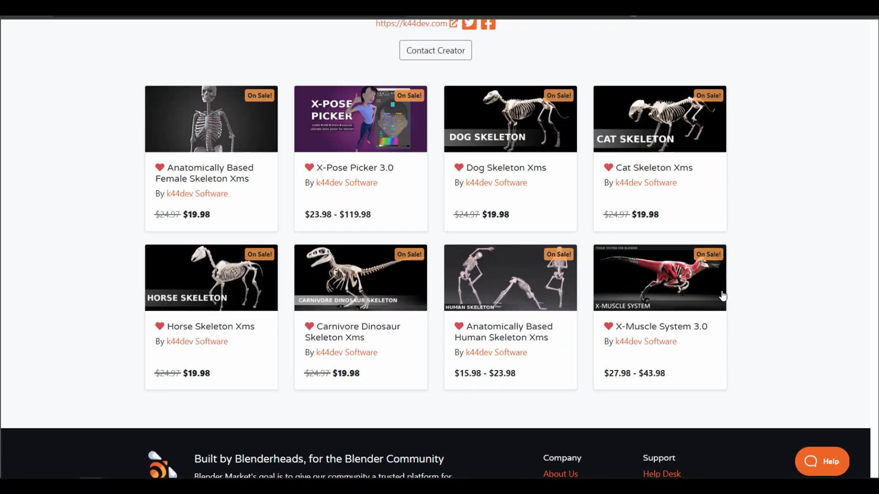
mouse_move(762, 335)
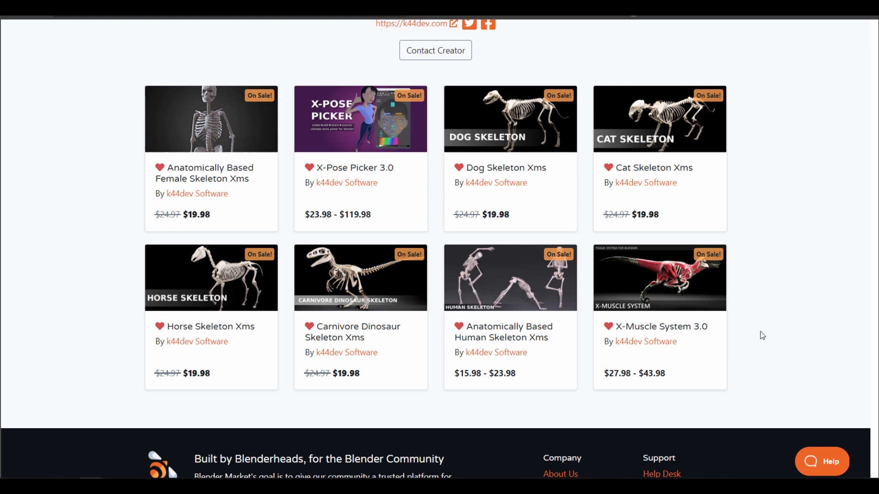
mouse_move(654, 339)
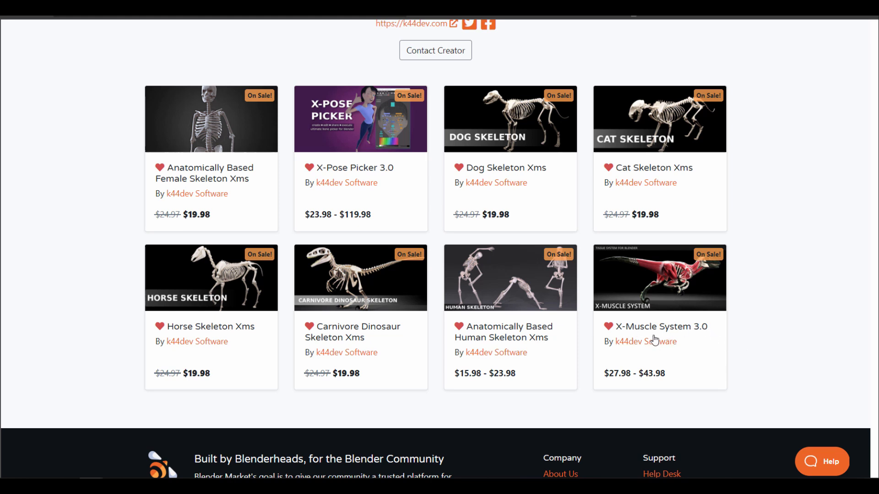
mouse_move(758, 330)
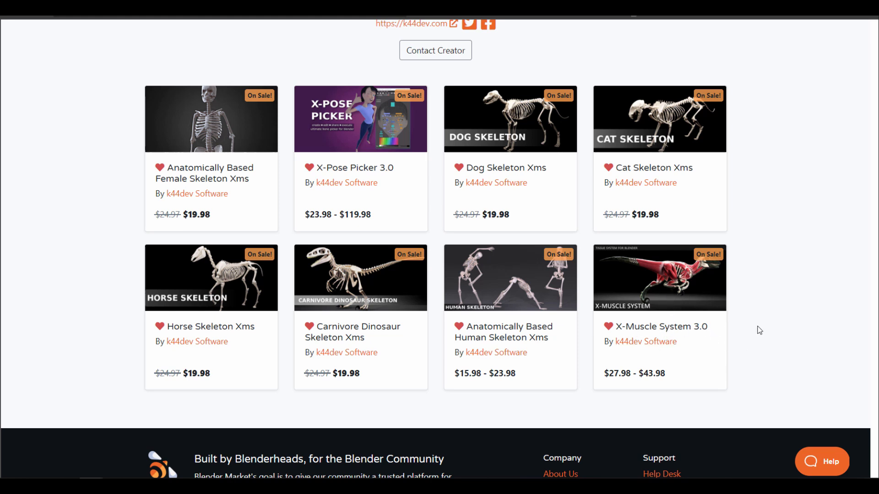
scroll("up", 3)
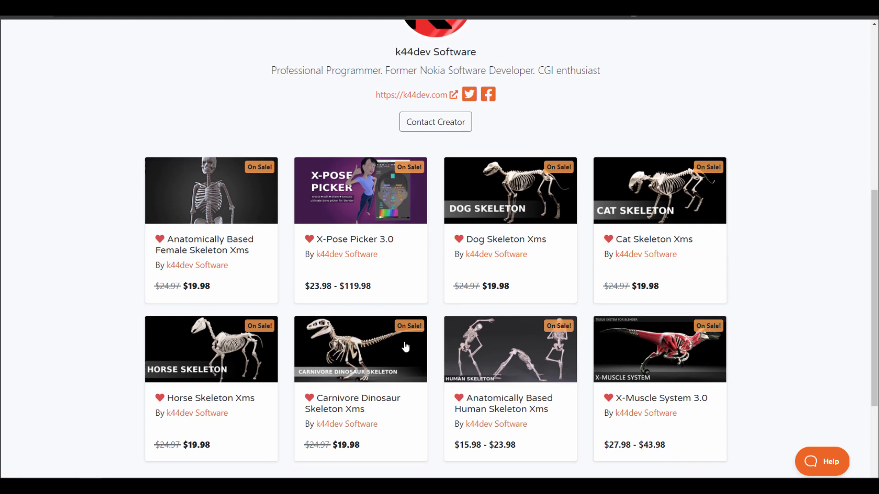
mouse_move(484, 268)
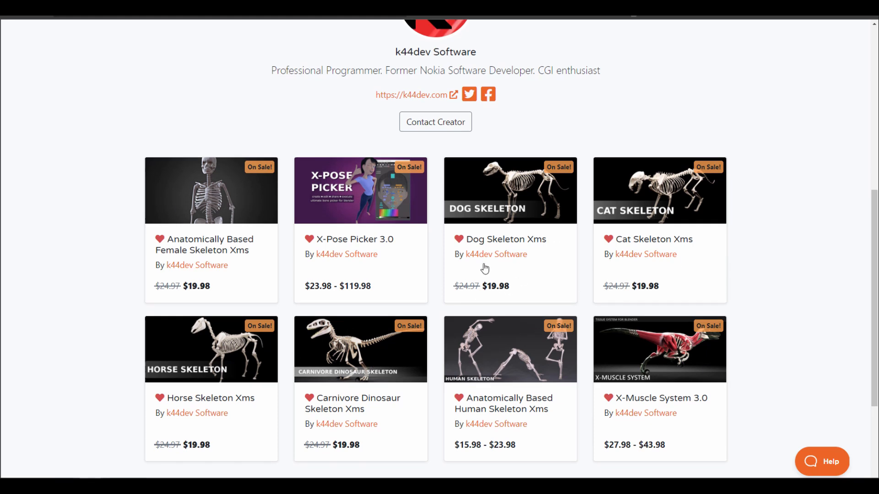
mouse_move(425, 264)
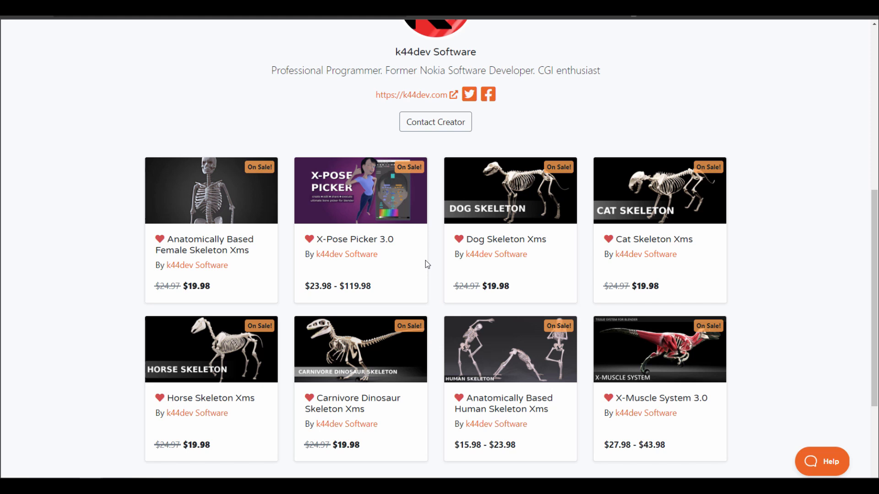
mouse_move(401, 263)
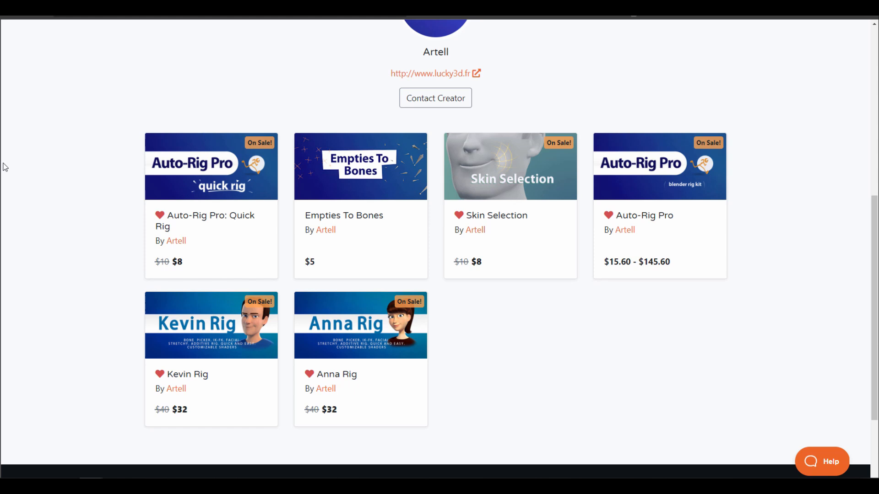
- Scroll Artell's page to view Auto-Rig Pro, Quick Rig and Kevin and Anna Rig cards
scroll("up", 3)
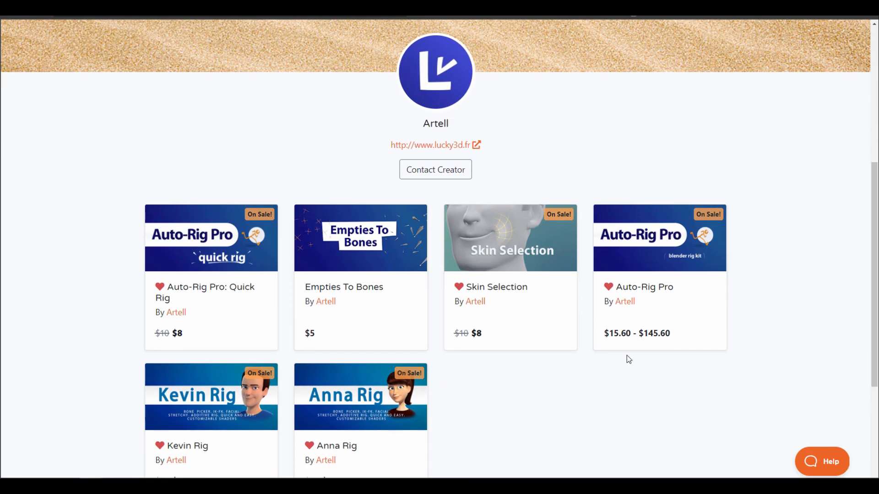
mouse_move(582, 392)
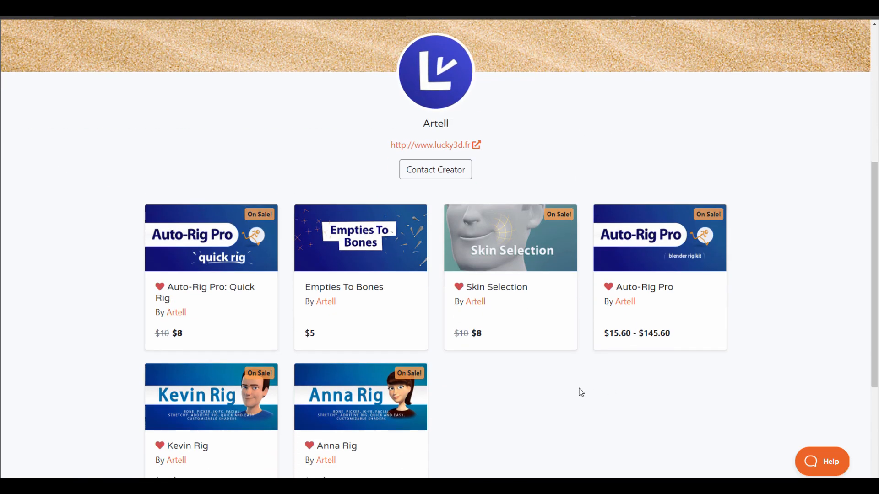
mouse_move(646, 366)
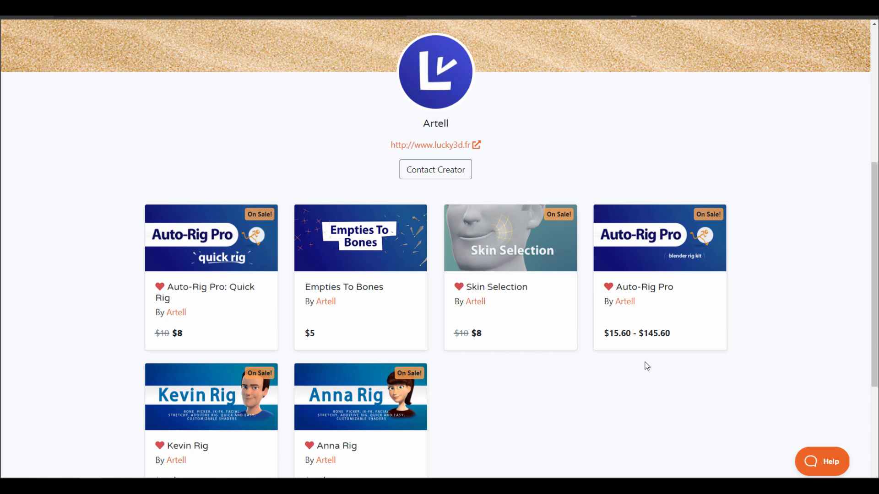
mouse_move(198, 309)
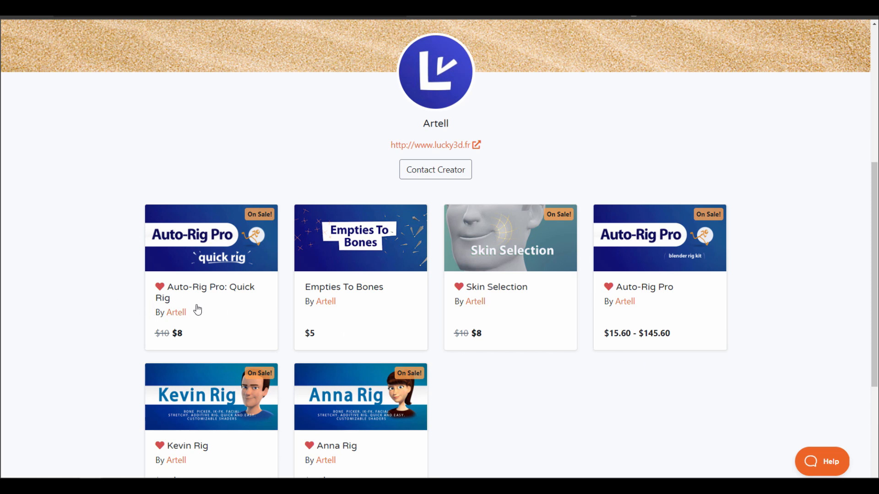
mouse_move(308, 299)
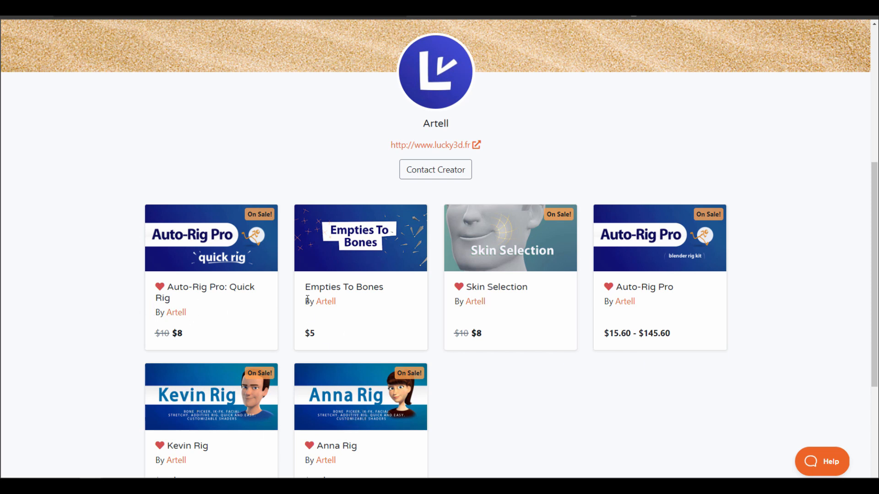
mouse_move(110, 230)
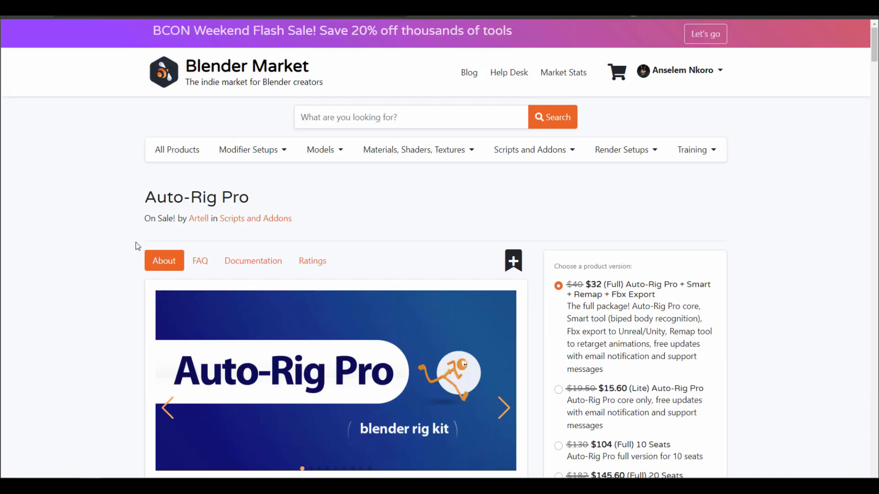
- Scroll down through Auto-Rig Pro's About description and feature images
scroll("down", 3)
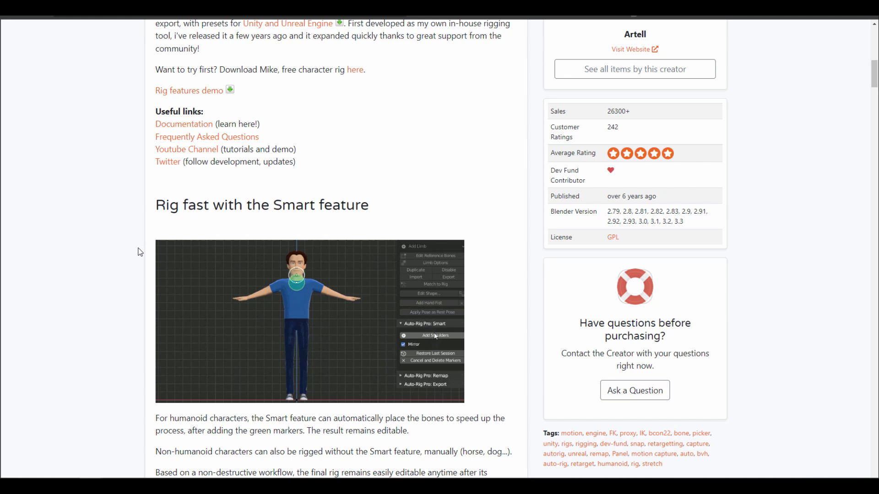
scroll("down", 3)
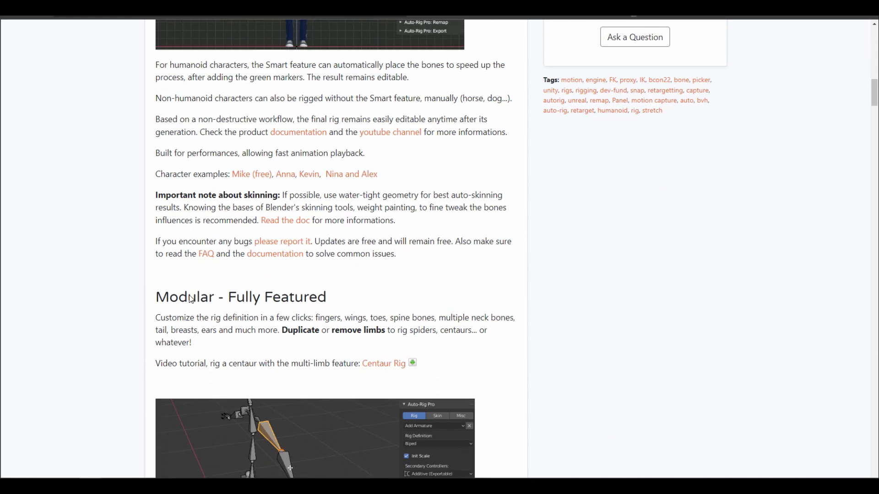
scroll("down", 3)
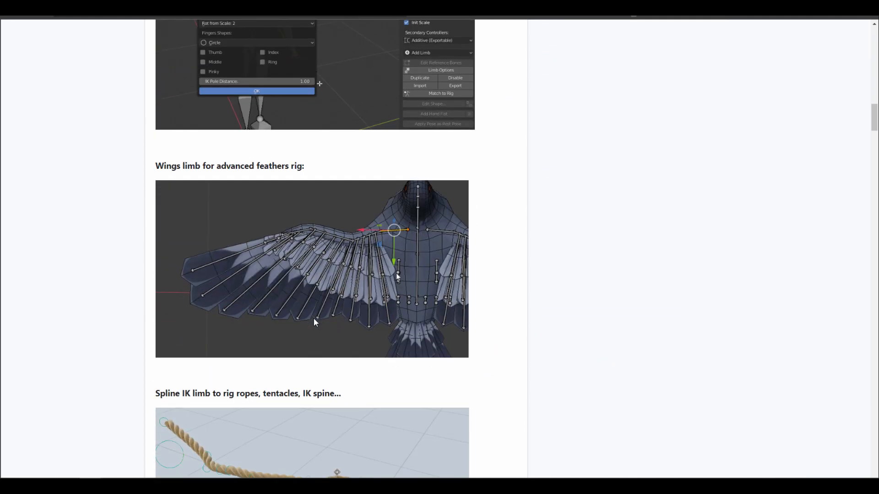
scroll("down", 3)
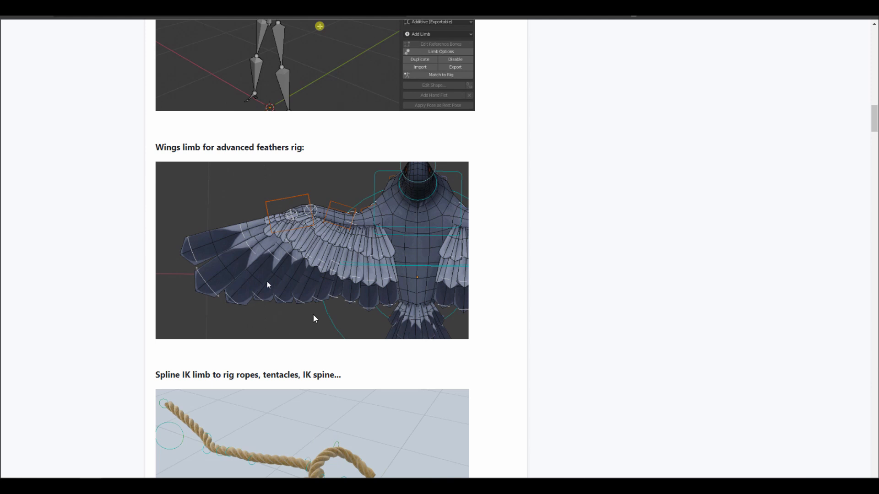
scroll("down", 3)
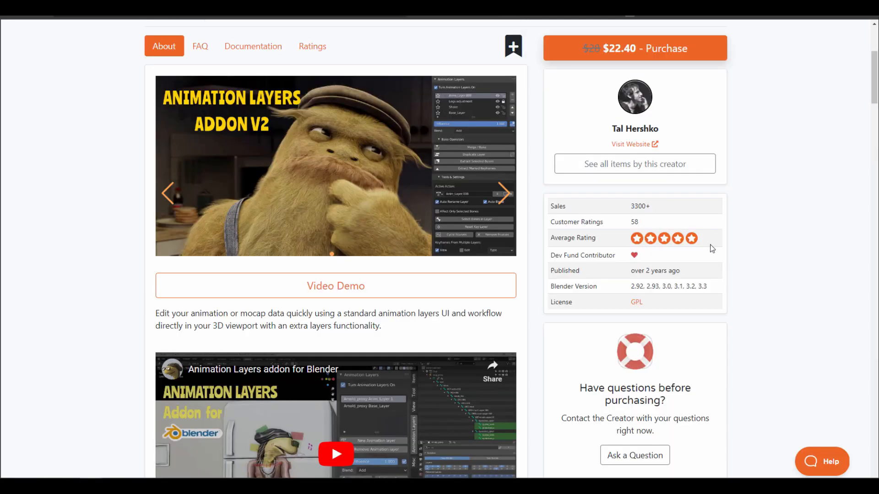
- Return to the Animation Layers Addon V2 page, view its gallery demo, then close it
scroll("up", 3)
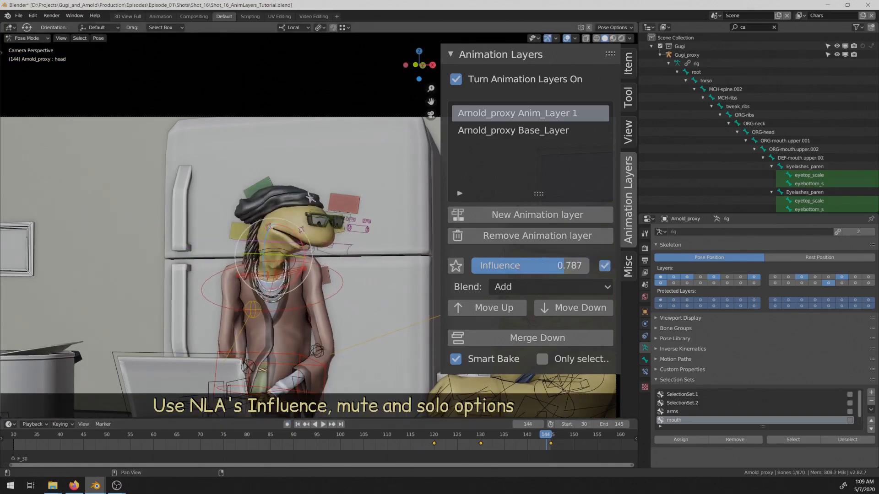
left_click(536, 215)
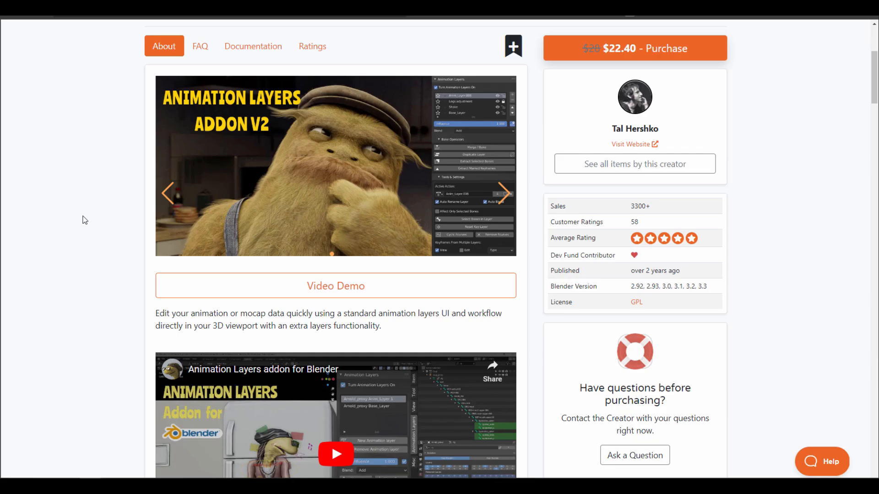
left_click(634, 164)
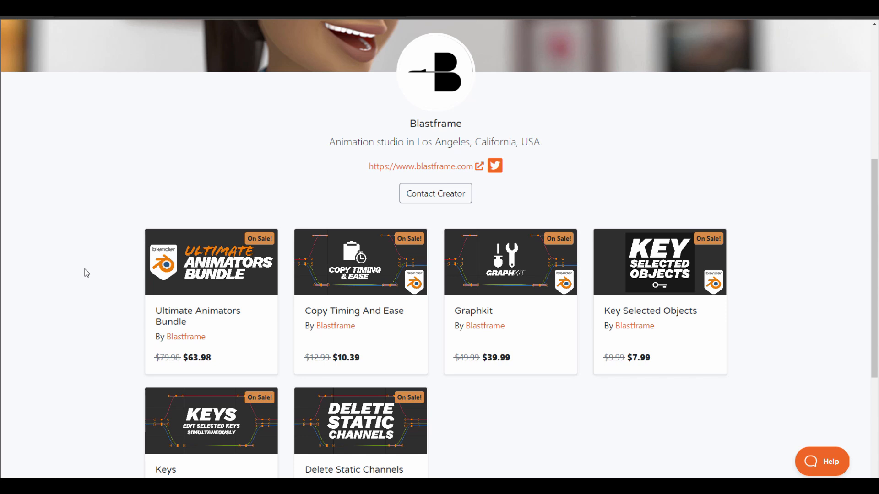
mouse_move(291, 444)
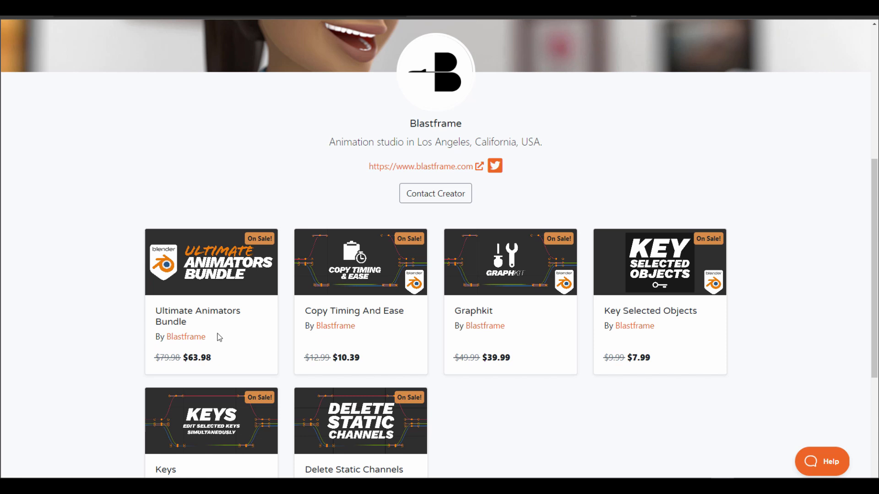
mouse_move(237, 318)
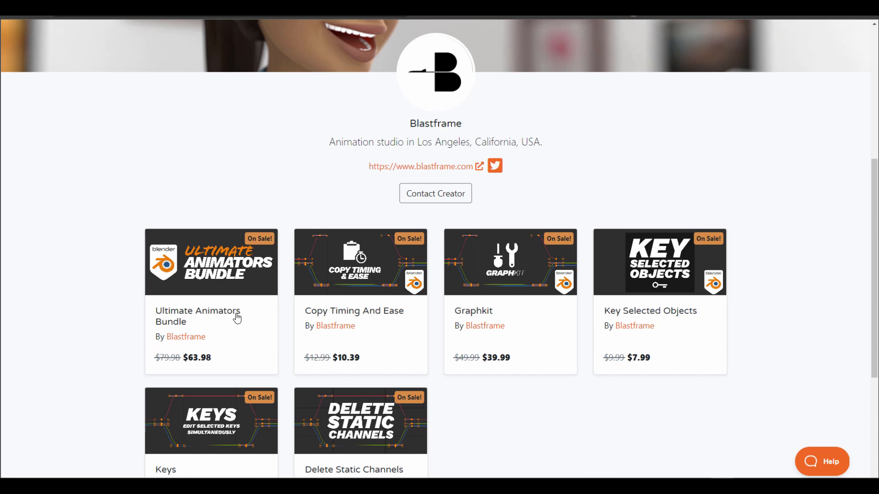
- Scroll polygoniq's storefront to its asset libraries like Blenderkitty, Aquatiq and Botaniq
scroll("down", 3)
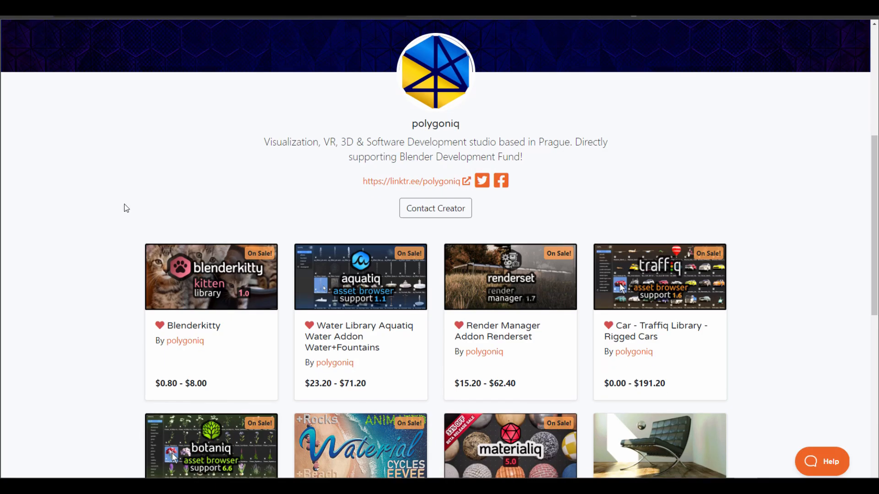
scroll("down", 3)
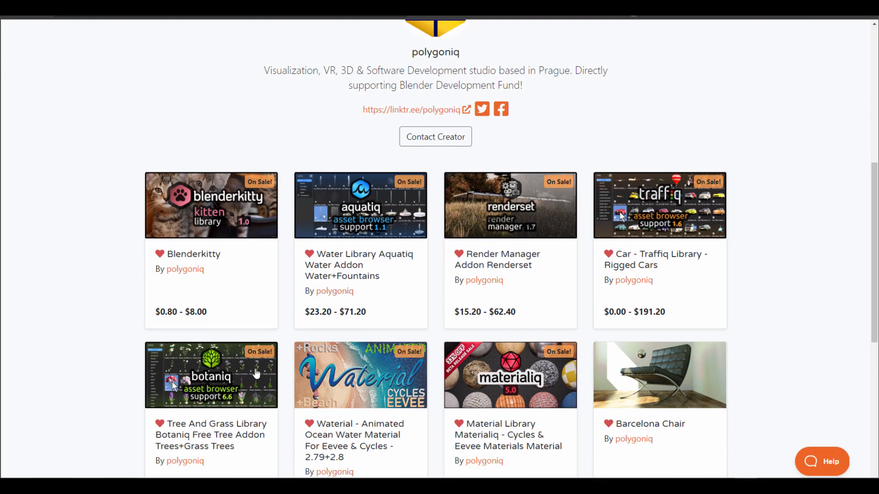
mouse_move(250, 101)
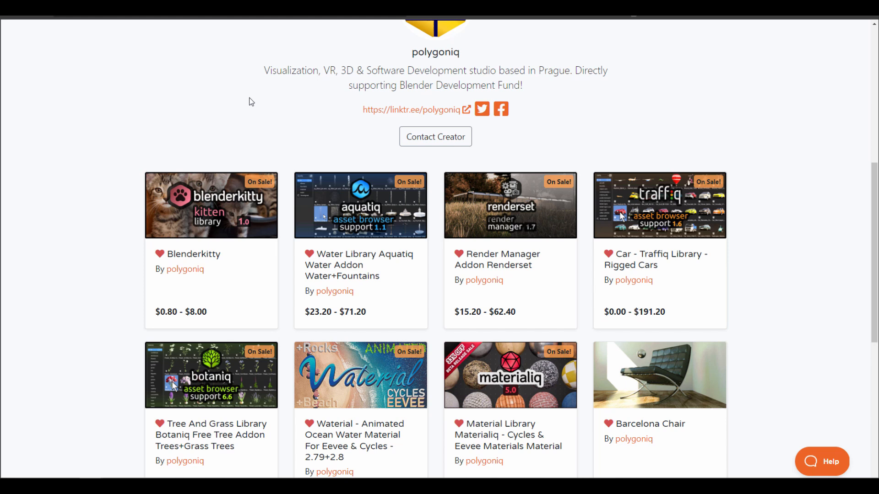
- Open the Tree And Grass Library Botaniq page and check its version options and prices
left_click(212, 374)
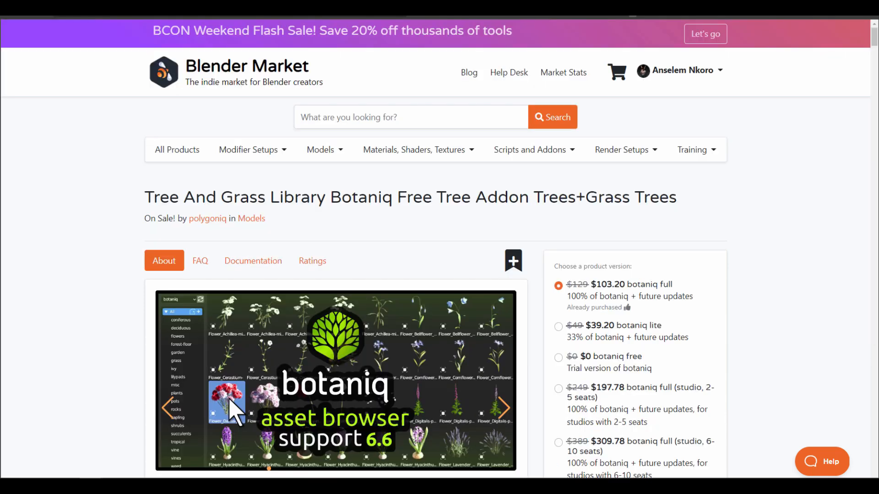
mouse_move(89, 220)
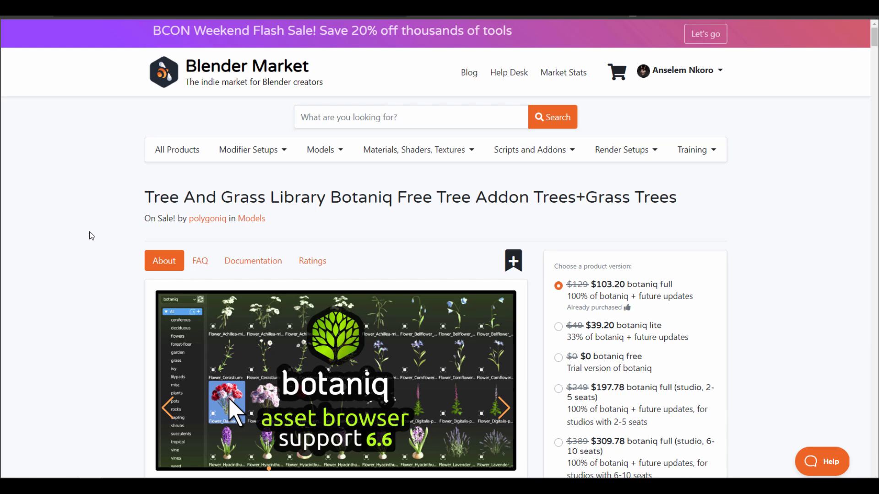
mouse_move(687, 362)
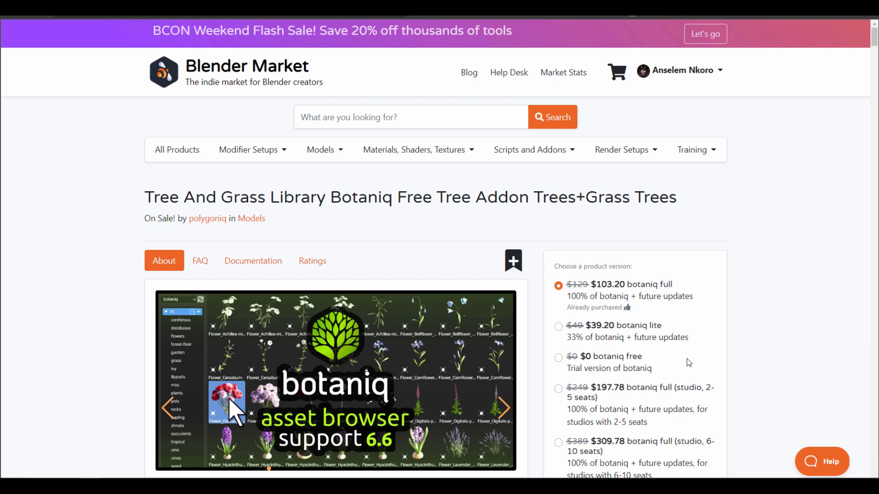
mouse_move(608, 366)
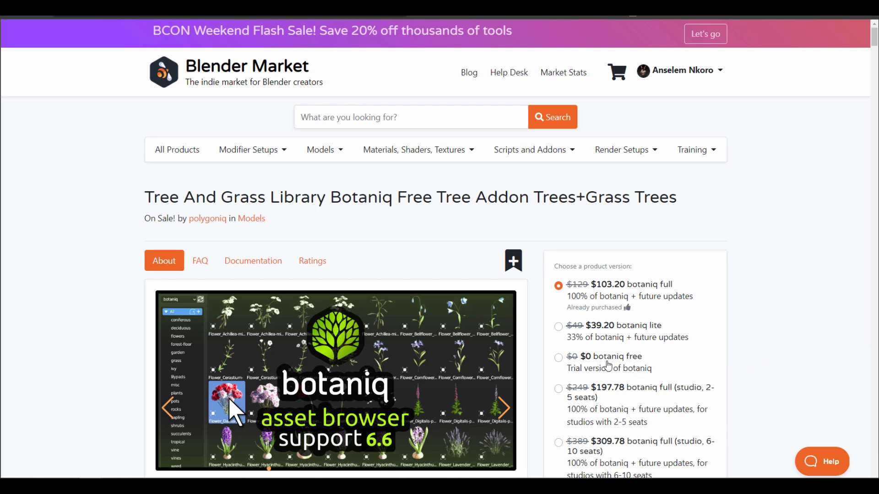
scroll("down", 3)
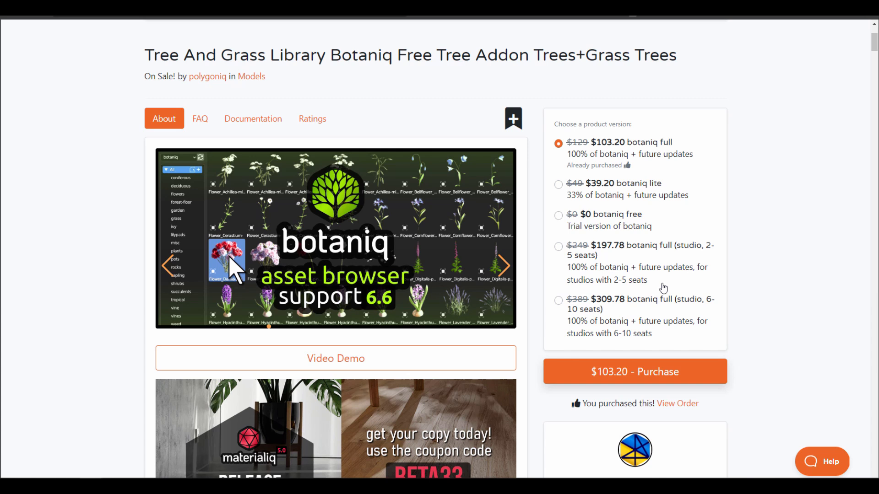
scroll("up", 3)
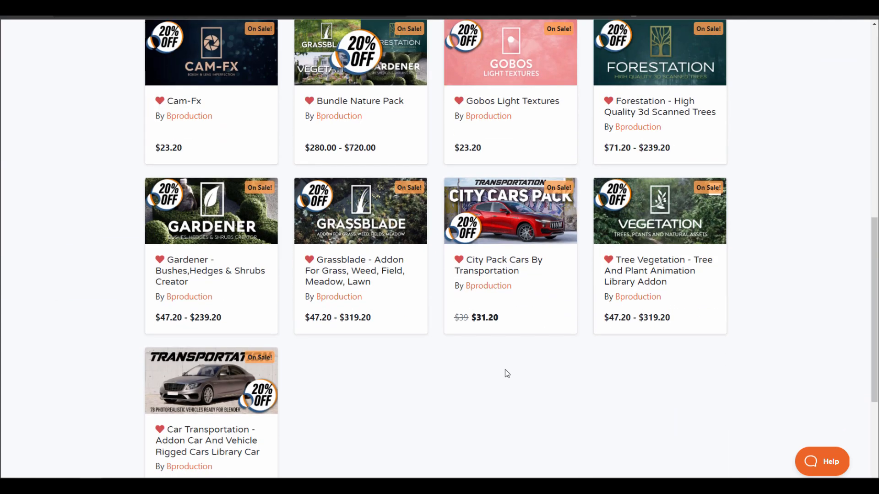
mouse_move(532, 377)
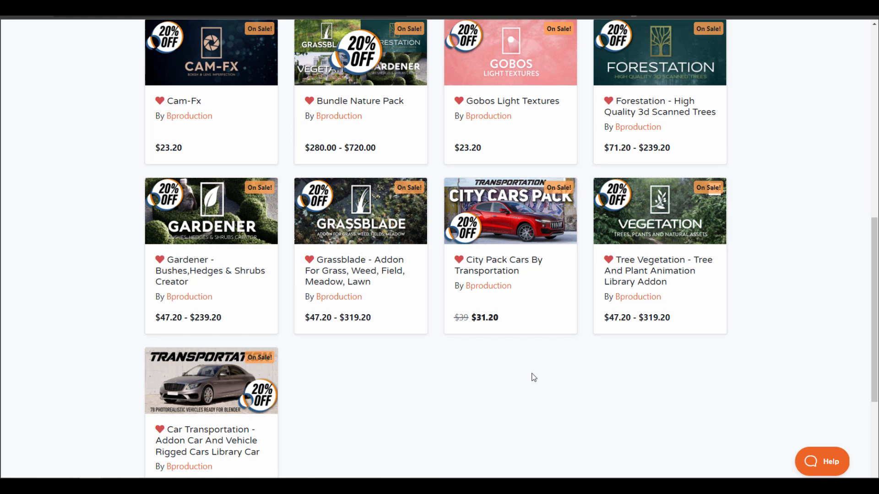
scroll("up", 3)
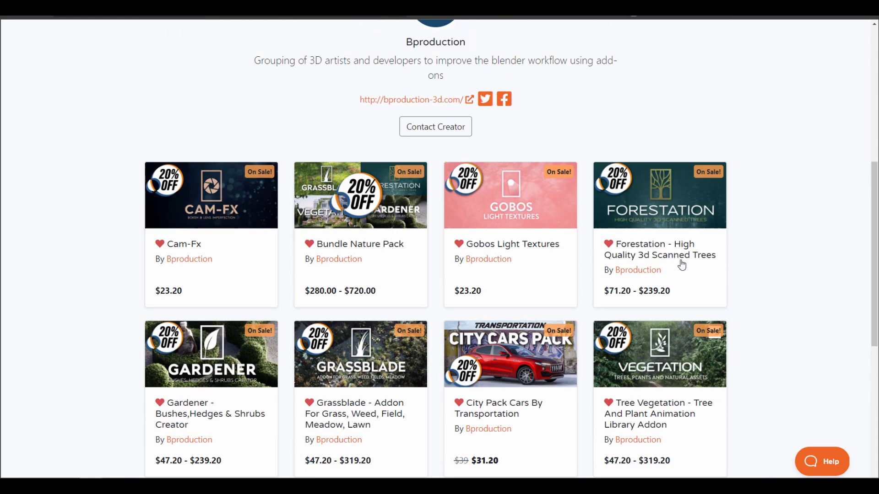
scroll("down", 3)
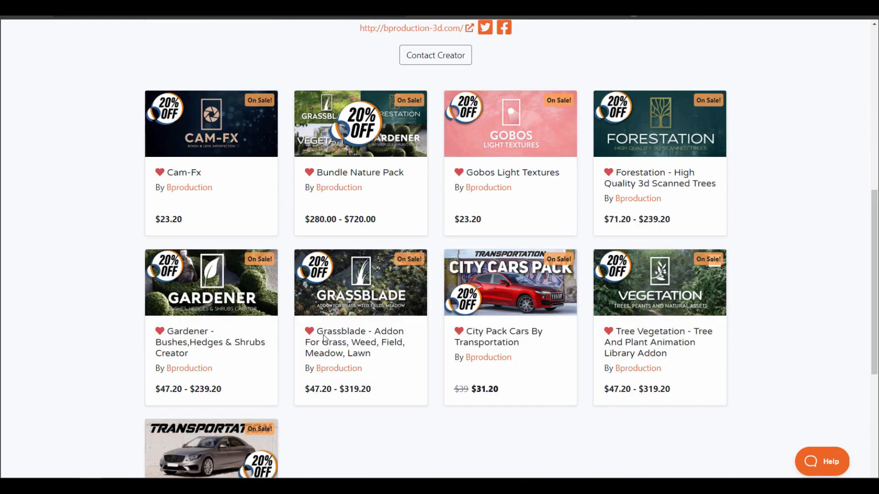
mouse_move(401, 417)
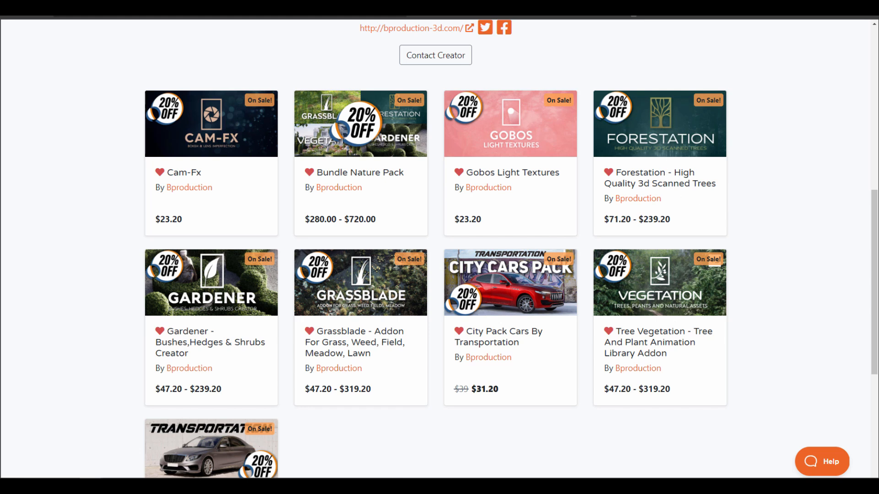
mouse_move(169, 314)
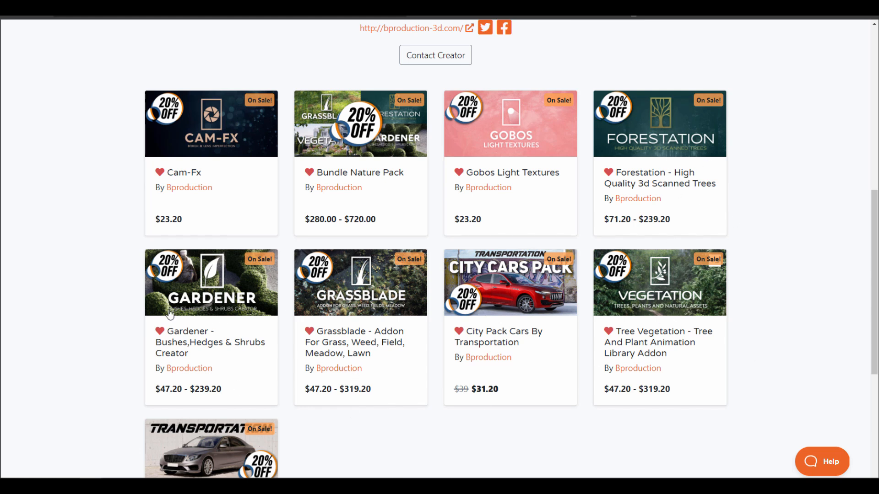
mouse_move(390, 217)
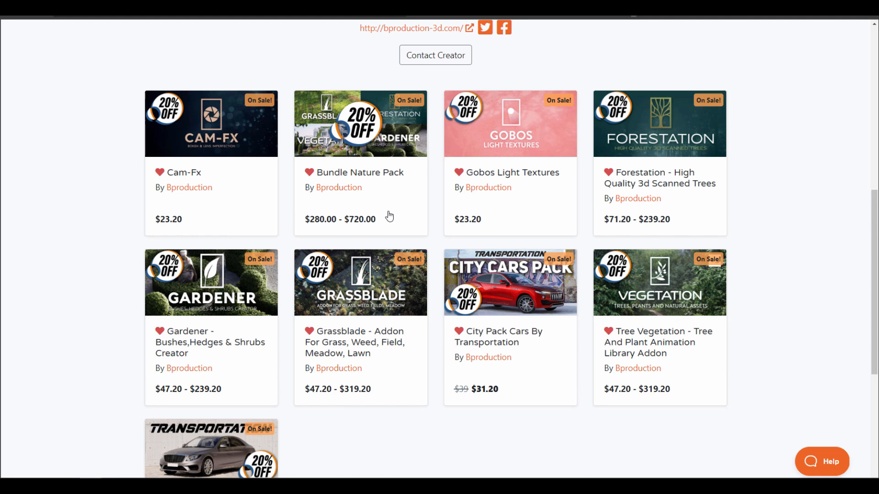
mouse_move(202, 337)
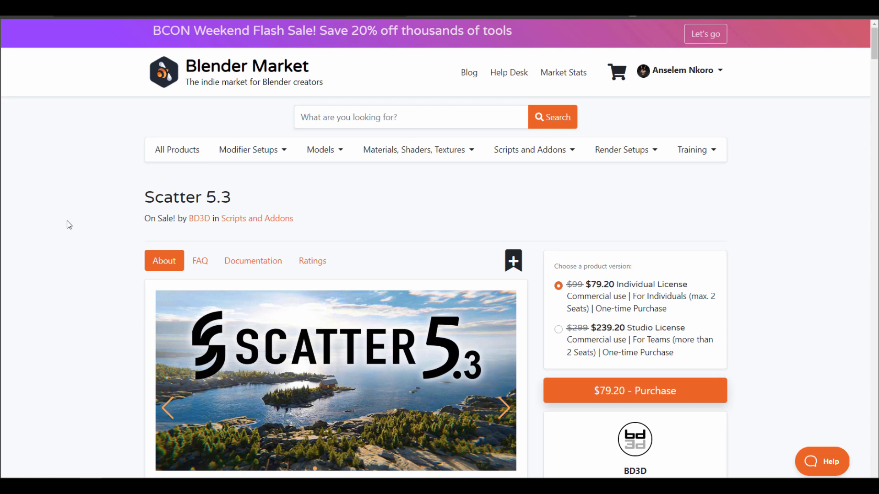
mouse_move(87, 243)
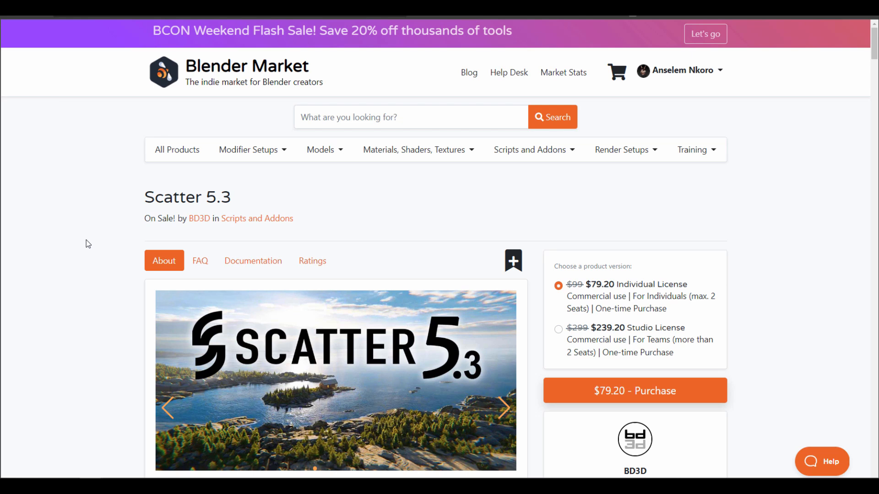
- Scroll down through Scatter 5.3's About section feature descriptions
scroll("down", 3)
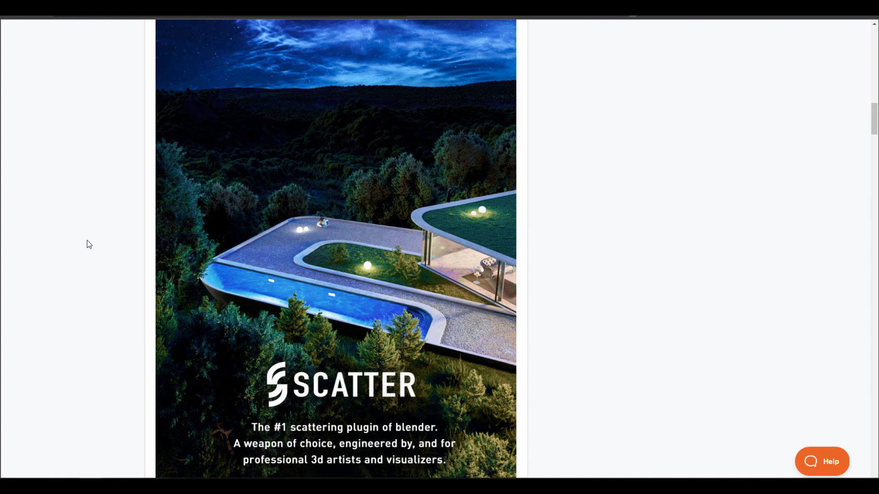
scroll("down", 3)
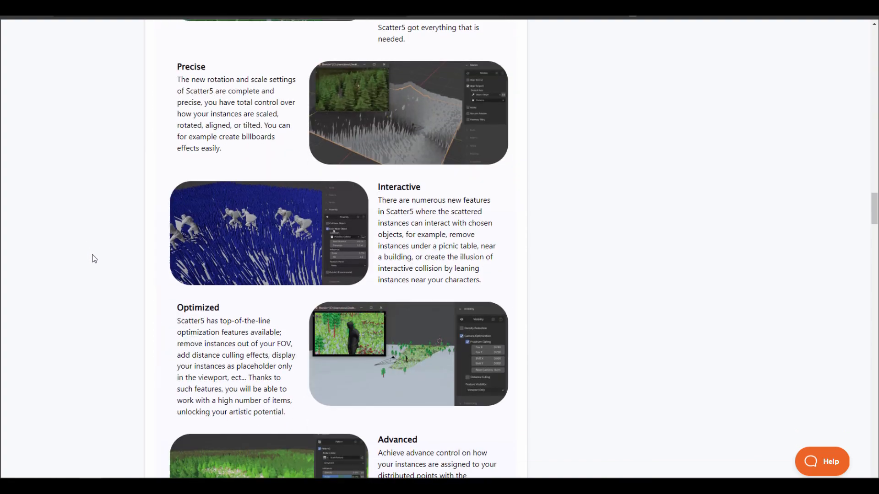
scroll("down", 3)
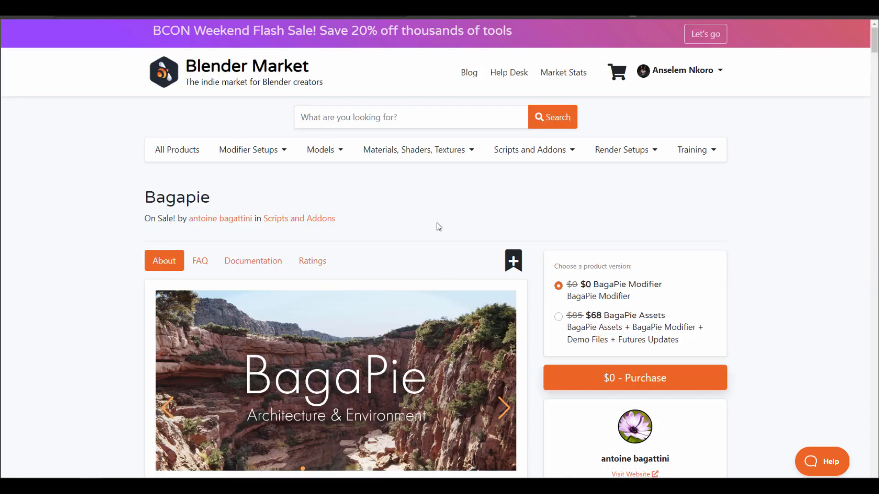
- Scroll Bagapie's page through the demo and free BagaPie Modifier feature list, then return to the top
scroll("down", 3)
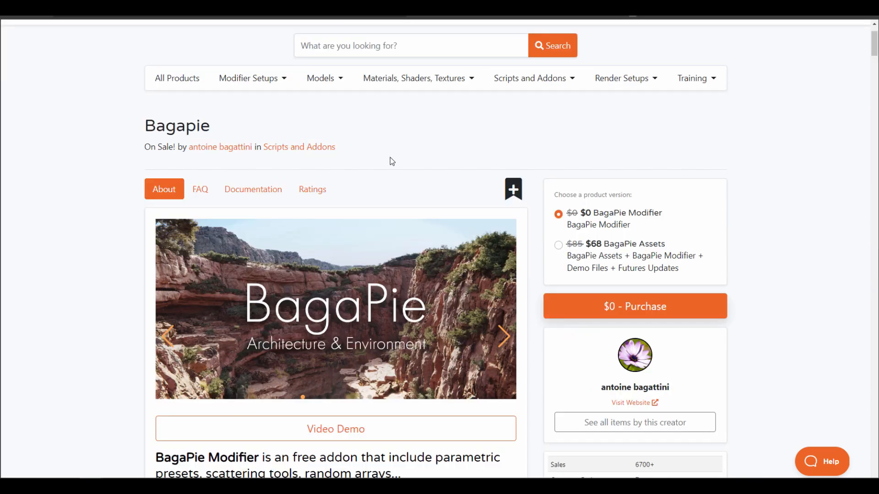
mouse_move(672, 293)
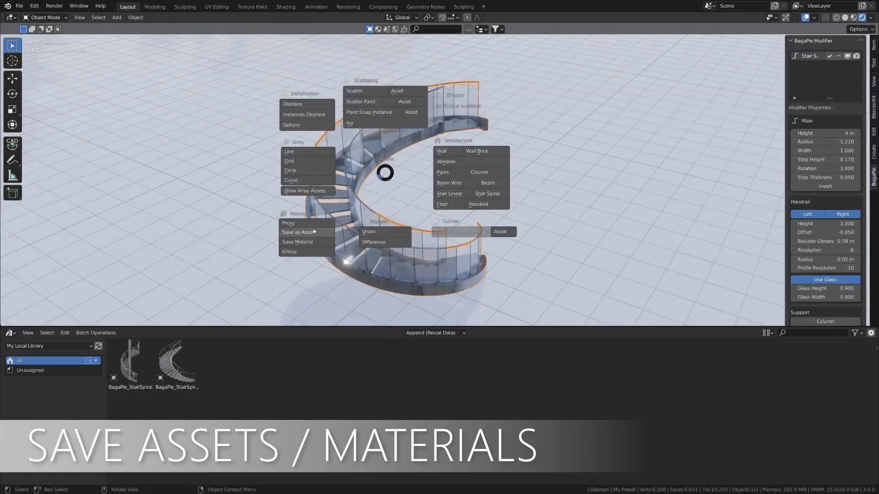
left_click(298, 241)
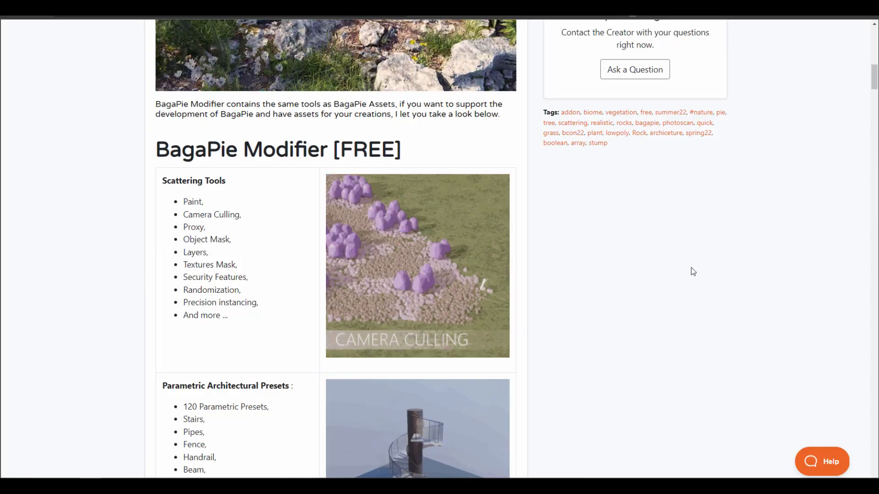
scroll("up", 3)
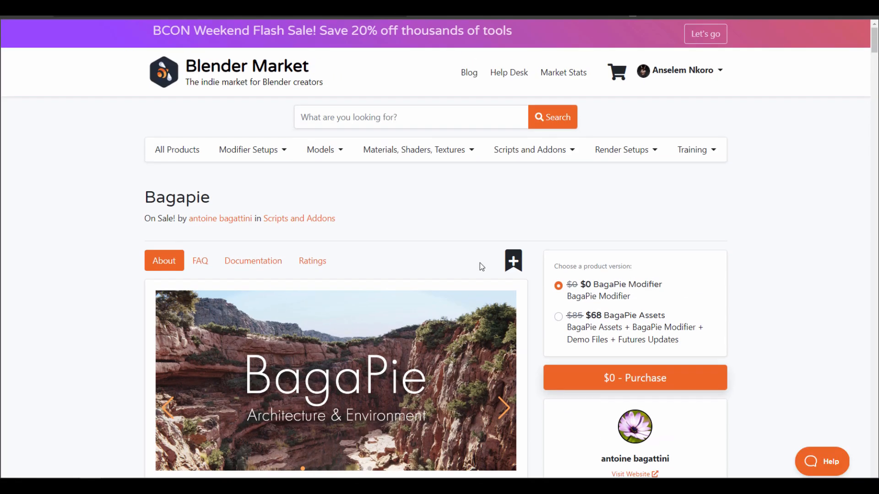
mouse_move(220, 219)
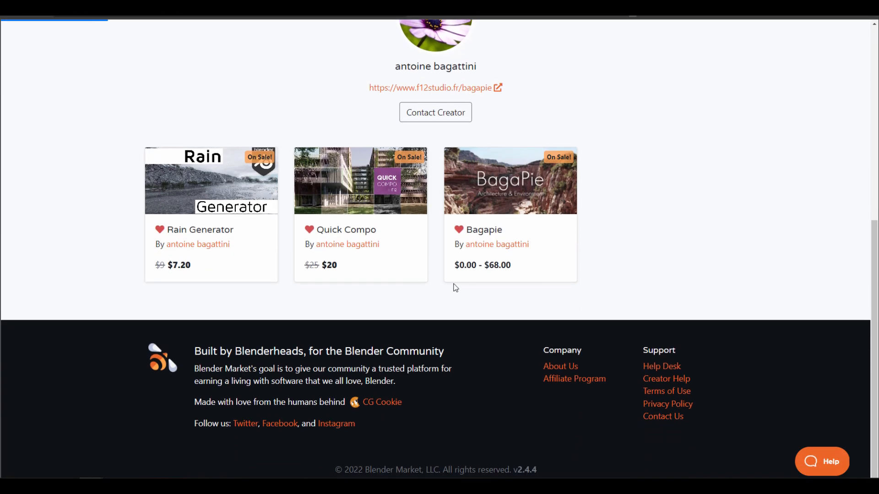
mouse_move(384, 265)
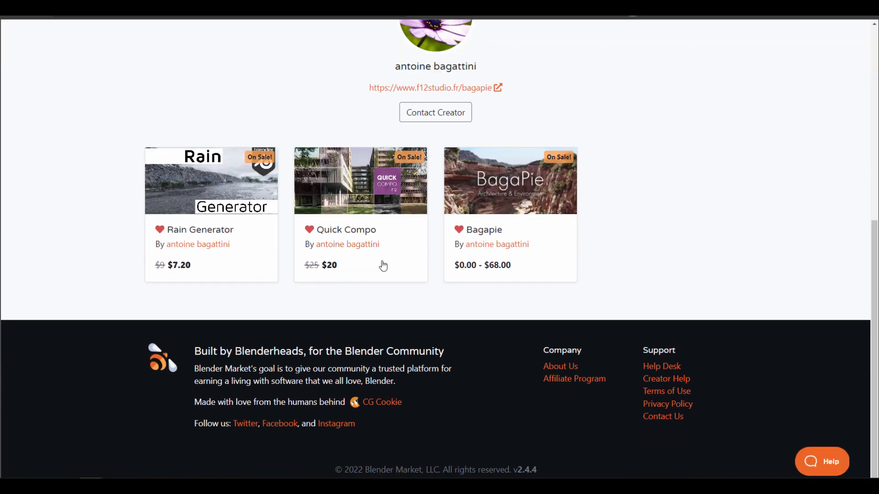
mouse_move(376, 199)
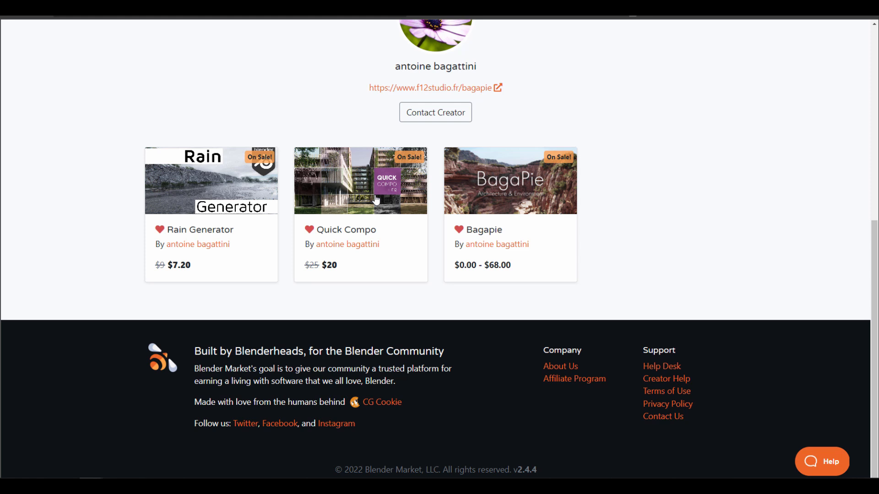
- Show Antoine bagattini's other items, including Rain Generator and Quick Compo
left_click(360, 180)
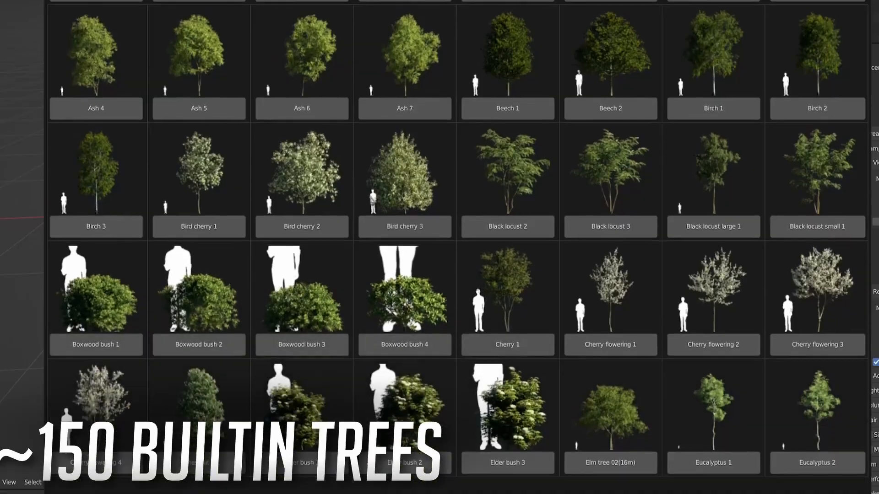
- Read the tree-card add-on's feature sections down to Scatter 5 integration
scroll("down", 3)
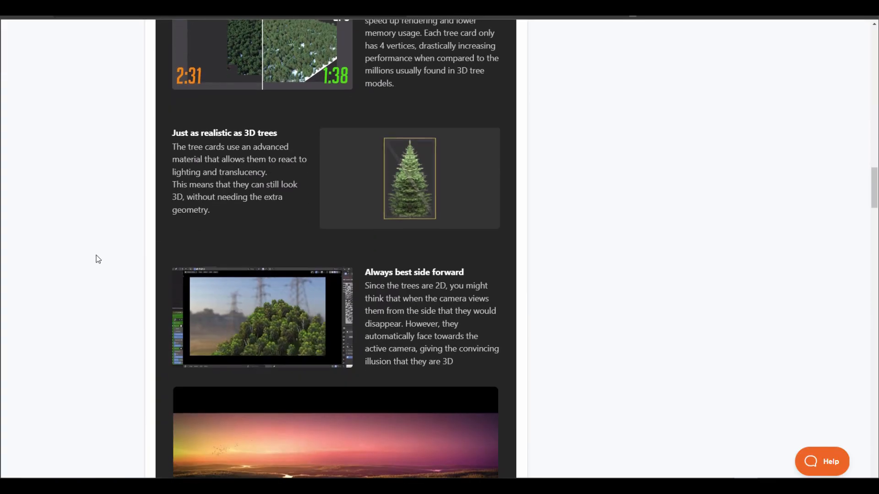
scroll("down", 3)
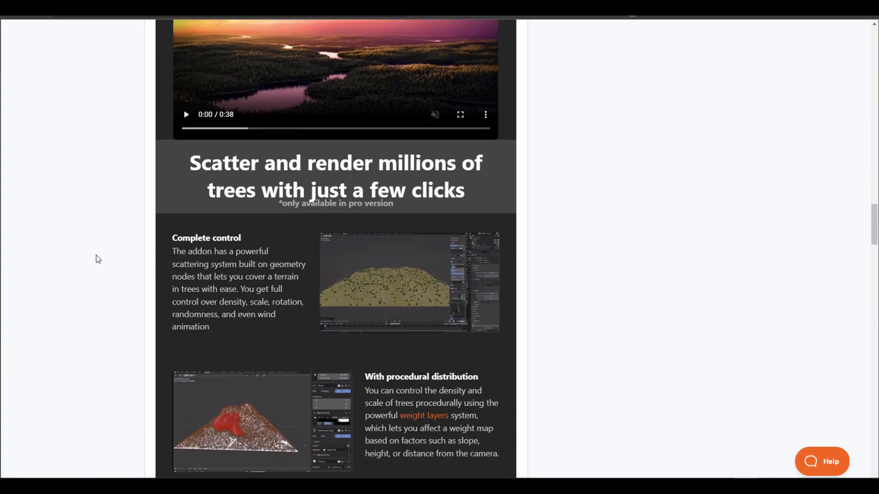
scroll("down", 3)
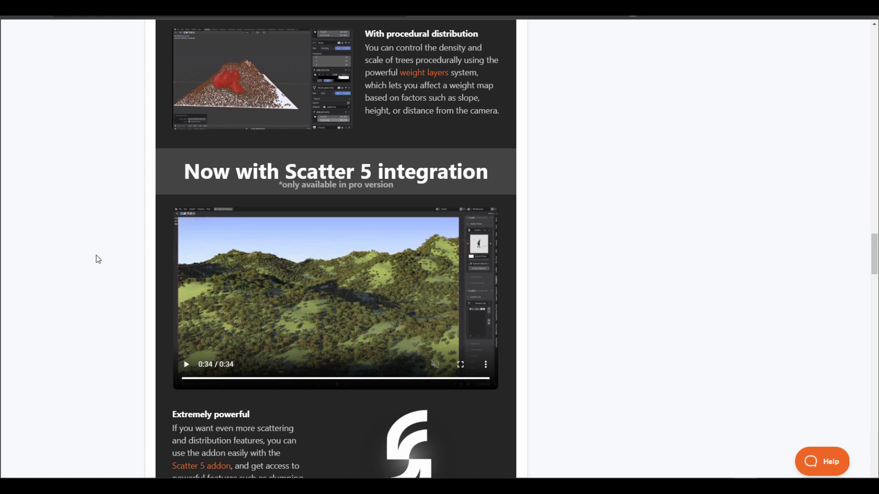
scroll("down", 3)
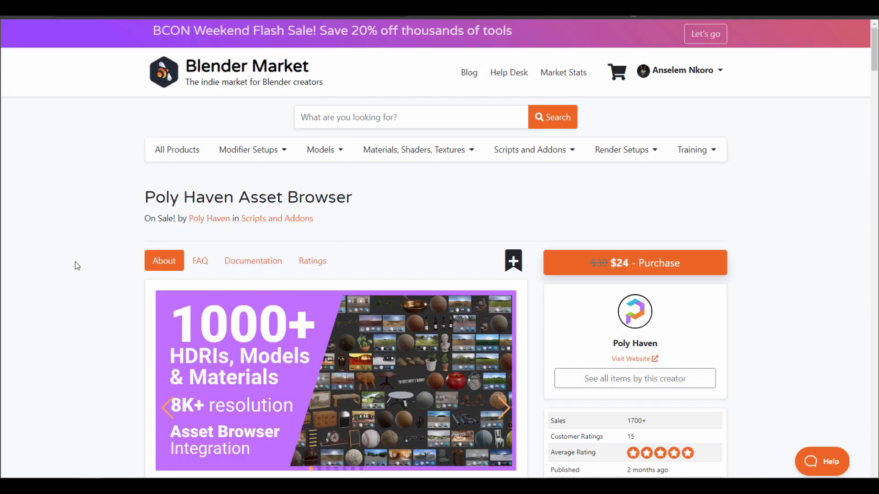
mouse_move(73, 257)
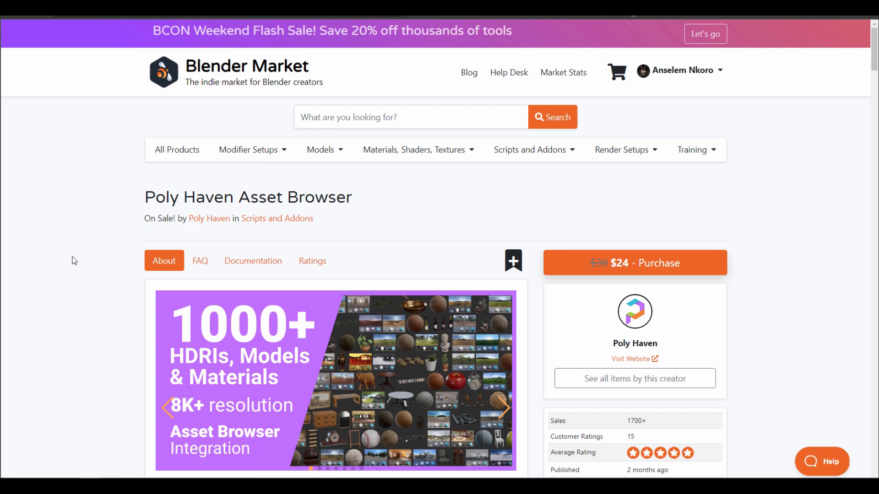
- Scroll the Poly Haven Asset Browser page to the Maximum Quality section on unclipped HDRIs and PBR textures
scroll("down", 3)
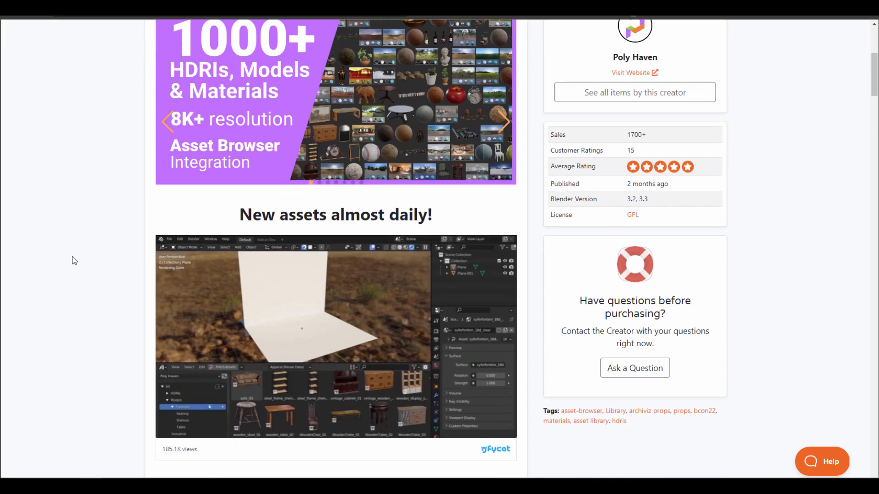
scroll("down", 3)
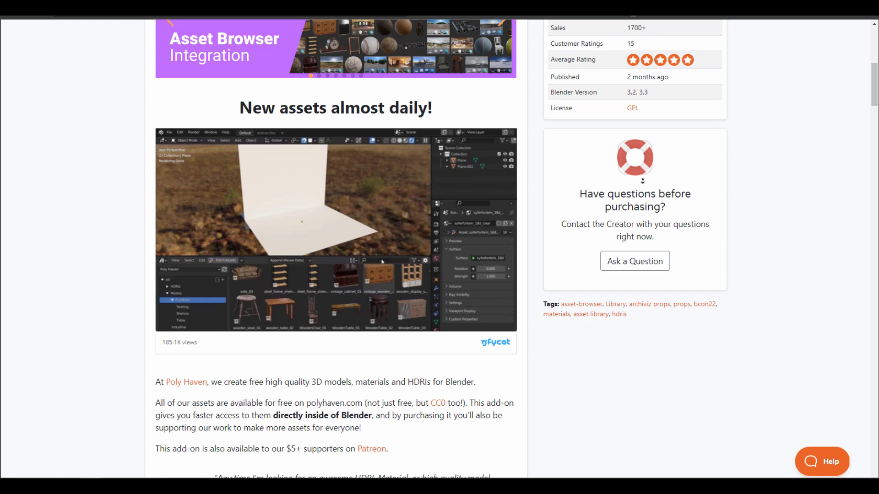
scroll("down", 3)
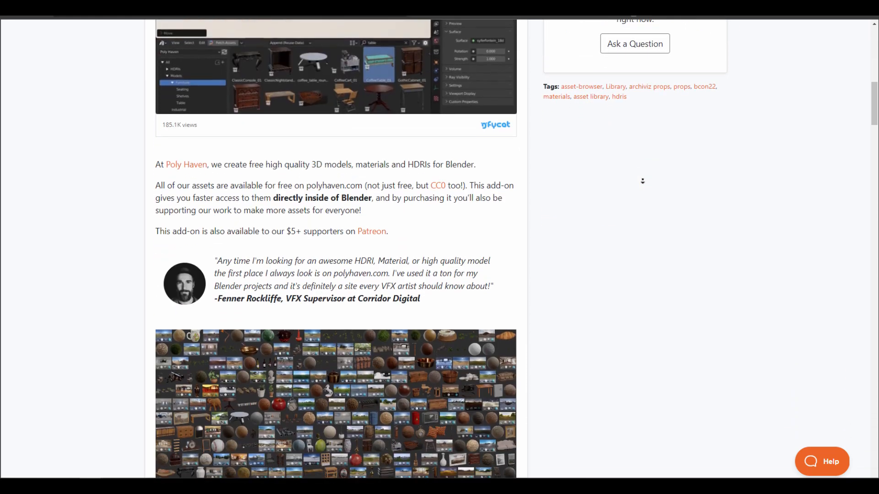
scroll("down", 3)
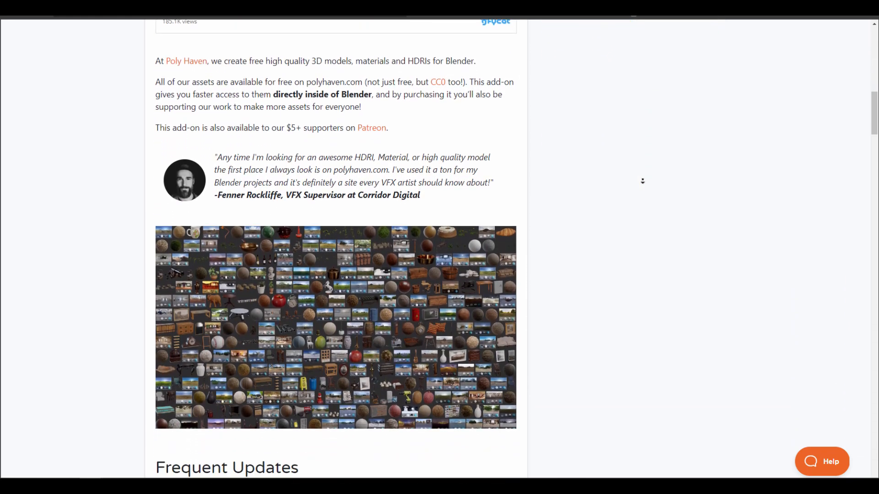
scroll("down", 3)
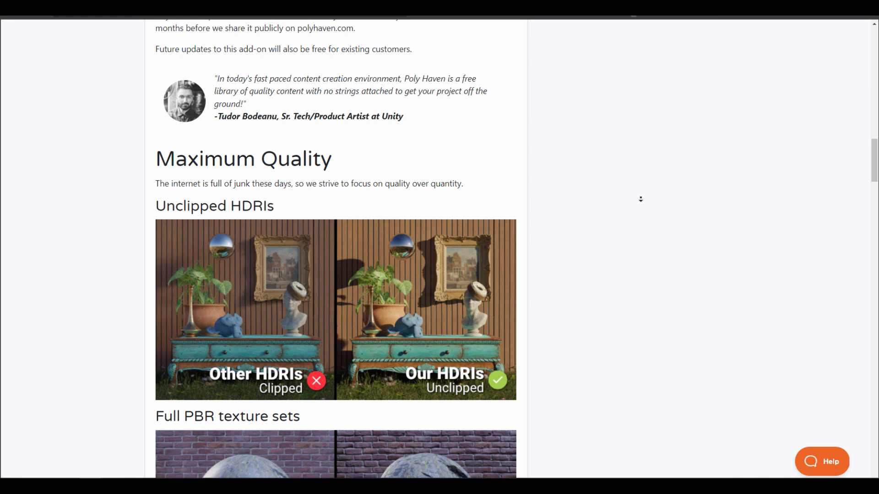
scroll("up", 3)
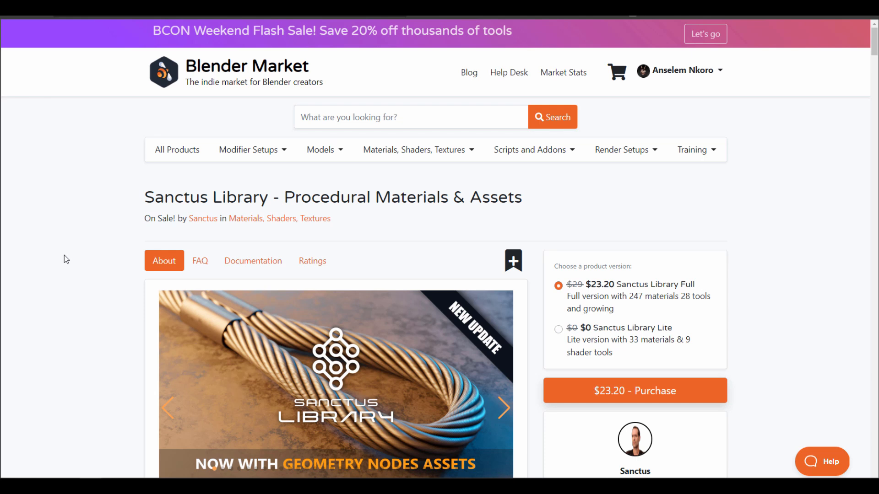
- Scroll Sanctus Library's description through geometry nodes assets, new materials and baking tool, then back up
scroll("down", 3)
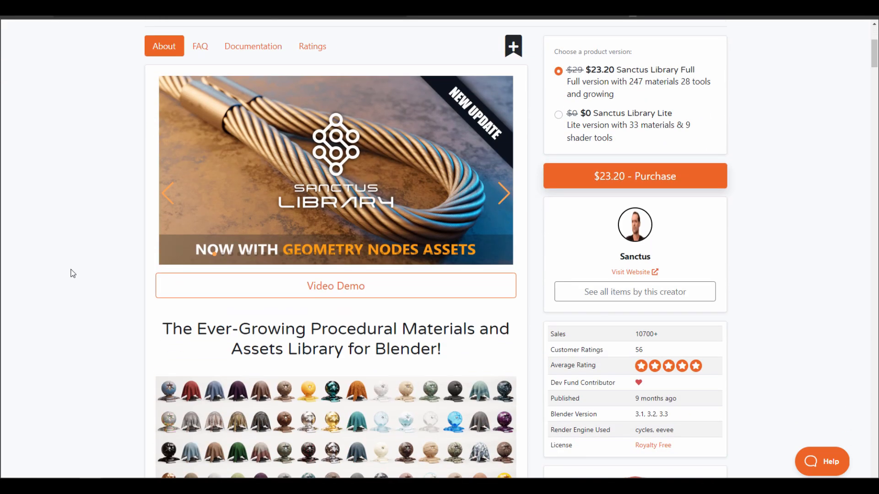
scroll("down", 3)
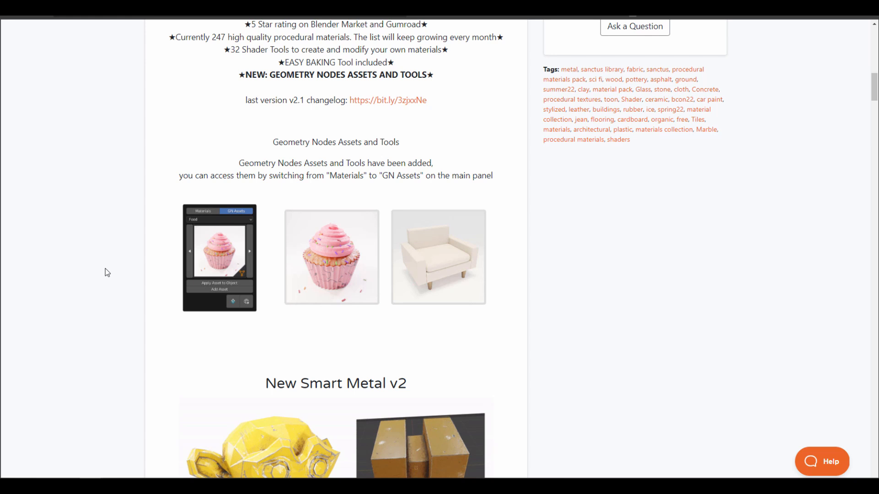
scroll("down", 3)
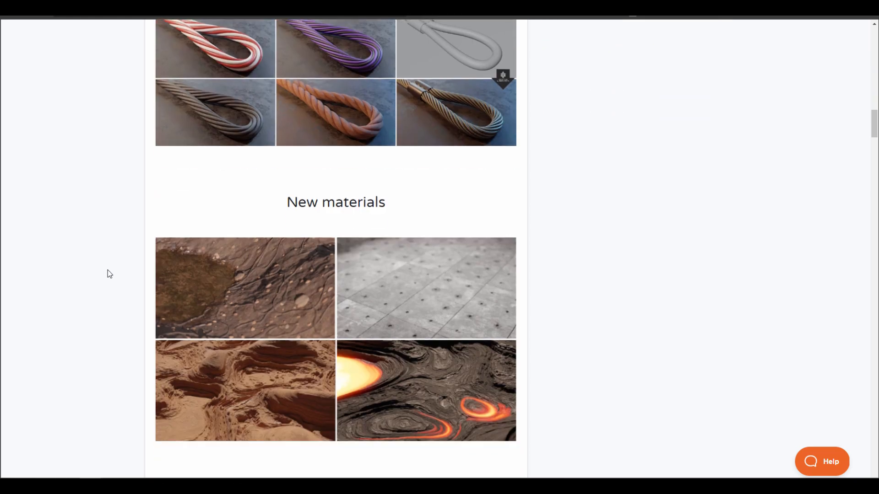
scroll("down", 3)
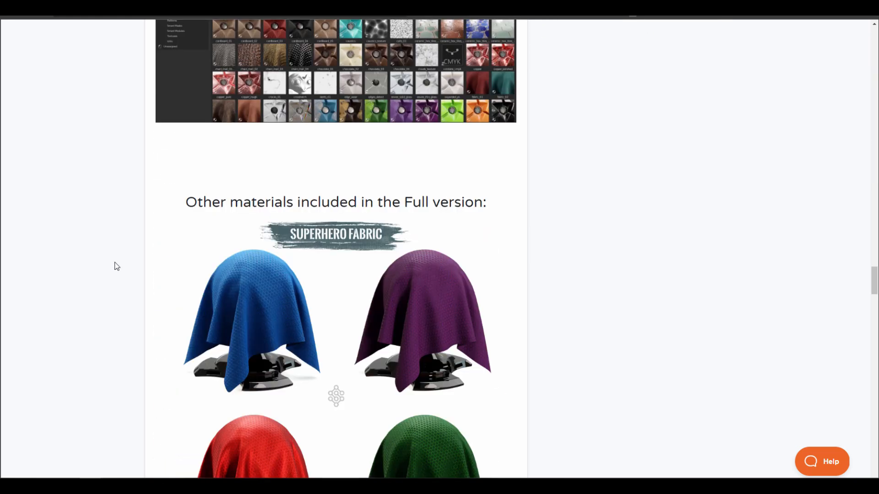
scroll("down", 3)
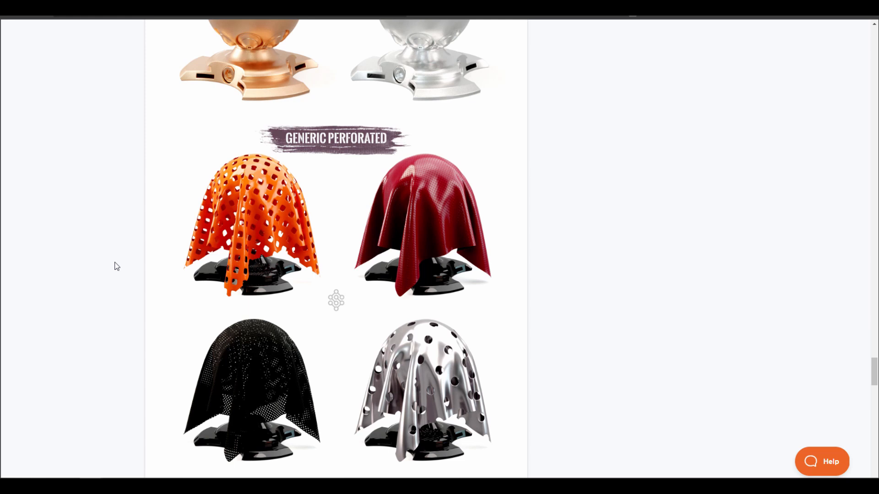
scroll("down", 3)
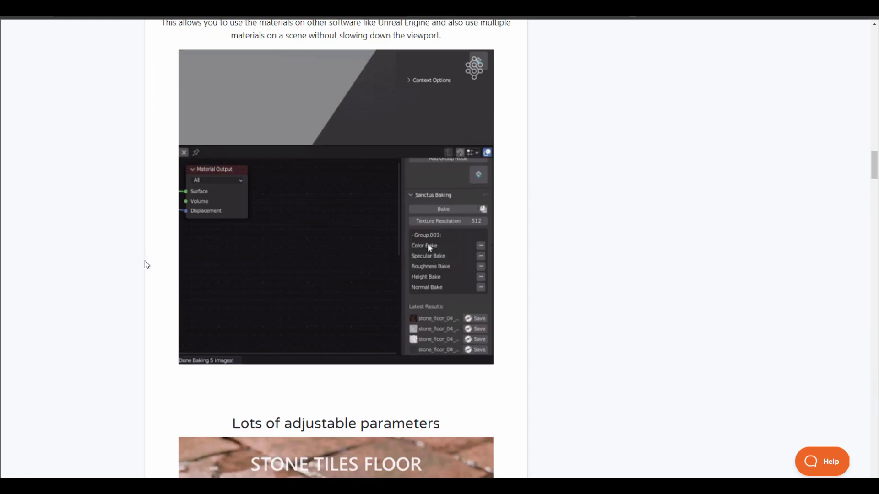
scroll("up", 3)
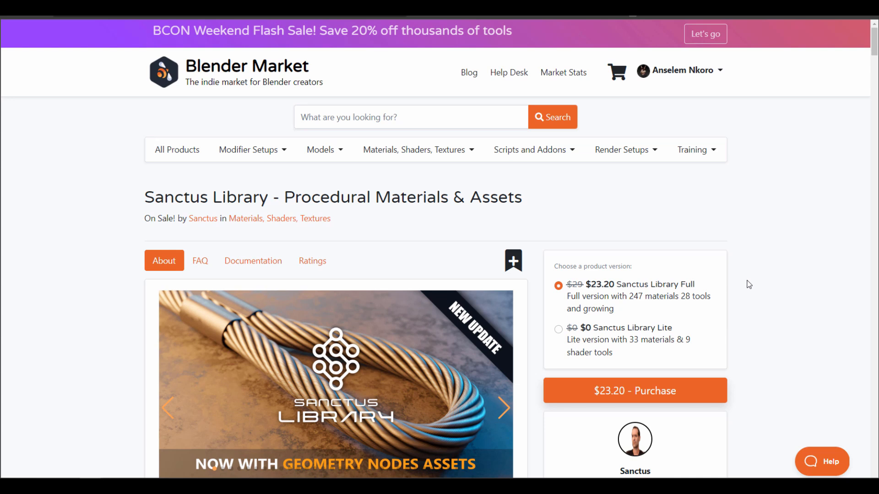
mouse_move(739, 336)
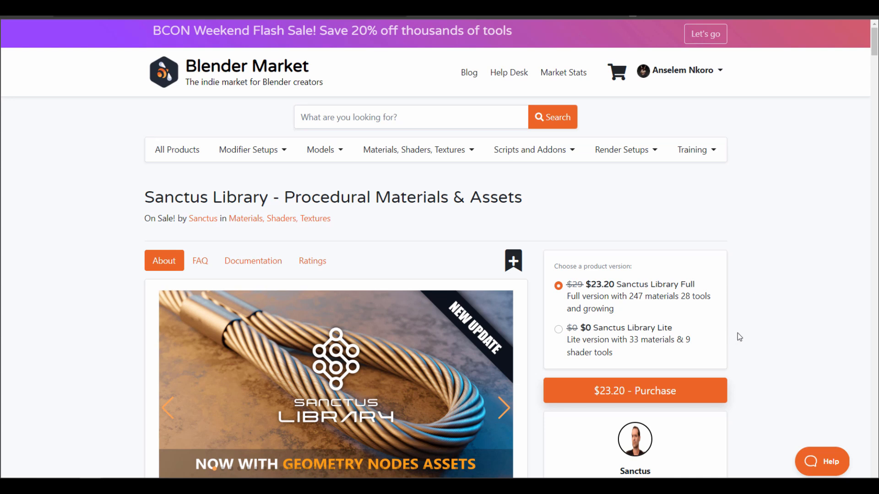
mouse_move(72, 117)
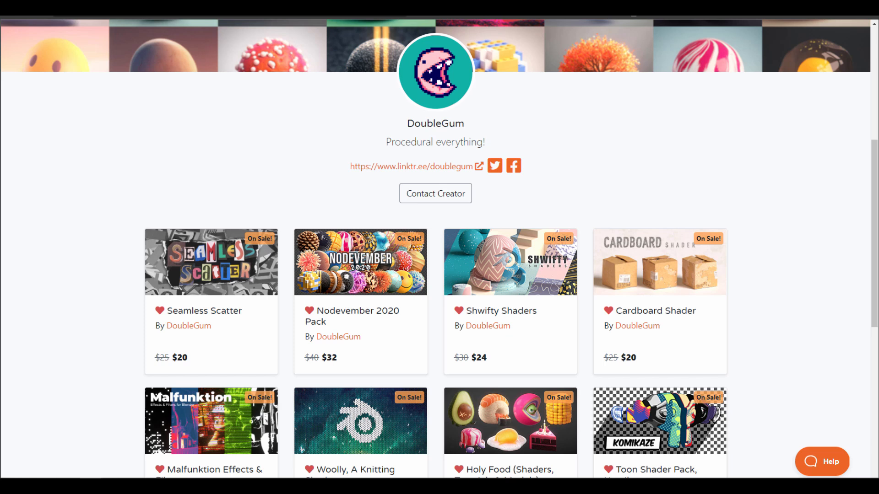
mouse_move(172, 171)
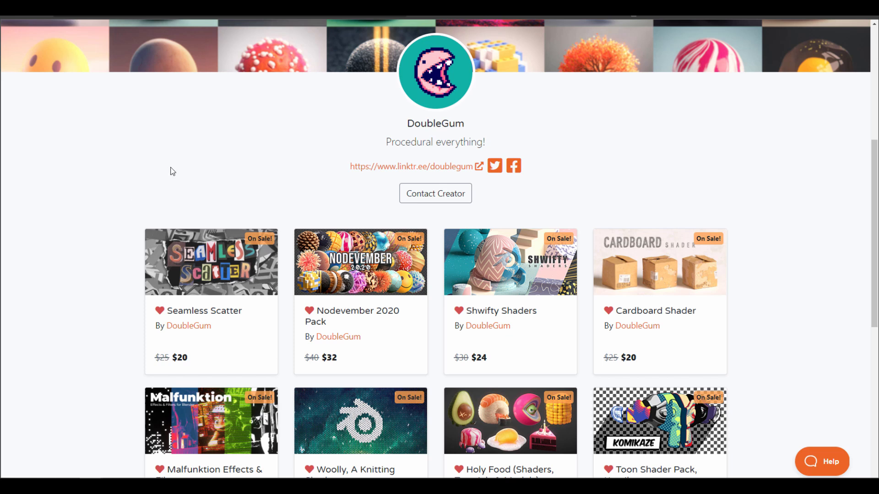
mouse_move(554, 292)
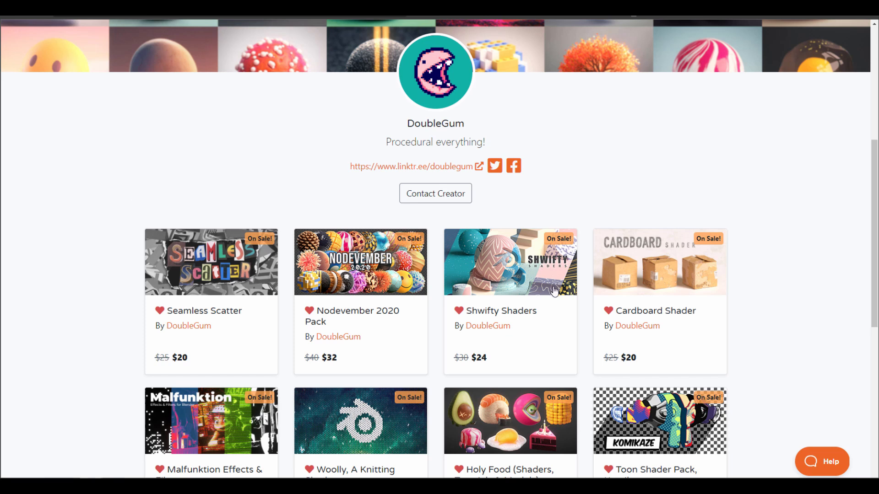
- Scroll through DoubleGum's grid of on-sale shaders and packs
scroll("down", 3)
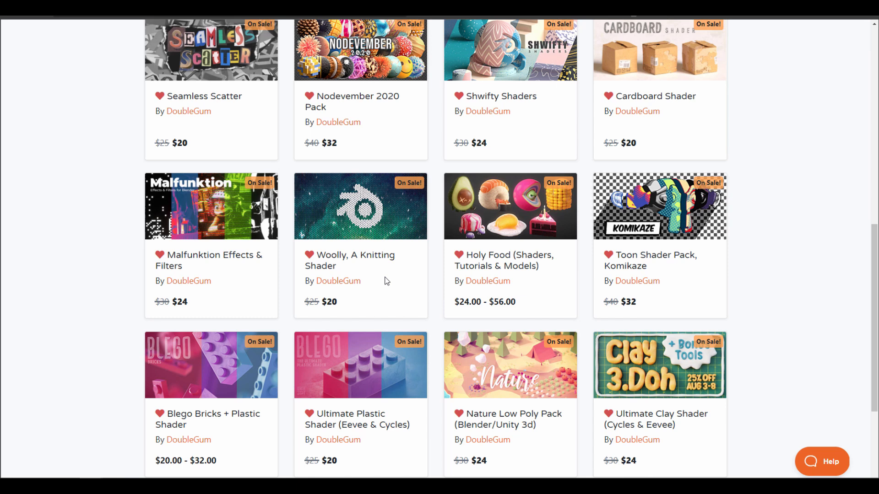
scroll("down", 3)
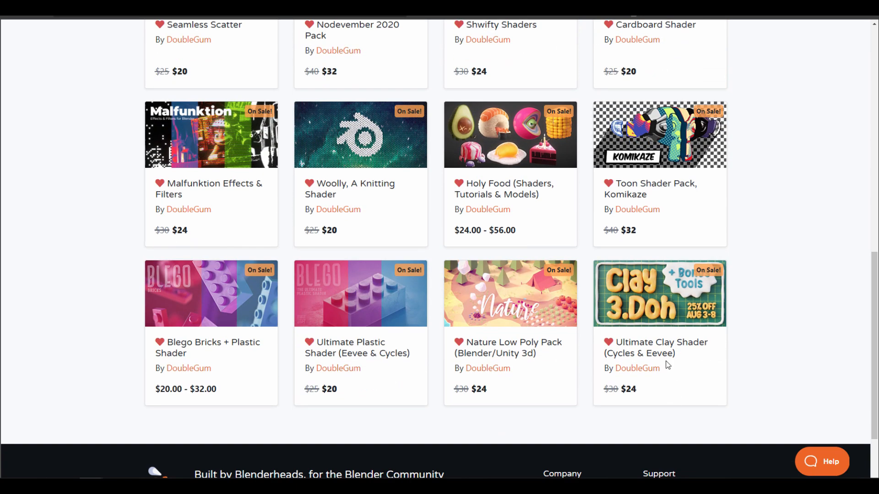
scroll("up", 3)
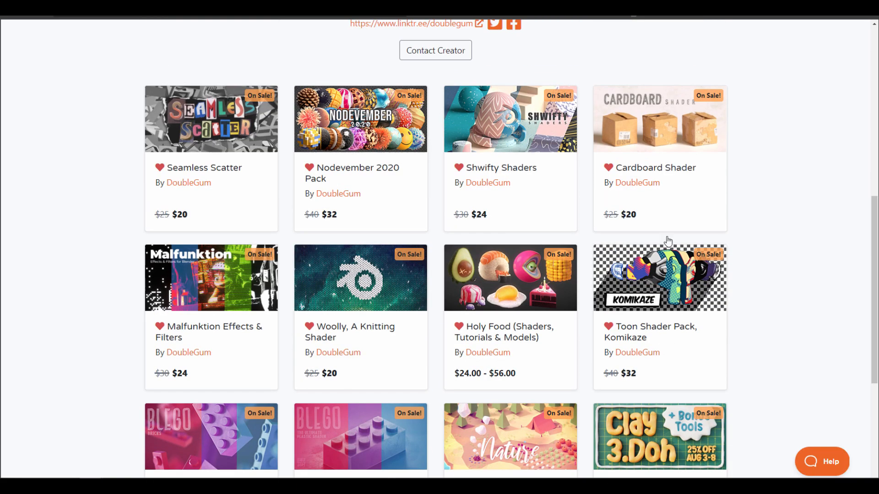
scroll("down", 3)
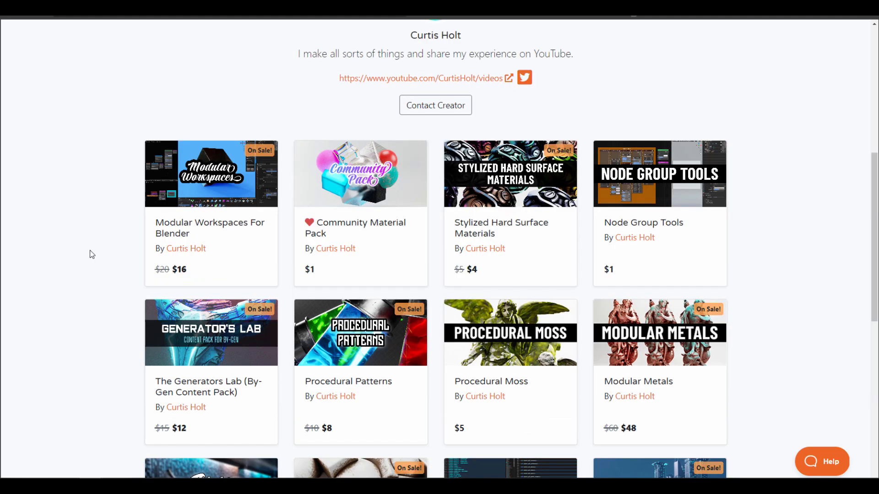
mouse_move(650, 227)
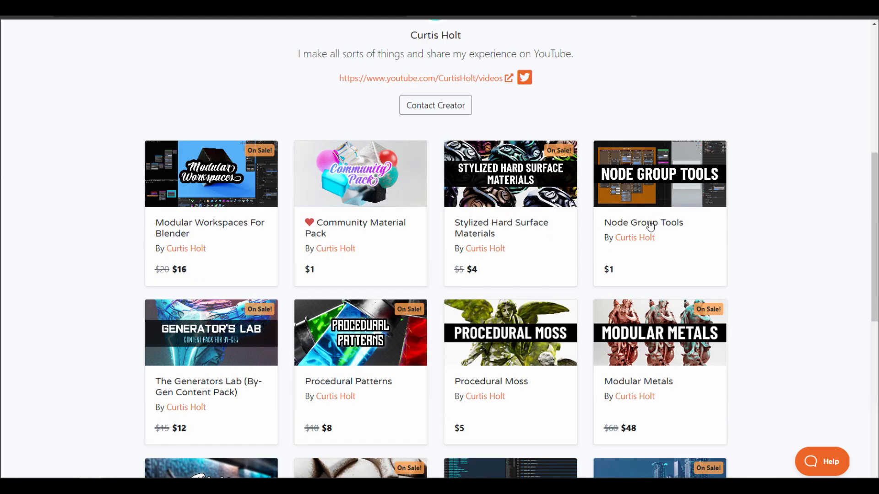
mouse_move(71, 303)
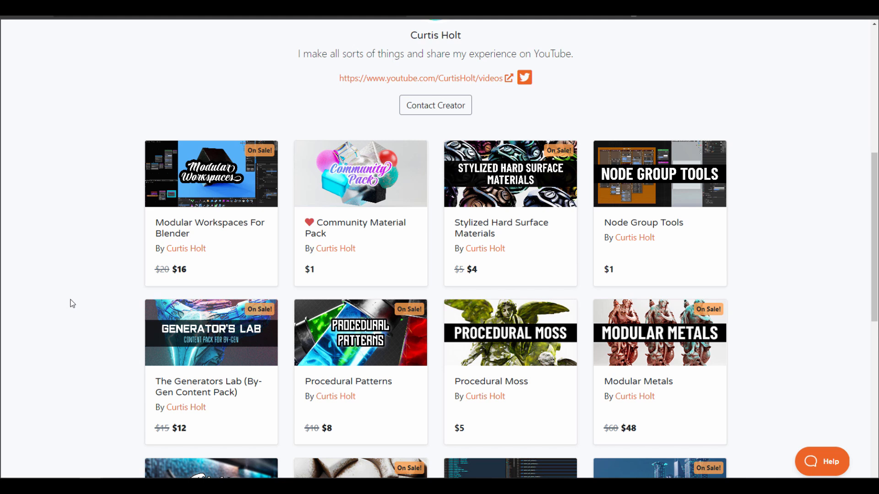
mouse_move(758, 381)
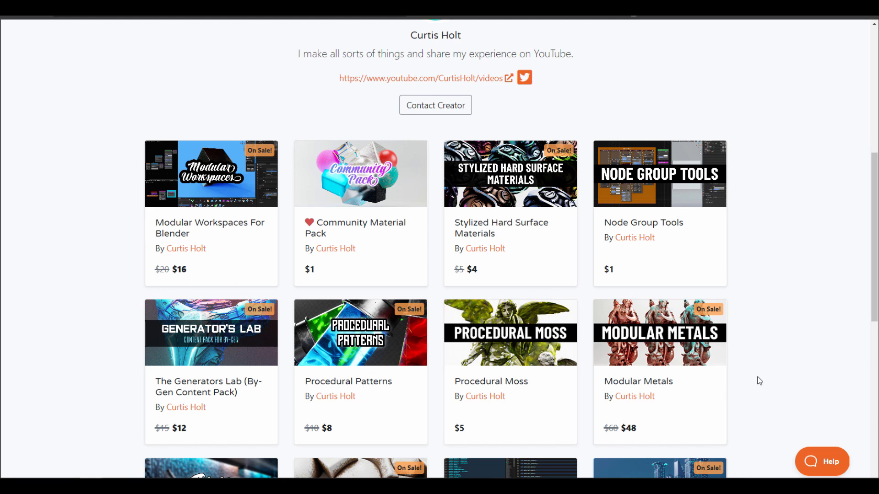
- Scroll Curtis Holt's storefront down to Holt Tools, Easybpy and City Scatter, then back up
scroll("down", 3)
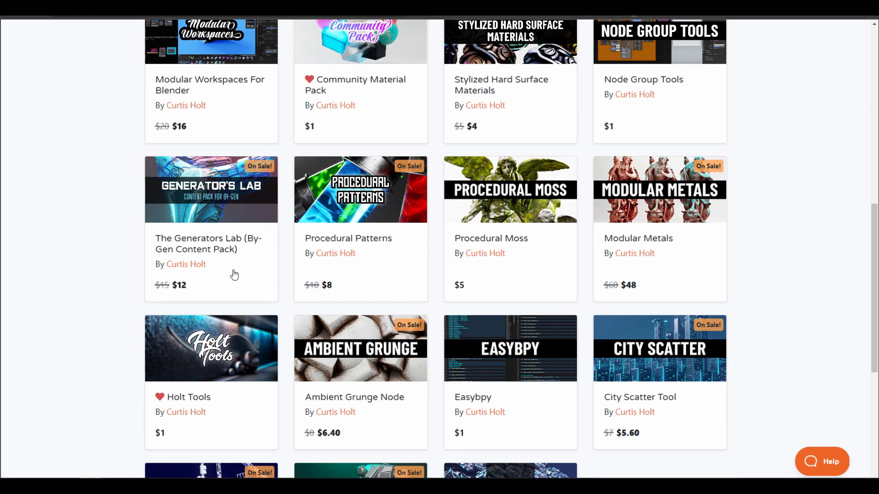
scroll("up", 3)
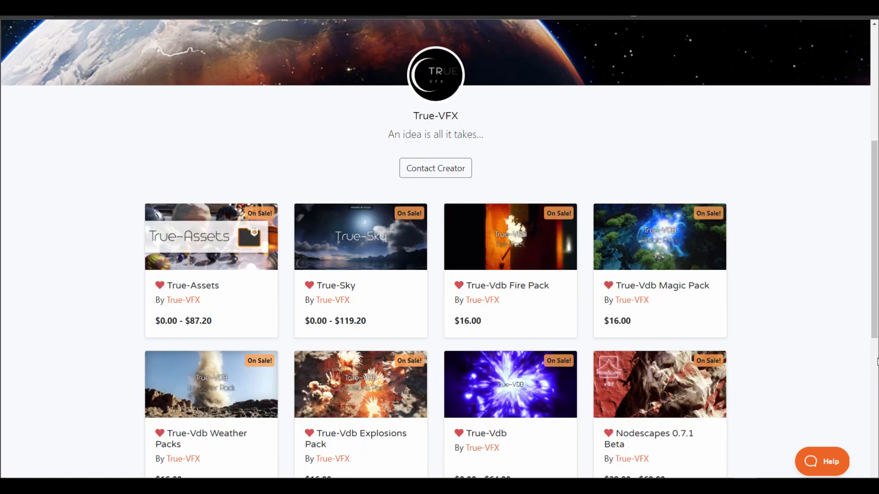
- Scroll True-VFX's storefront down to True-Space 2.0 and True-Terrain 4.3, then back up
scroll("down", 3)
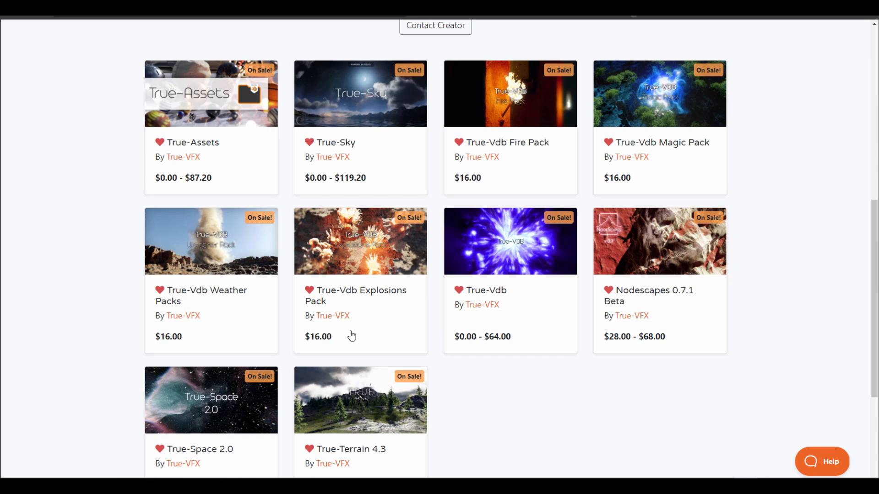
mouse_move(654, 383)
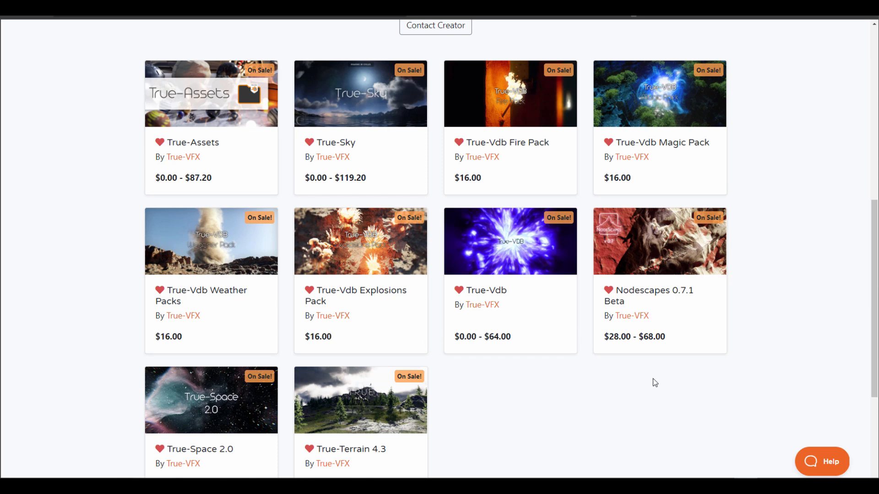
scroll("up", 3)
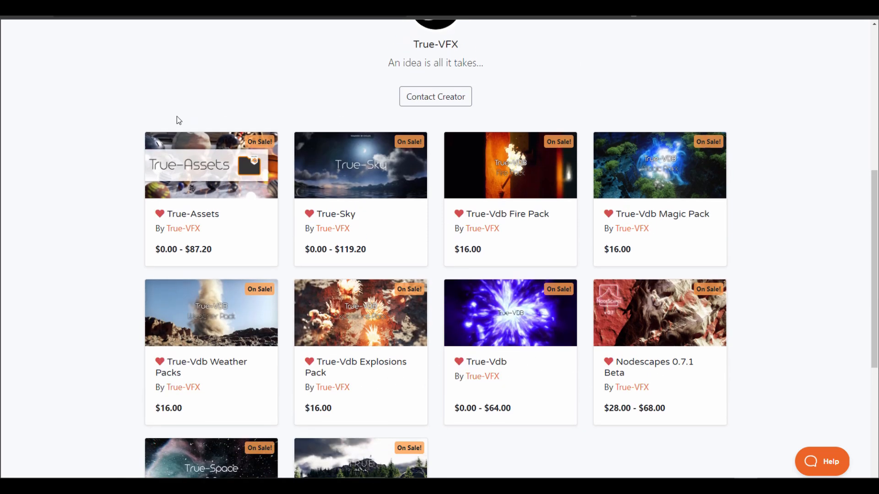
mouse_move(186, 241)
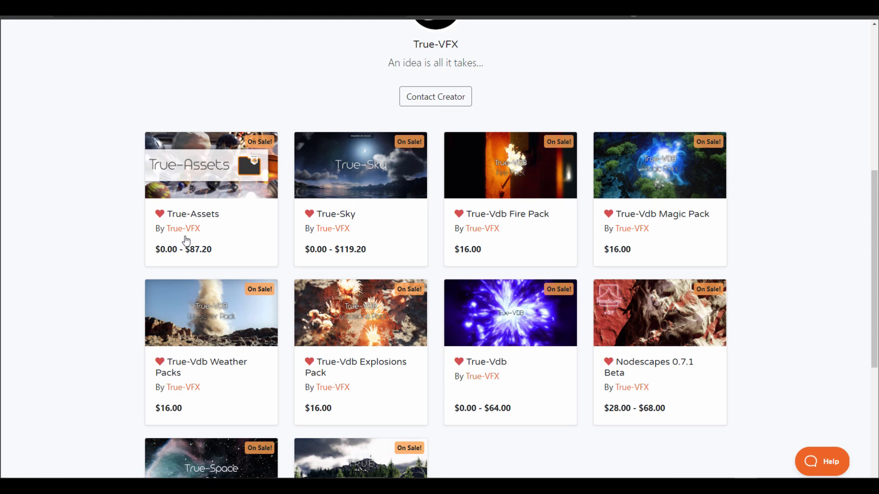
mouse_move(512, 377)
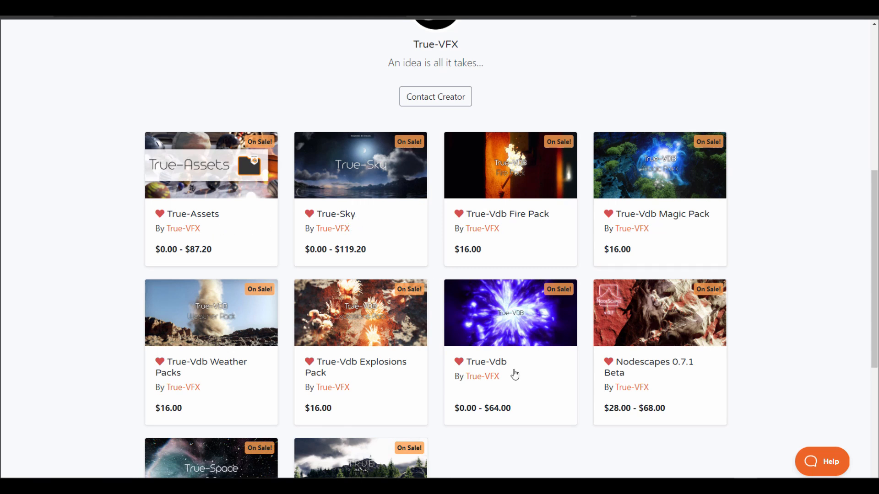
mouse_move(506, 392)
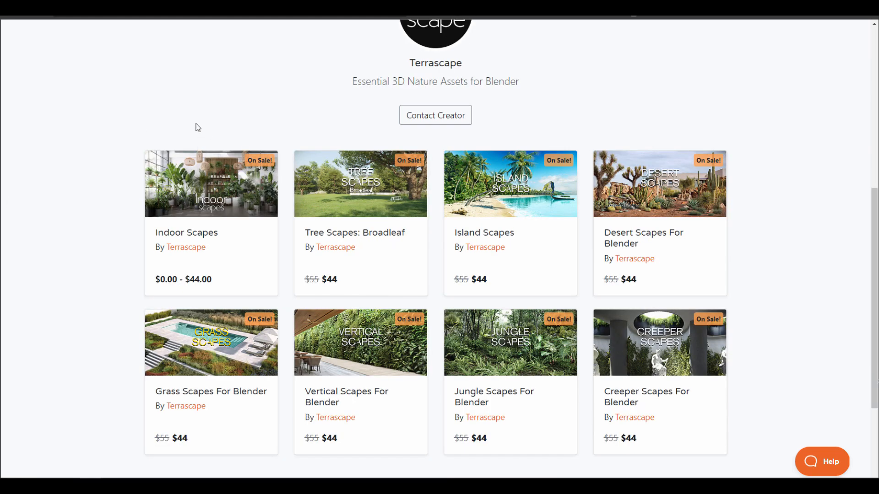
mouse_move(472, 157)
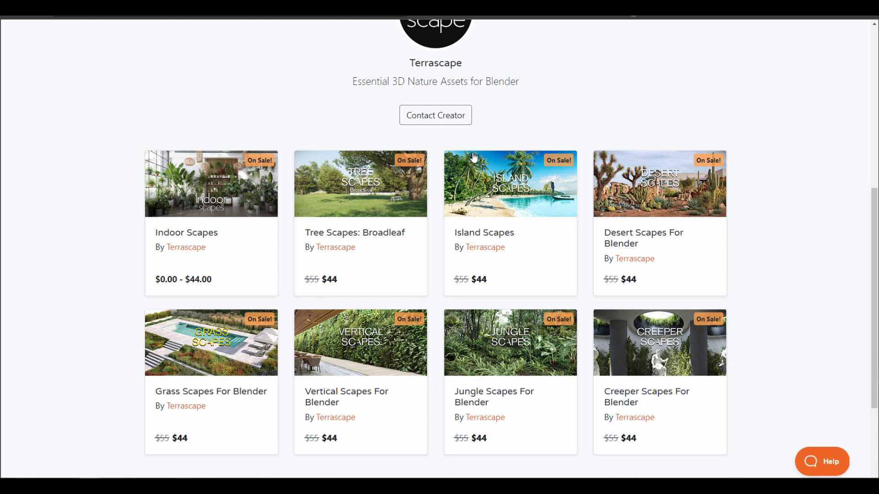
mouse_move(284, 353)
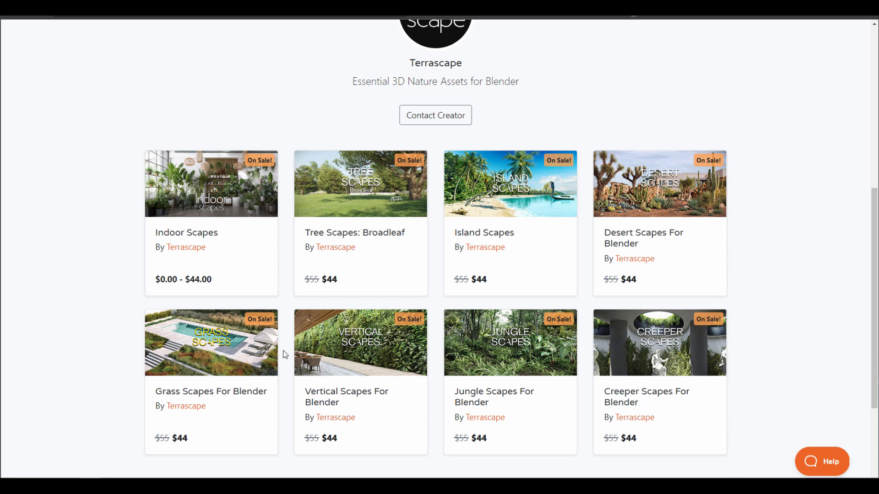
mouse_move(436, 347)
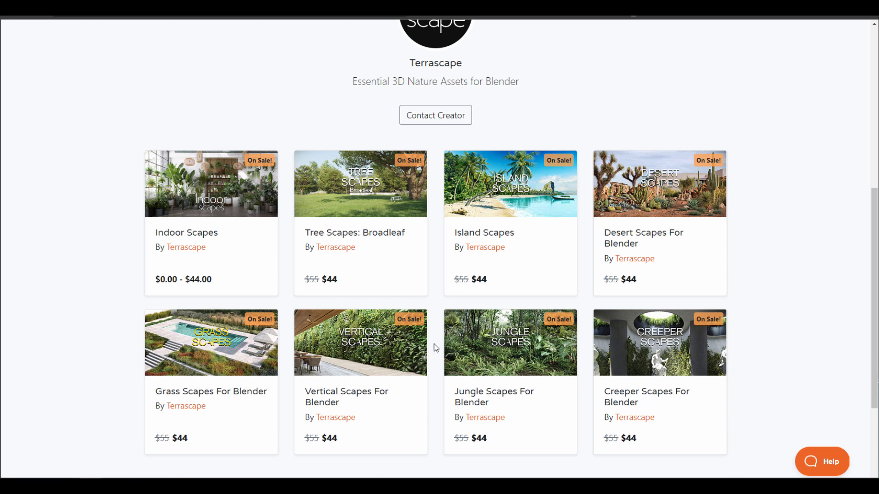
mouse_move(275, 292)
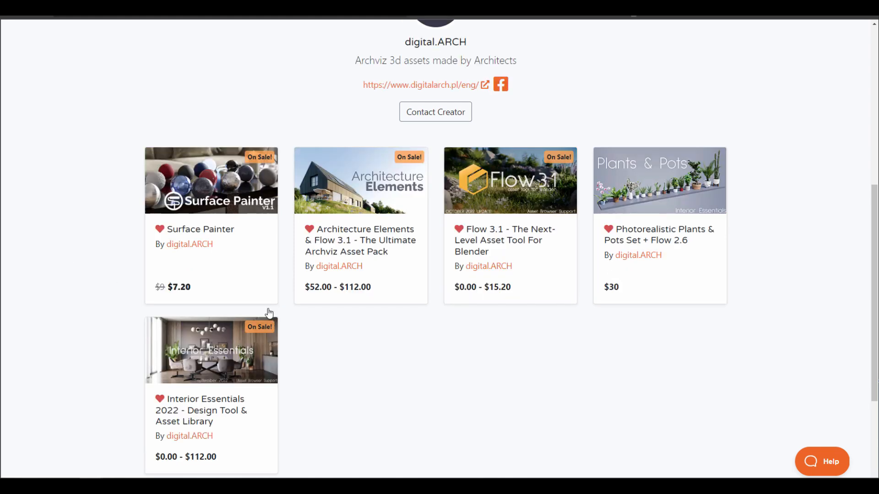
mouse_move(632, 359)
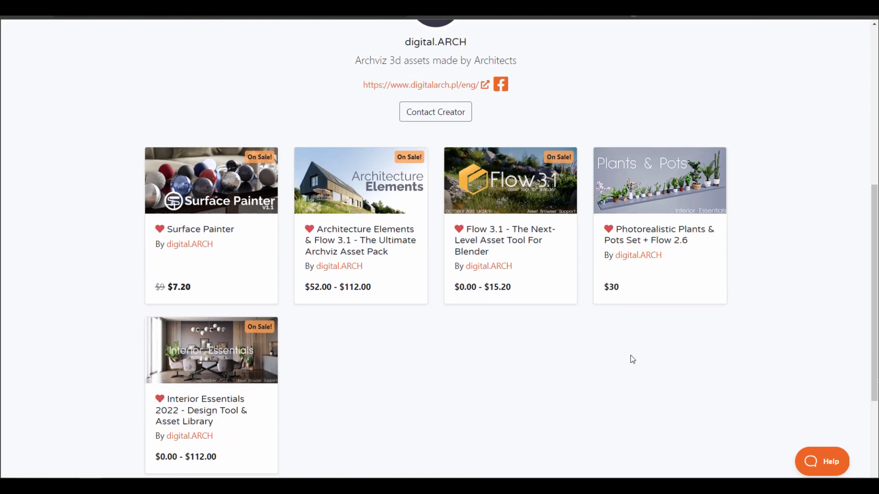
mouse_move(459, 332)
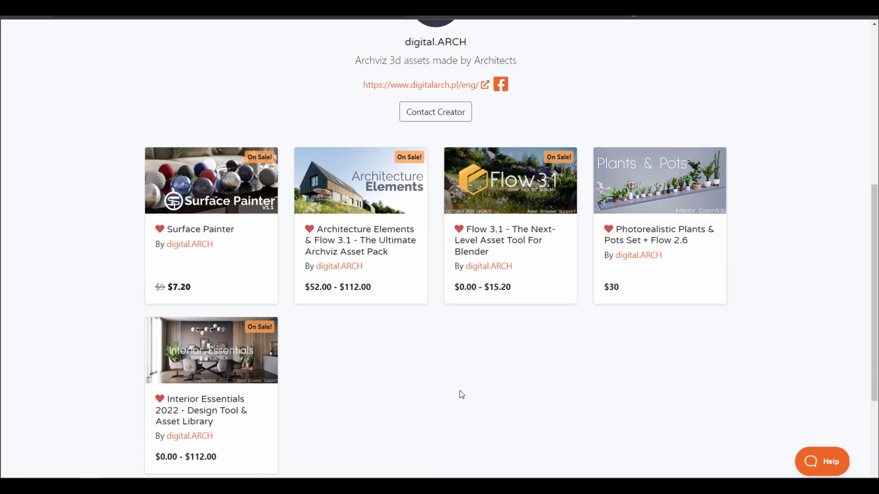
mouse_move(558, 341)
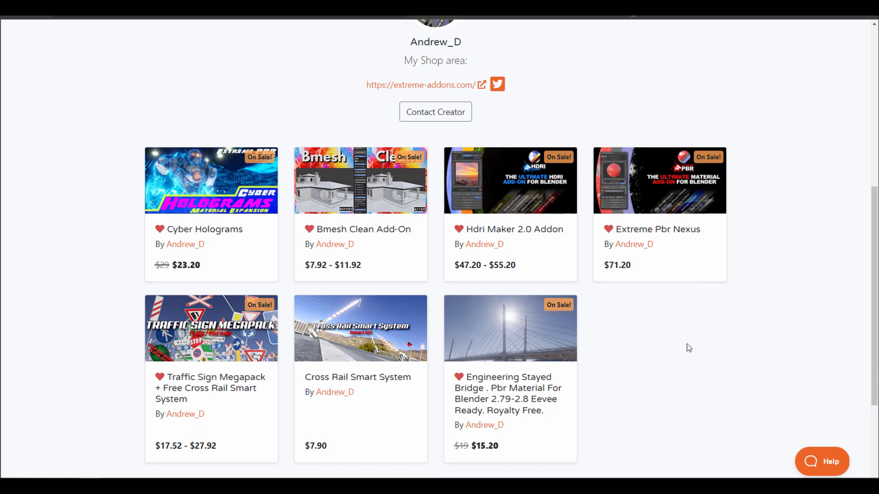
mouse_move(3, 256)
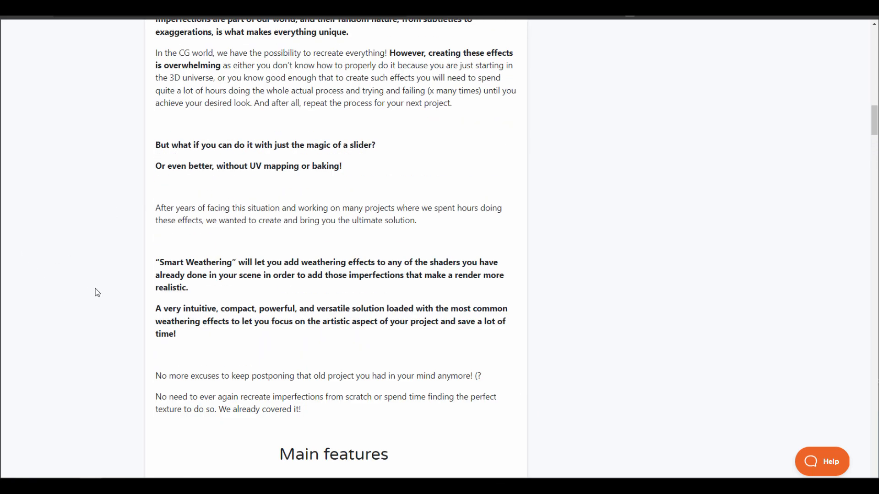
scroll("up", 3)
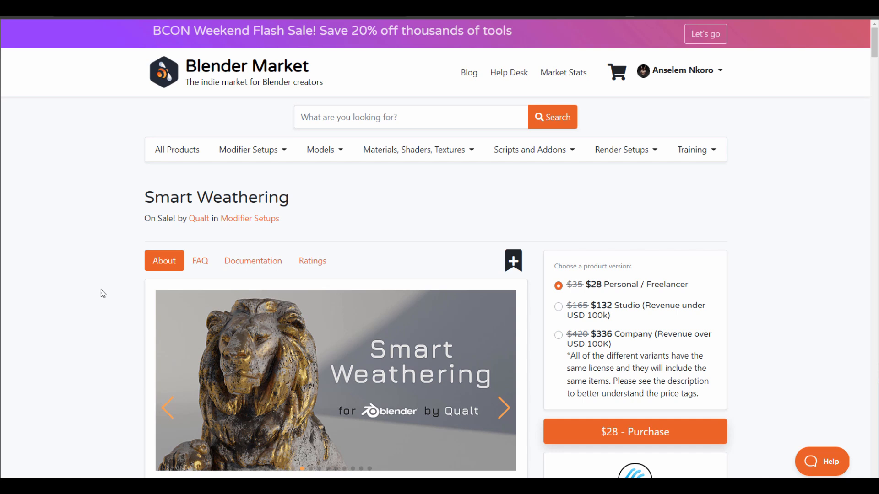
scroll("down", 3)
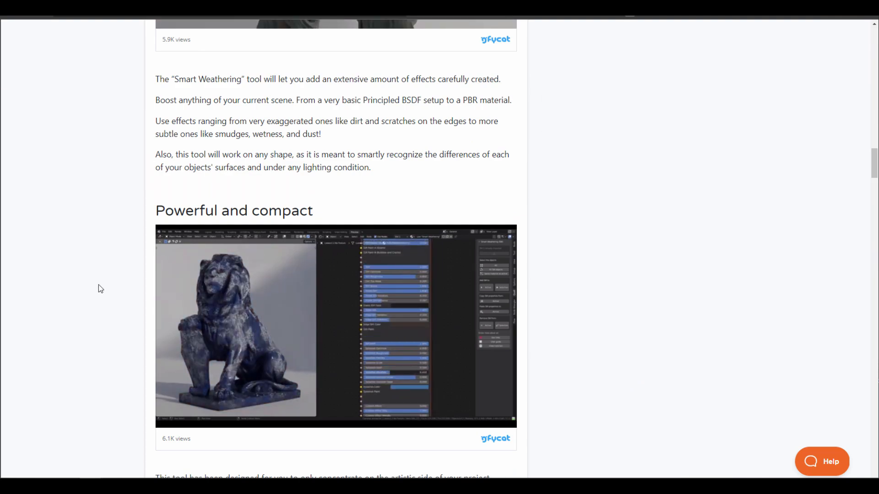
scroll("up", 3)
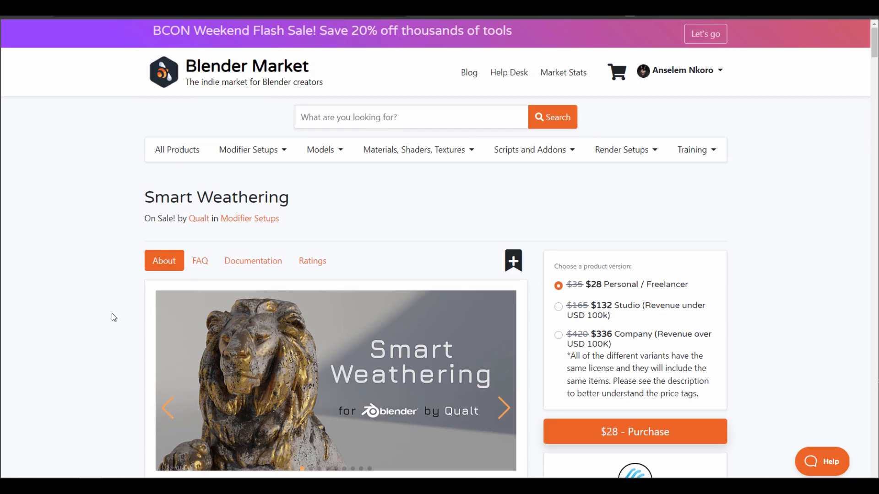
mouse_move(93, 318)
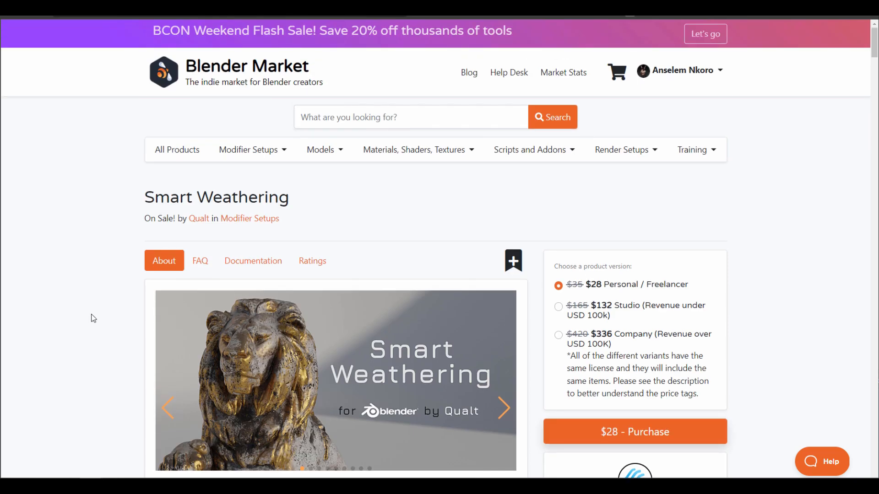
scroll("down", 3)
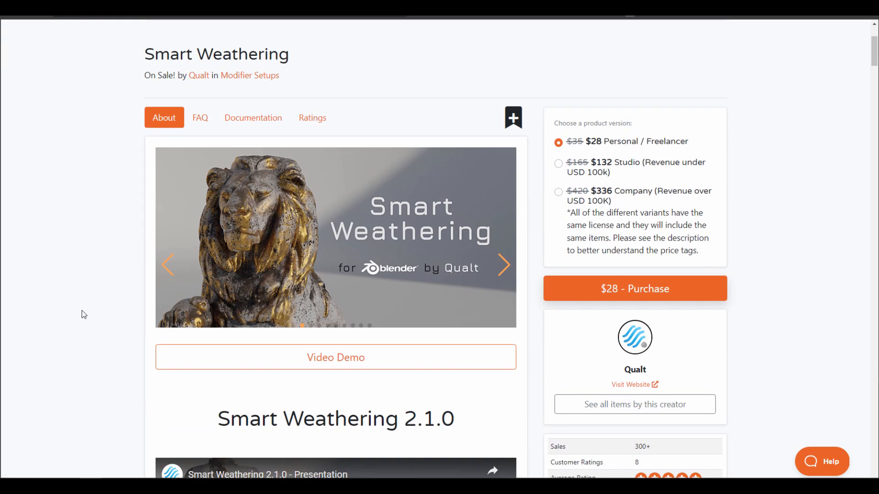
- View CG Thoughts' storefront listing Fluent: Materializer at $28 and Fluent 2.0
left_click(634, 404)
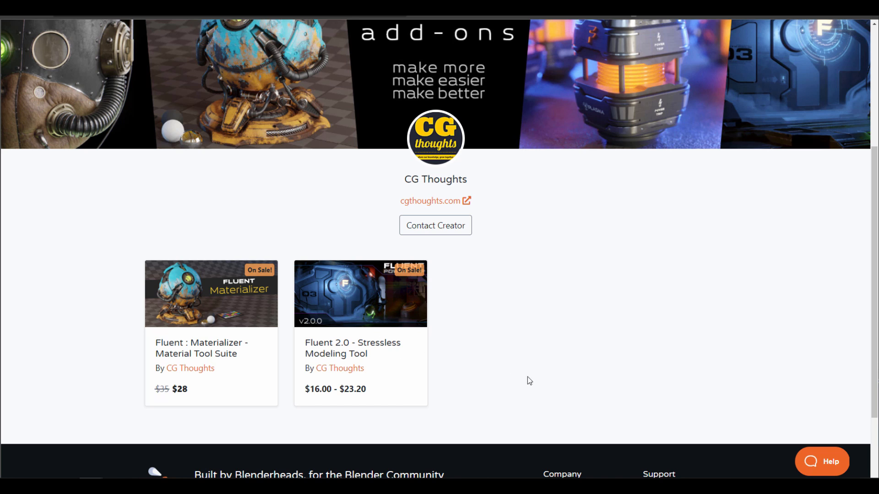
mouse_move(84, 286)
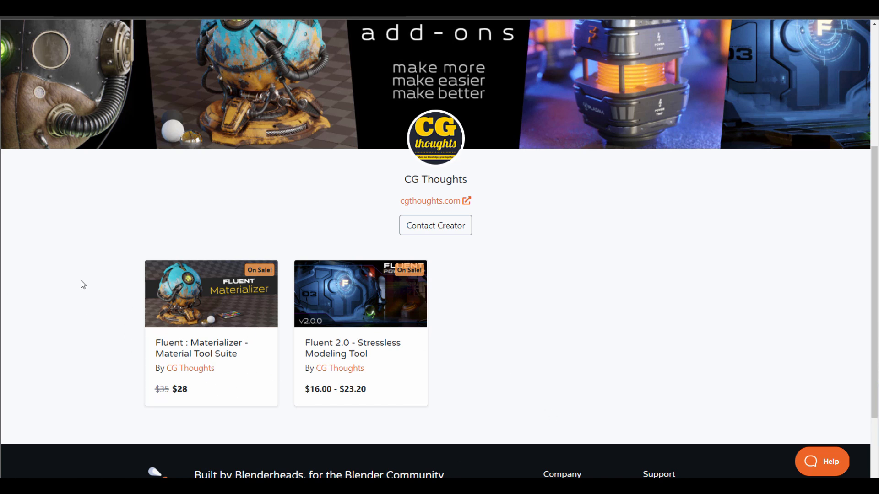
mouse_move(272, 394)
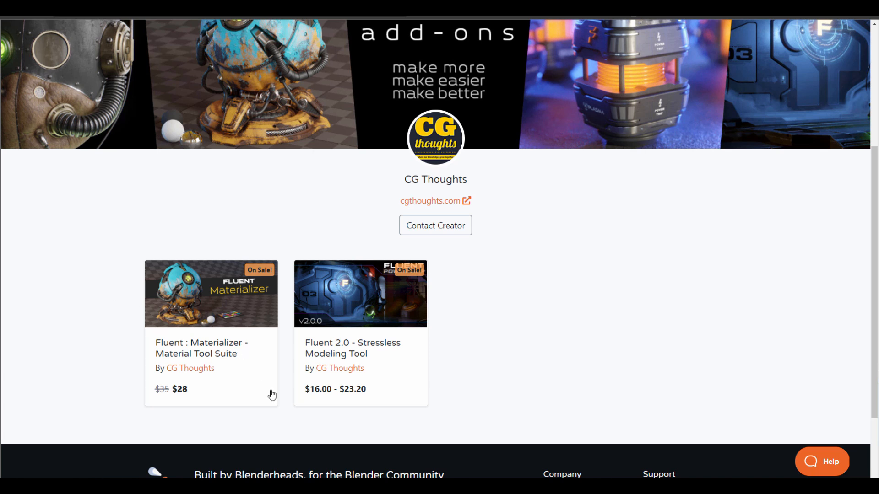
mouse_move(457, 368)
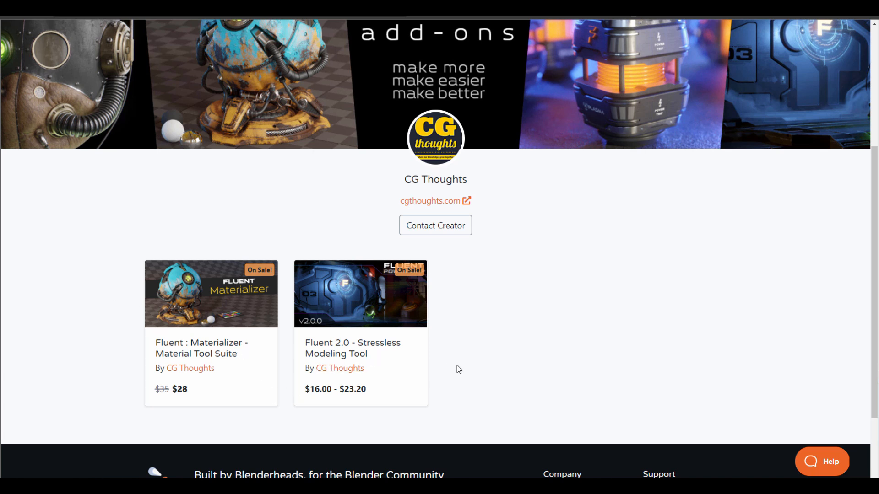
mouse_move(245, 277)
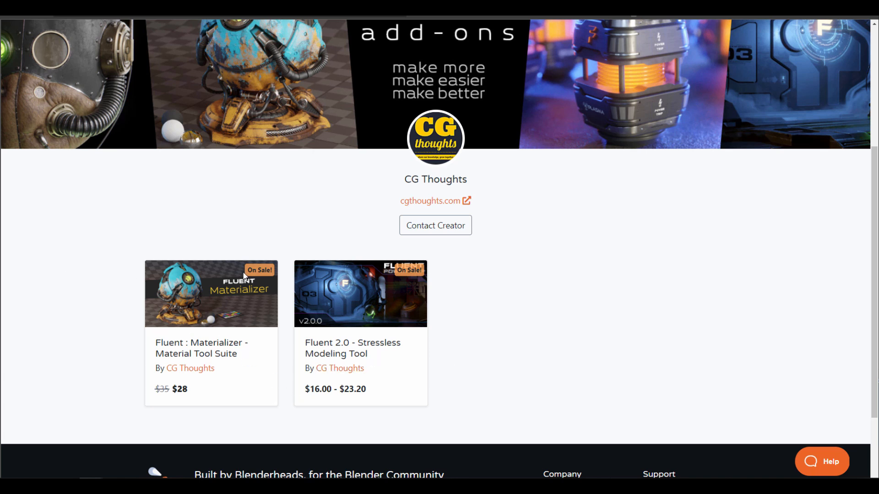
mouse_move(4, 297)
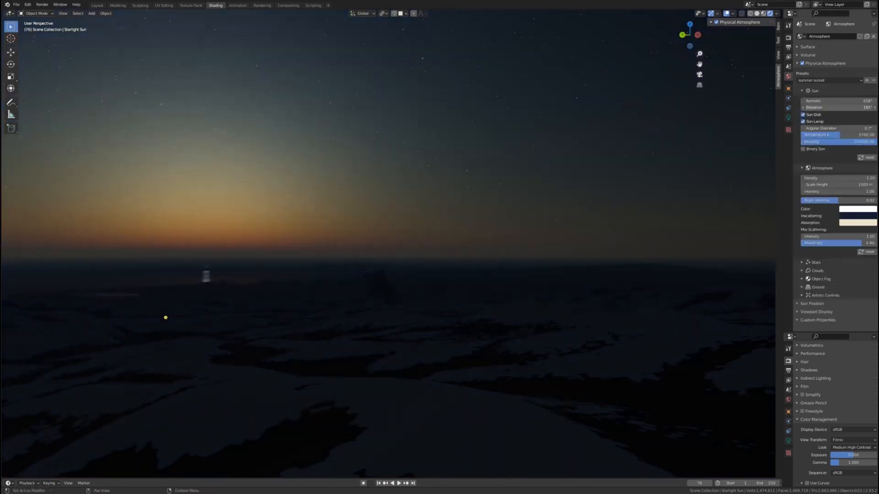
- Pick a different sky preset from the atmosphere presets dropdown, then scroll the page back up
left_click(829, 80)
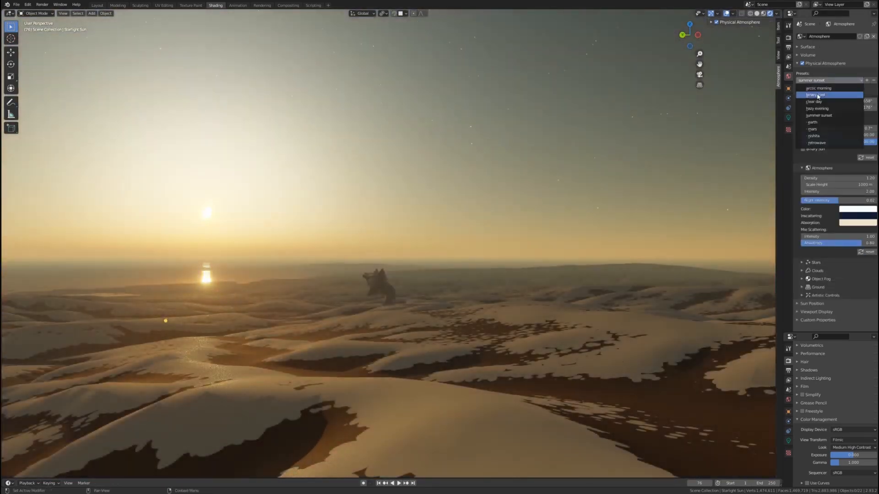
left_click(813, 94)
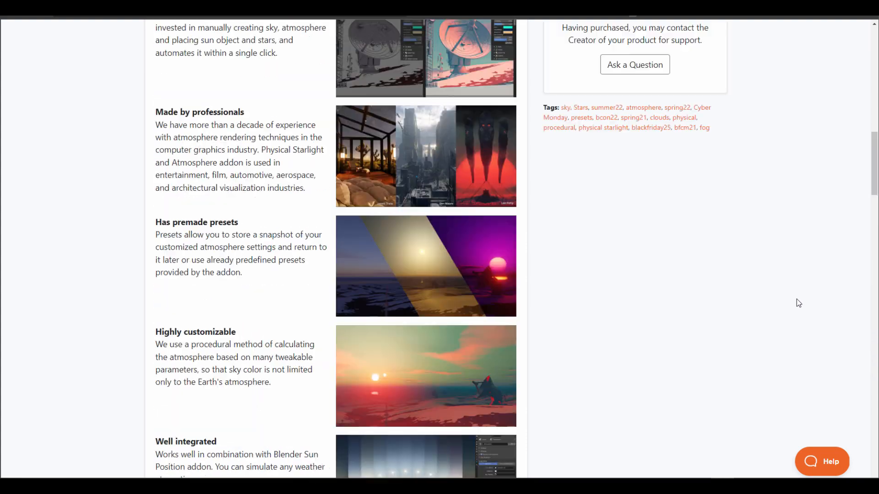
scroll("up", 3)
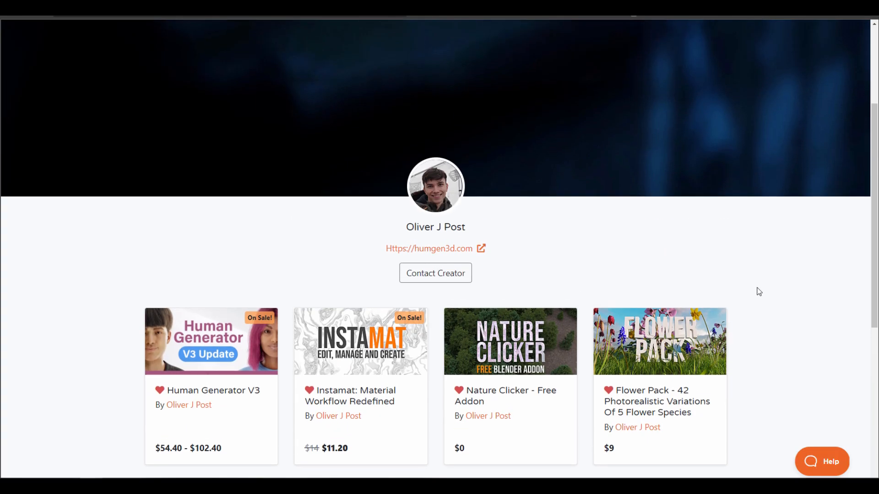
- Scroll Oliver J Post's storefront down to Smudgr Pro ($24) and the $7 AWS water shader
scroll("down", 3)
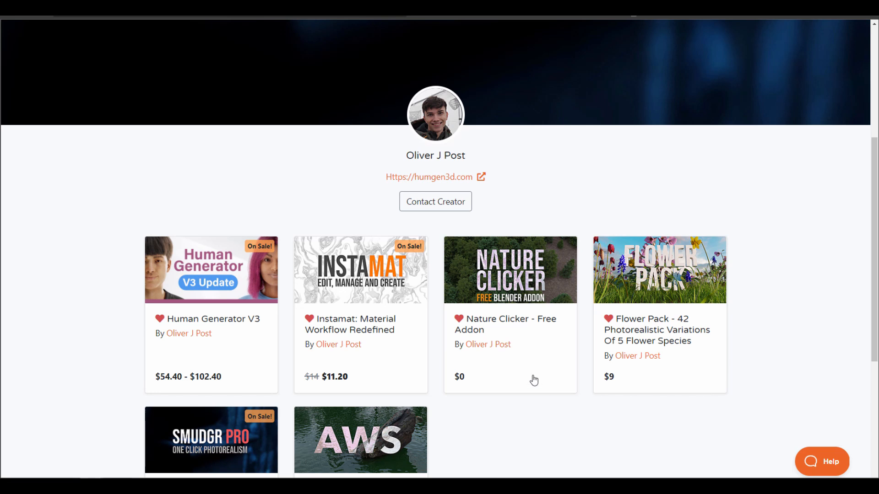
scroll("down", 3)
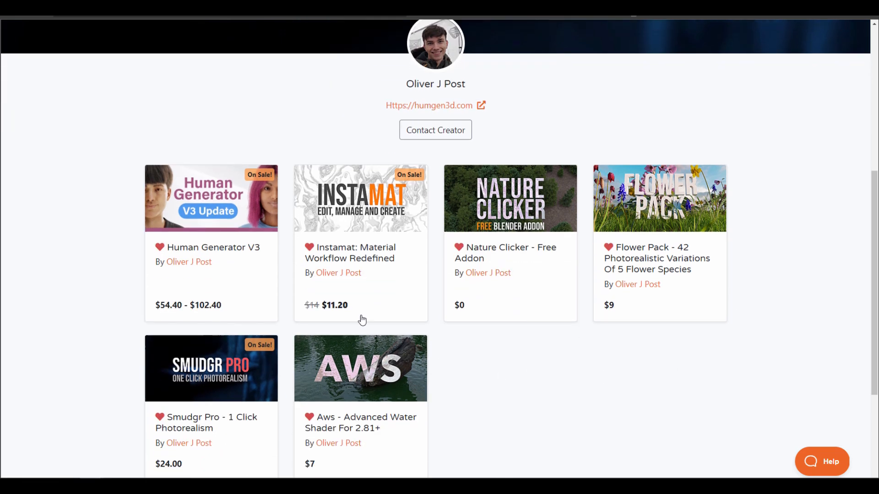
mouse_move(76, 172)
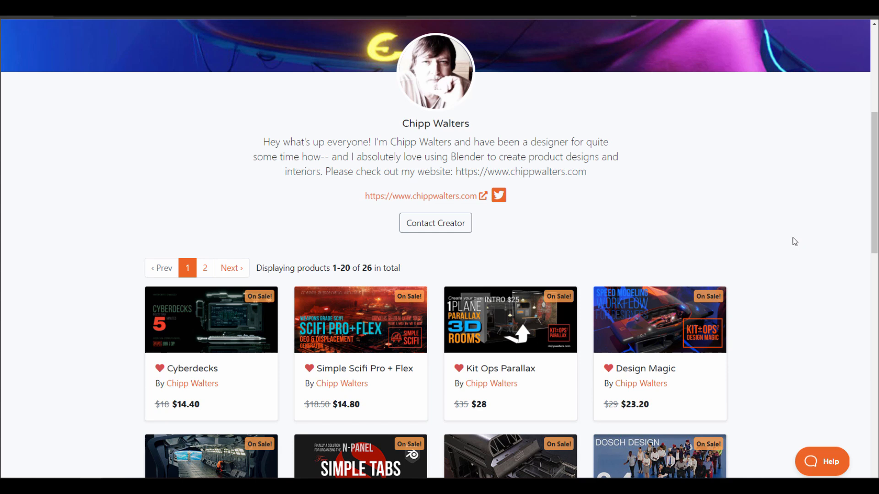
- Scroll down and back up Chipp Walters' 26-product storefront of Cyberdecks and Kit Ops add-ons
scroll("down", 3)
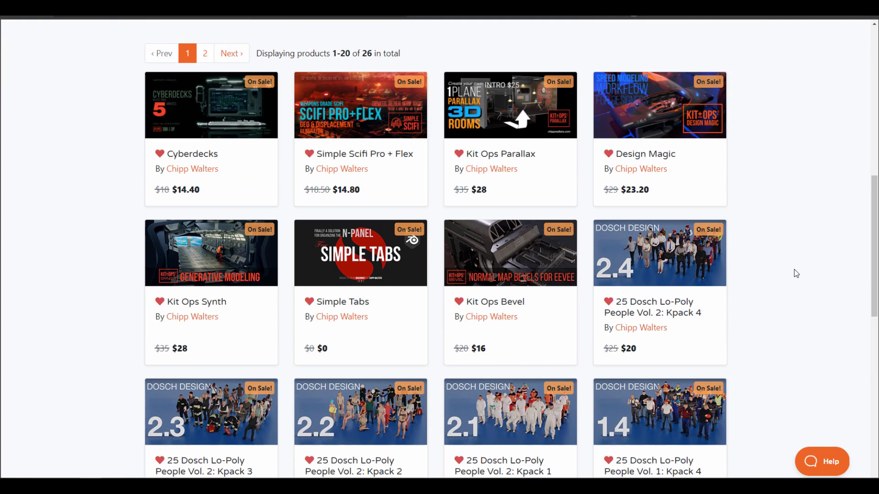
scroll("up", 3)
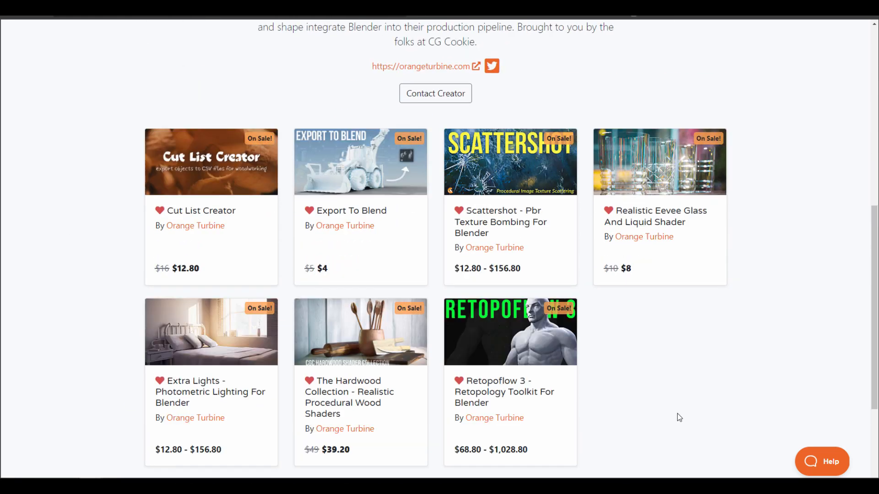
mouse_move(84, 208)
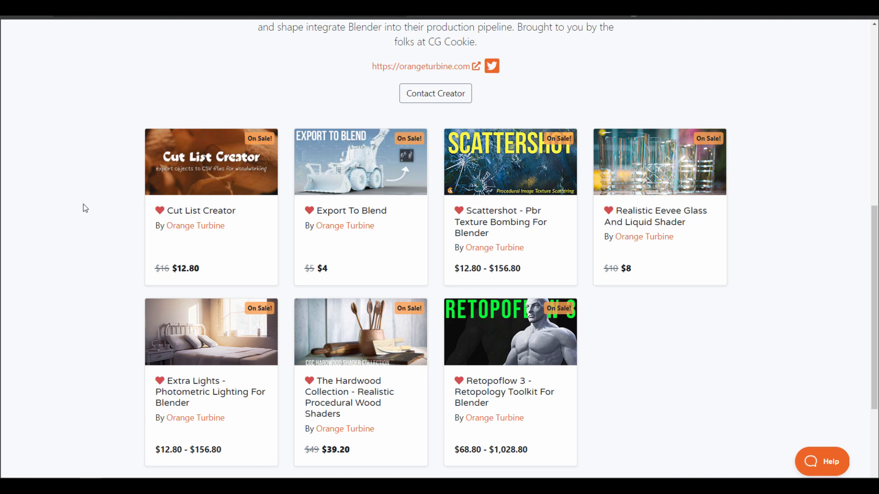
mouse_move(105, 217)
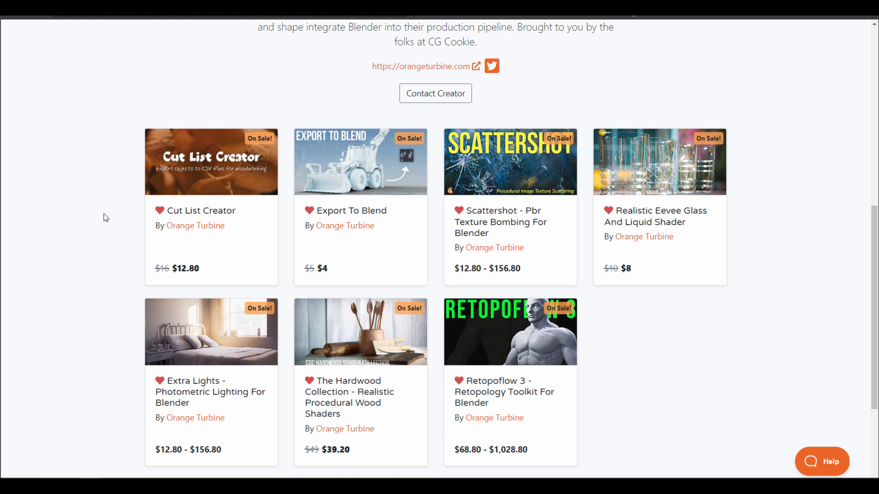
mouse_move(589, 360)
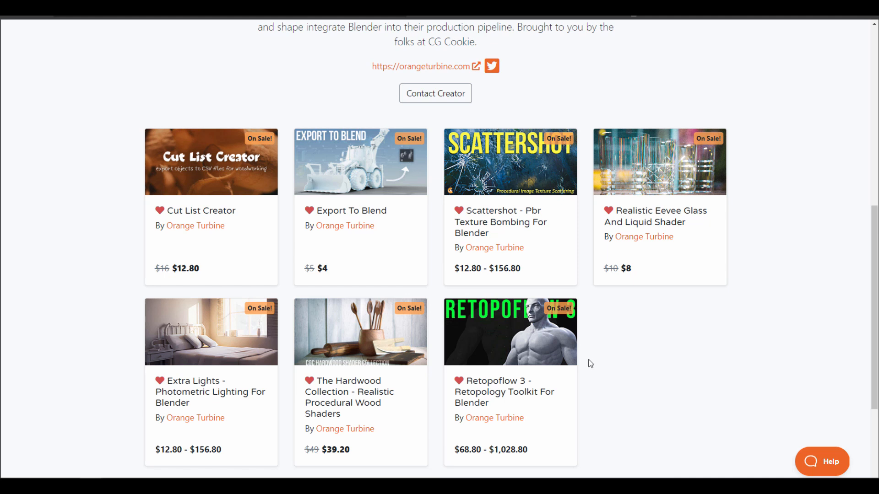
mouse_move(639, 394)
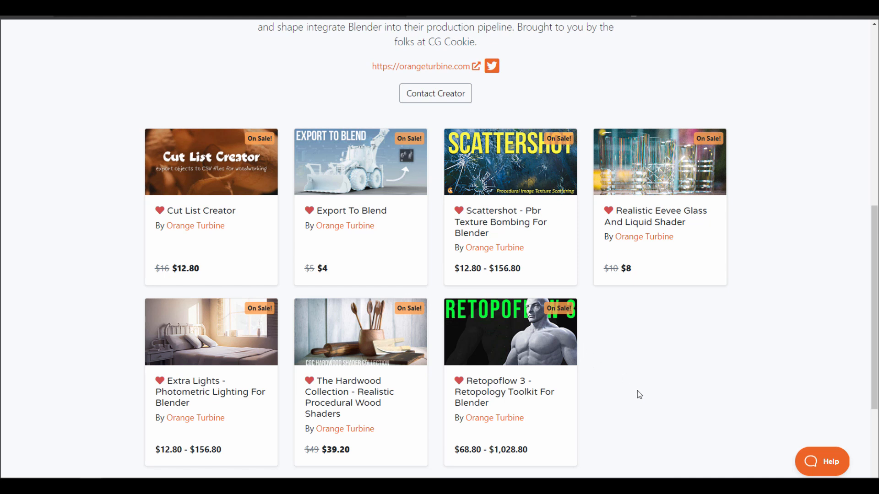
mouse_move(657, 407)
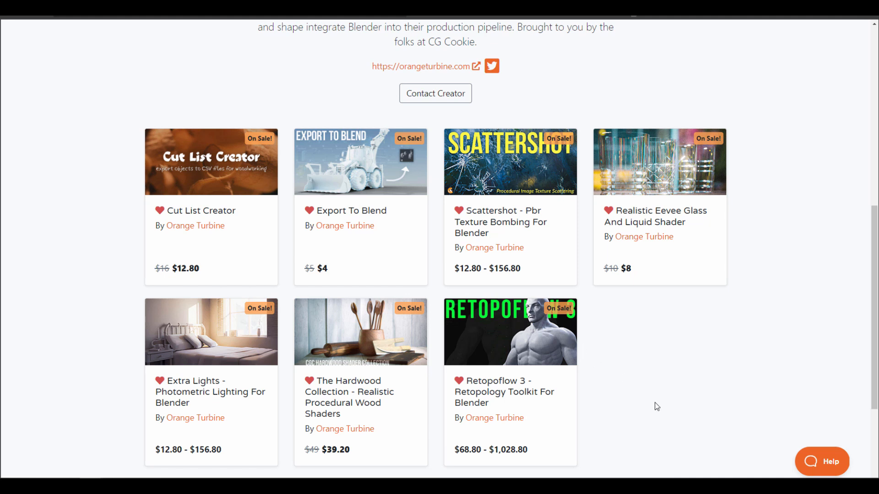
mouse_move(252, 408)
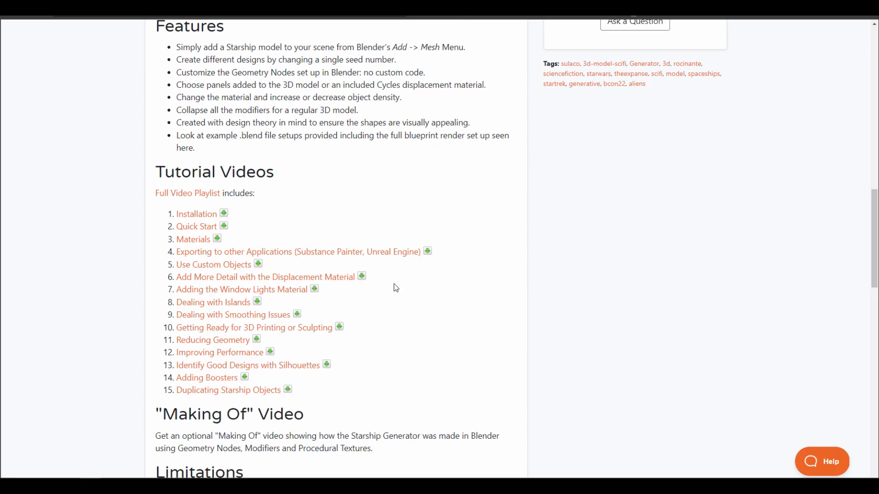
mouse_move(303, 400)
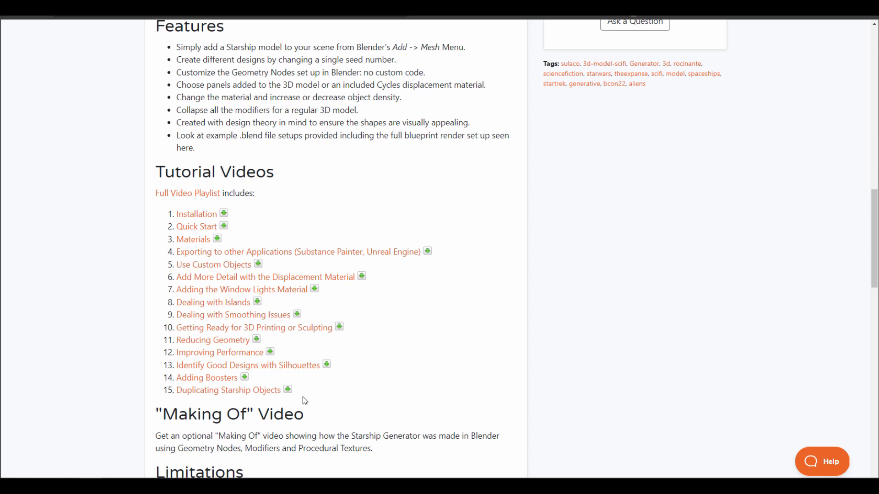
- Show every Mark Kingsnorth add-on from the Starship Generator page and scroll the product grid
scroll("up", 3)
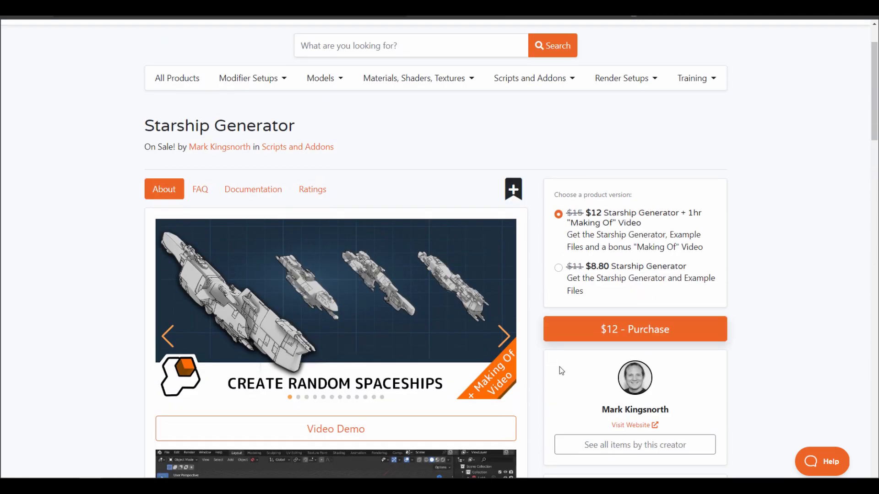
left_click(634, 445)
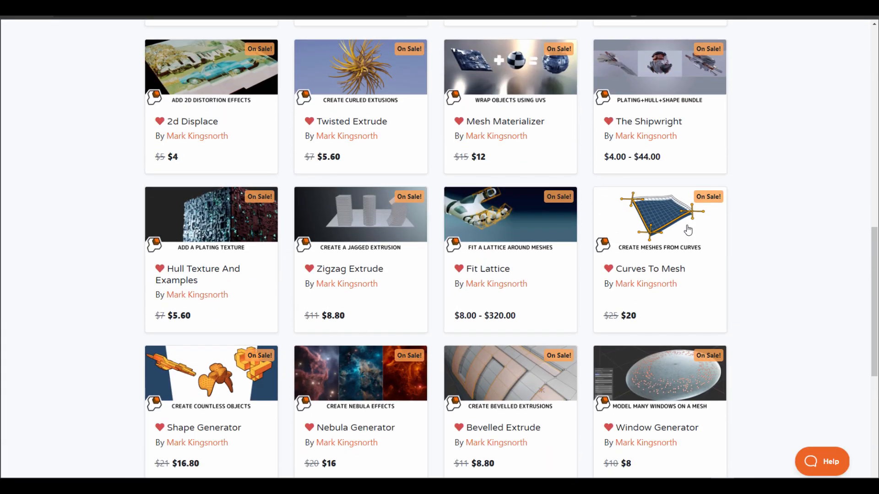
scroll("up", 3)
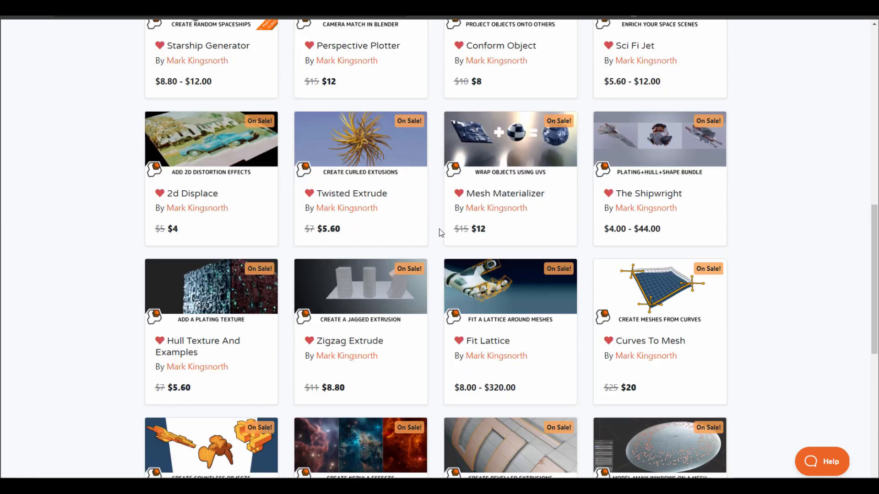
scroll("up", 3)
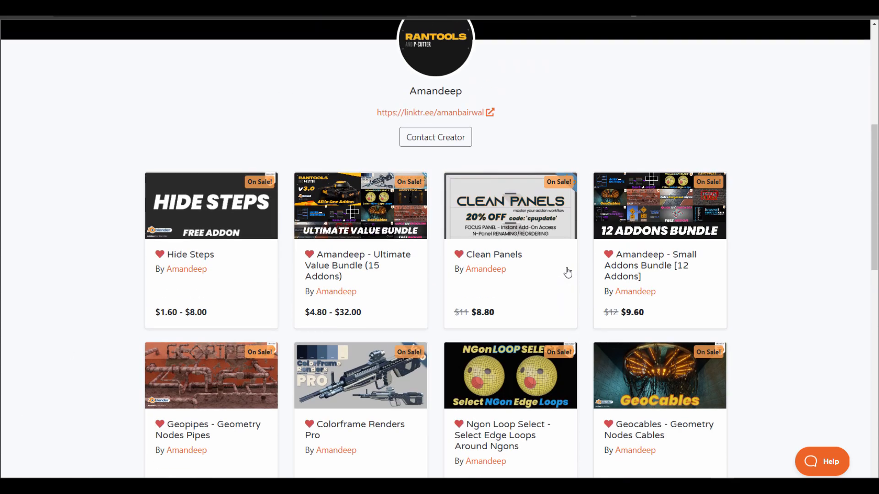
- Scroll Amandeep's storefront past Hide Steps and Clean Panels down to Geopipes and Geocables
scroll("down", 3)
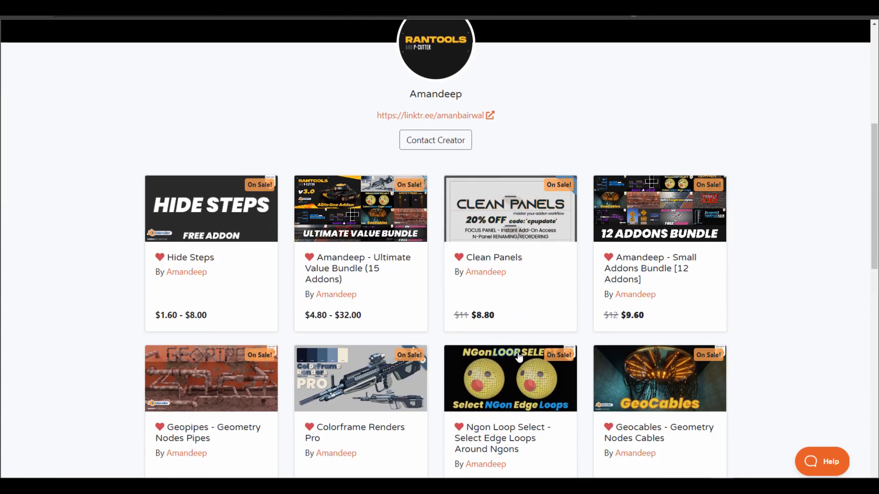
scroll("up", 3)
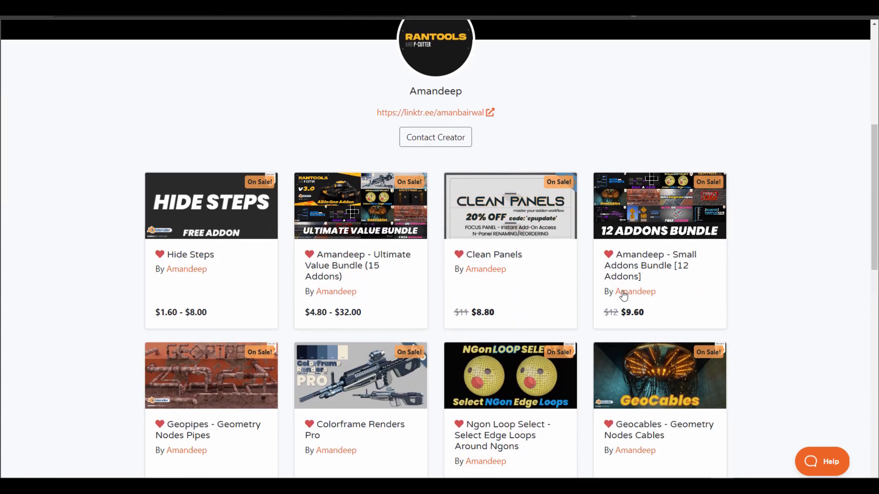
scroll("down", 3)
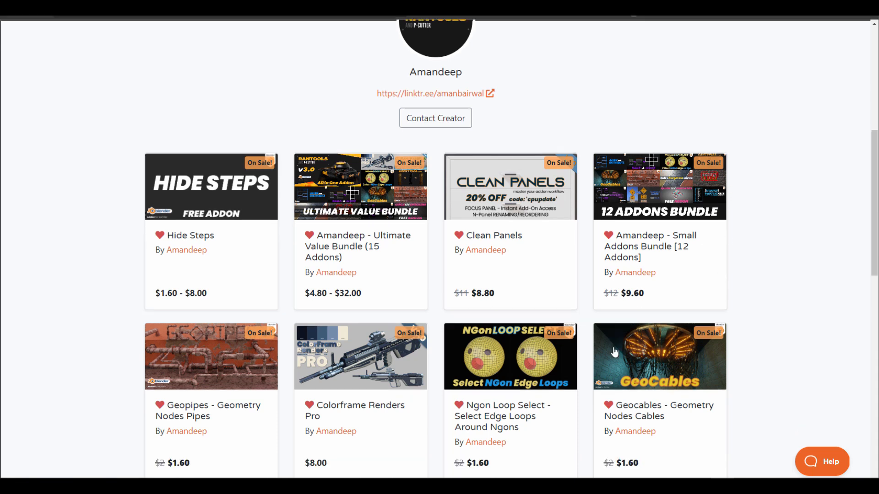
scroll("down", 3)
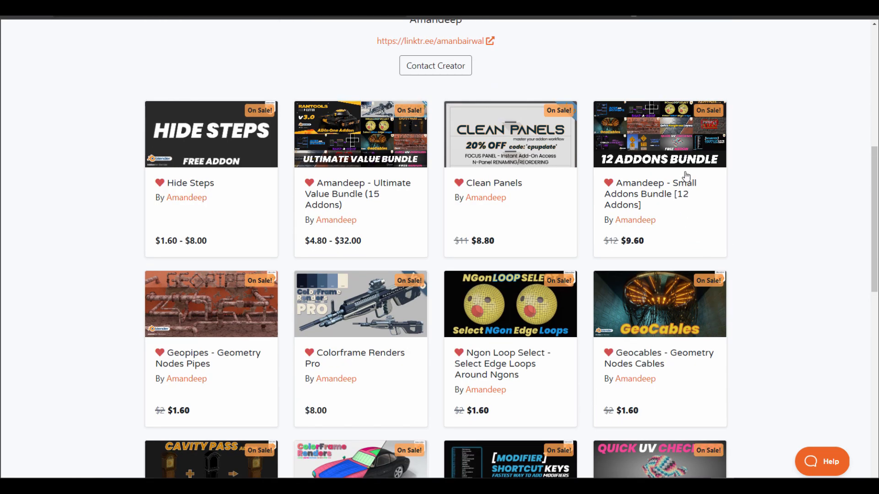
mouse_move(327, 213)
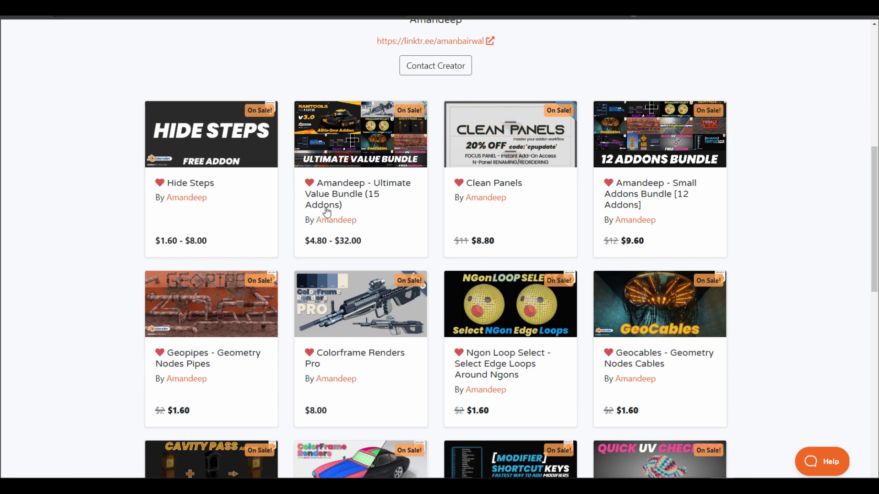
scroll("down", 3)
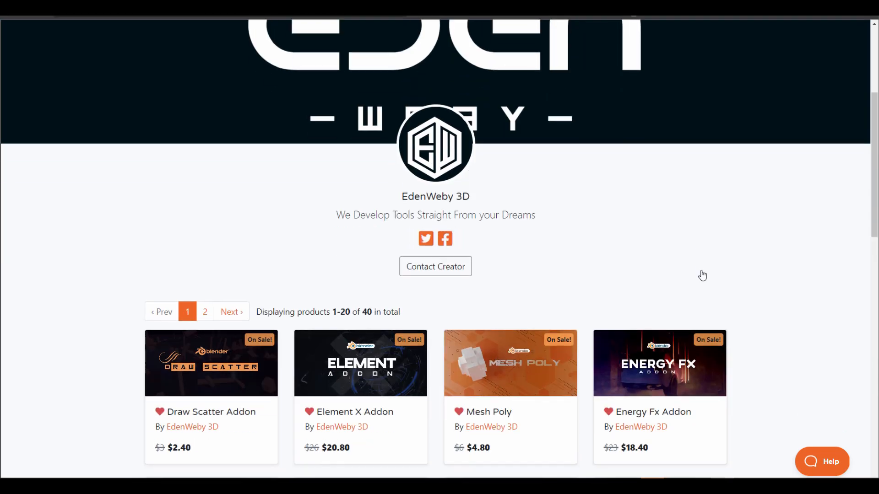
- Scroll EdenWeby 3D's storefront through Xeffects, Vera, Burst and Graffiti, then back toward the top
scroll("down", 3)
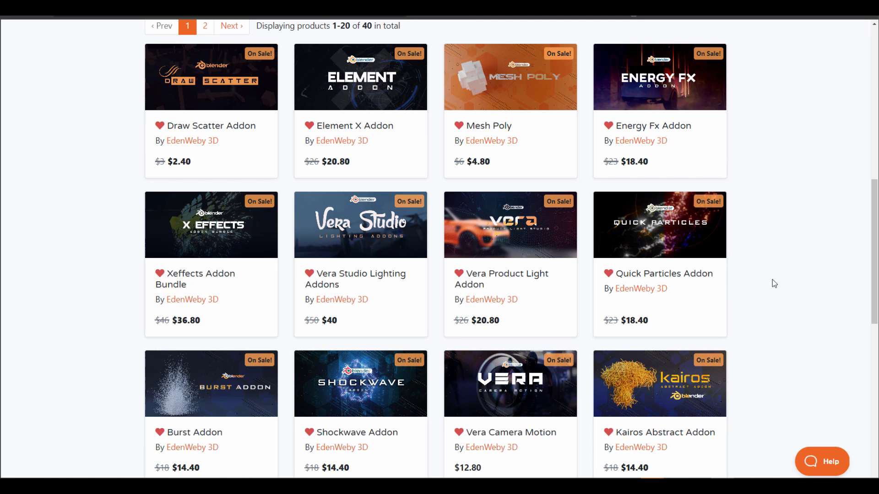
scroll("down", 3)
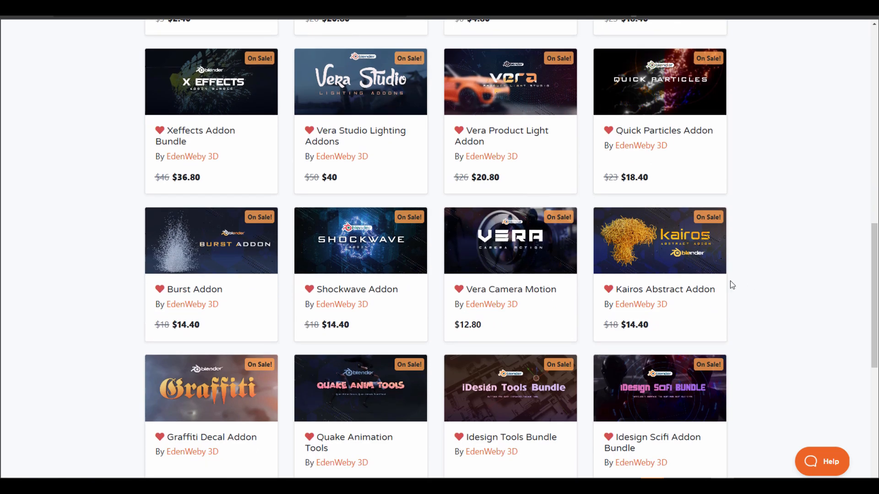
scroll("up", 3)
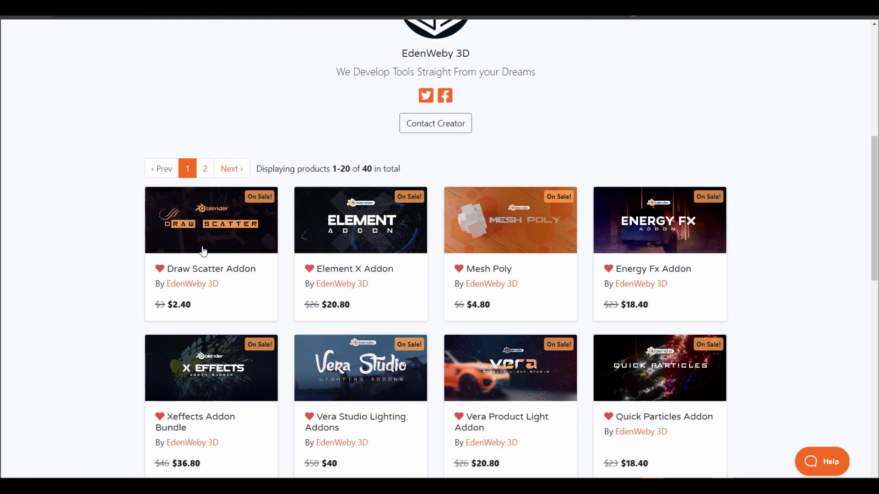
mouse_move(467, 252)
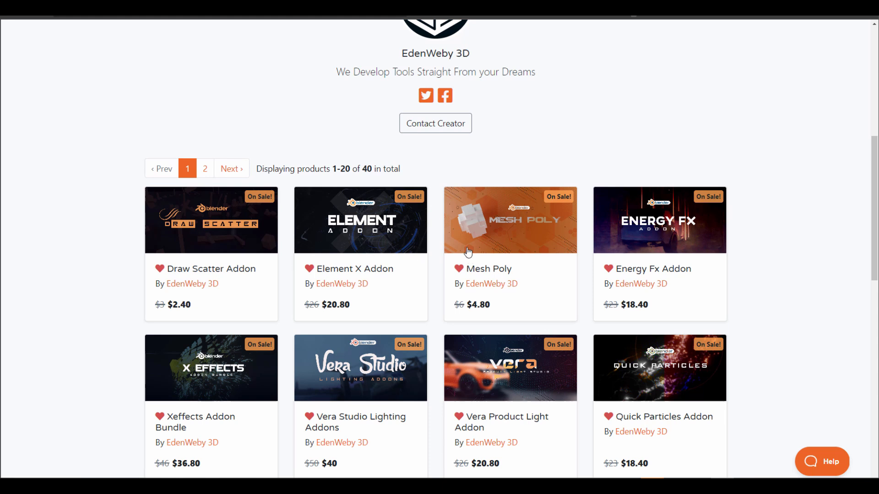
mouse_move(374, 247)
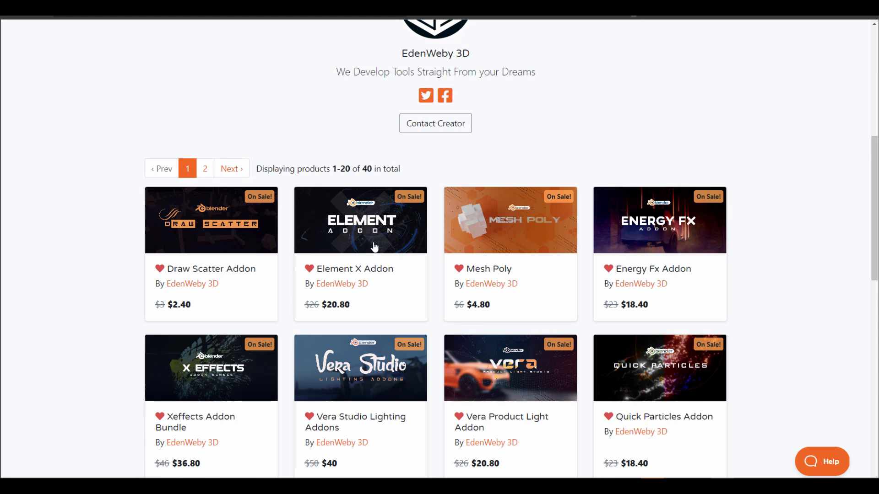
mouse_move(286, 264)
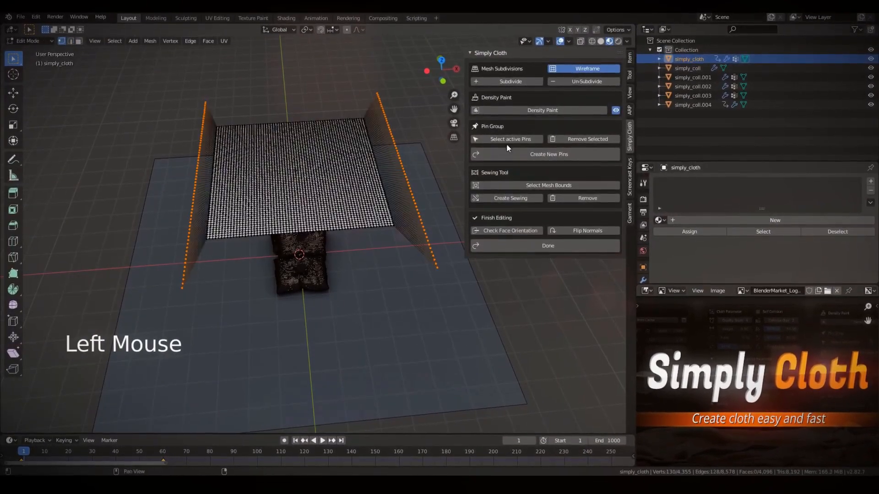
- Leave the Simply Cloth demo for VjaceslavT's storefront listing Simply Wrap Pro and Simply Cloth Pro
left_click(547, 246)
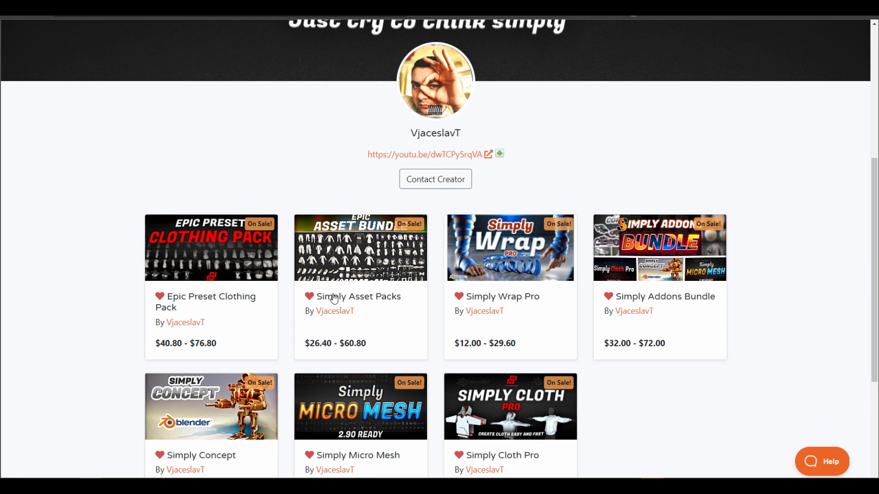
mouse_move(268, 289)
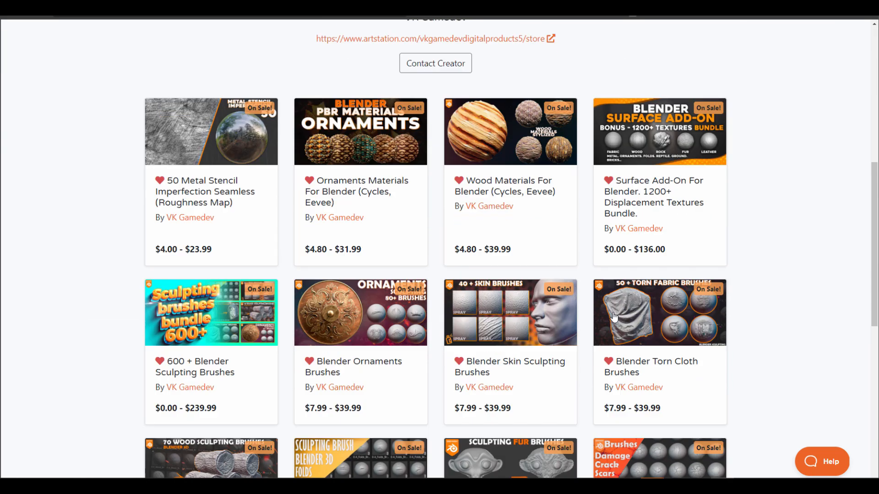
- Scroll VK Gamedev's storefront of Ornaments, Wood Materials and sculpting brush bundles
scroll("up", 3)
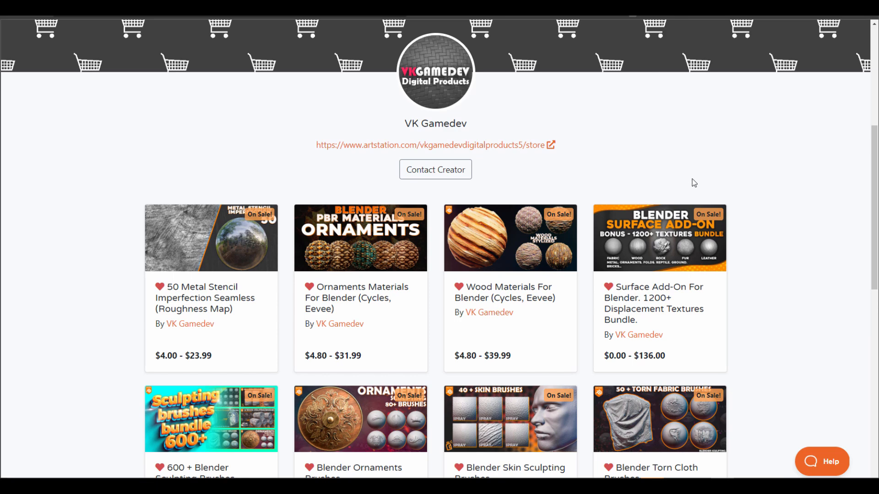
mouse_move(663, 195)
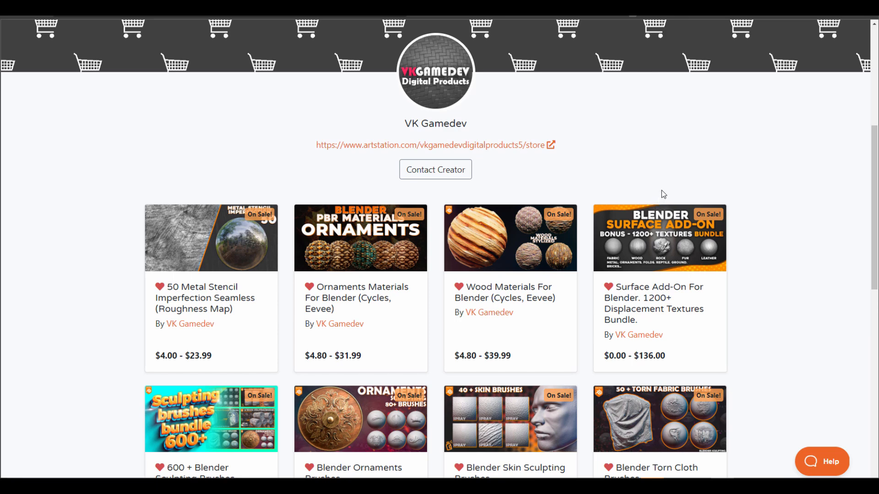
mouse_move(515, 227)
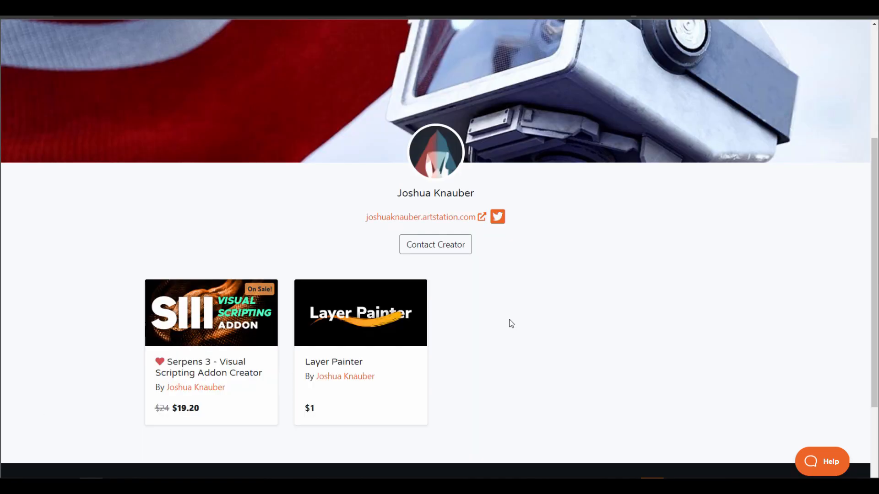
mouse_move(60, 437)
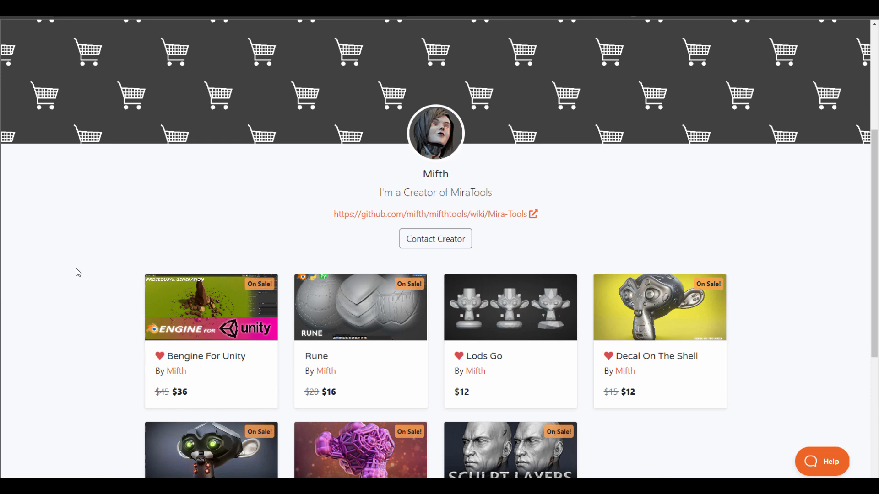
- Scroll Mifth's storefront listing Bengine, Rune and Sculpt Layers
scroll("down", 3)
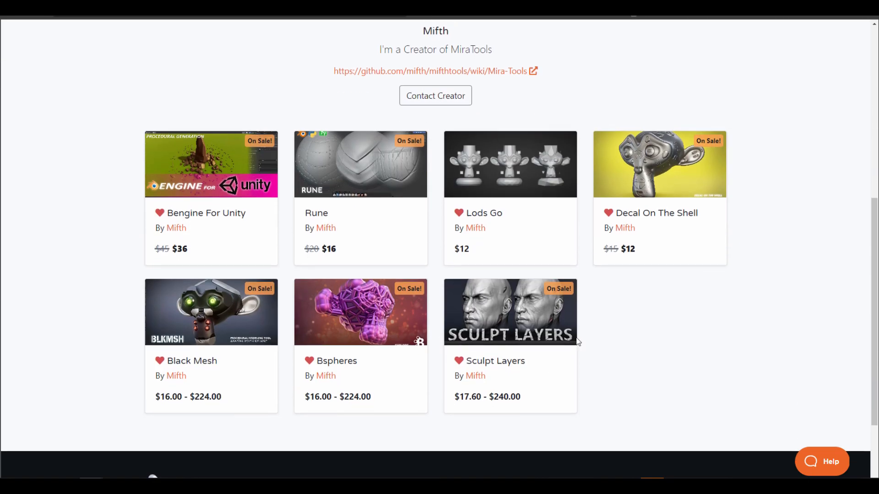
mouse_move(659, 338)
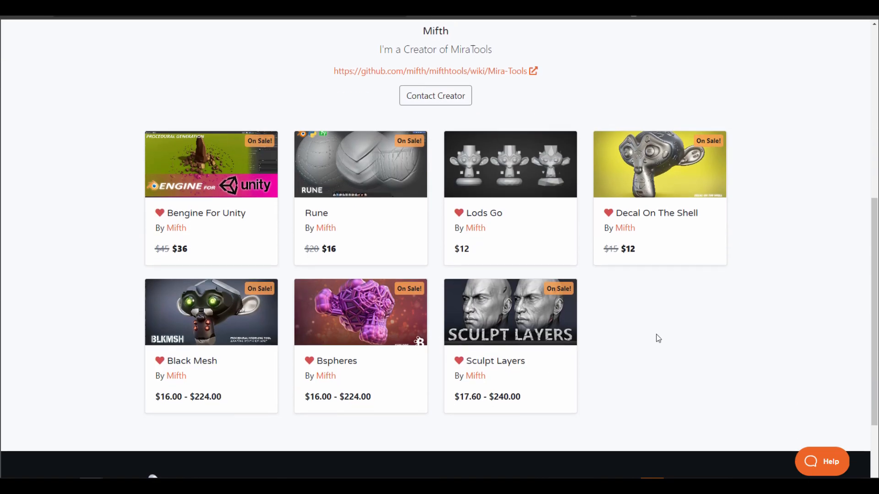
mouse_move(406, 339)
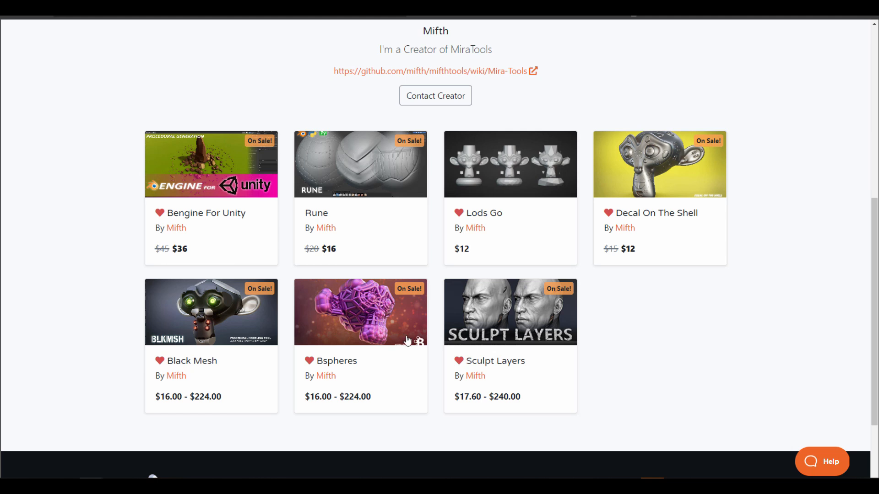
mouse_move(362, 391)
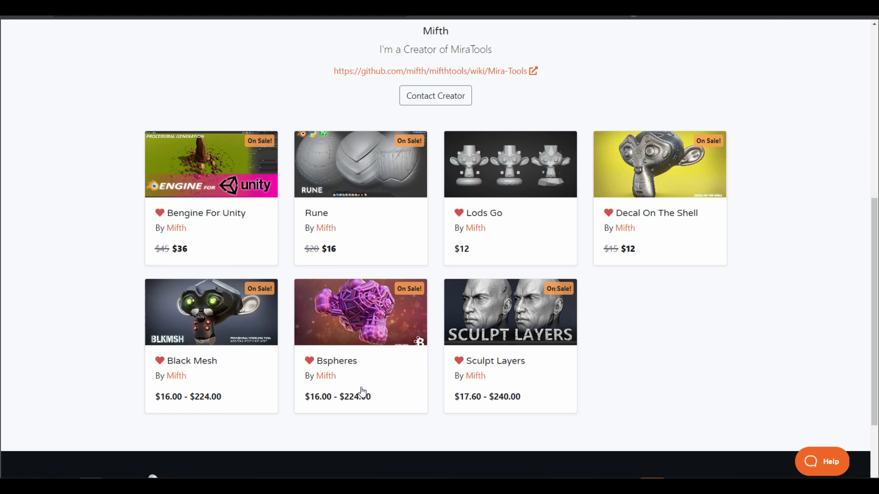
mouse_move(62, 357)
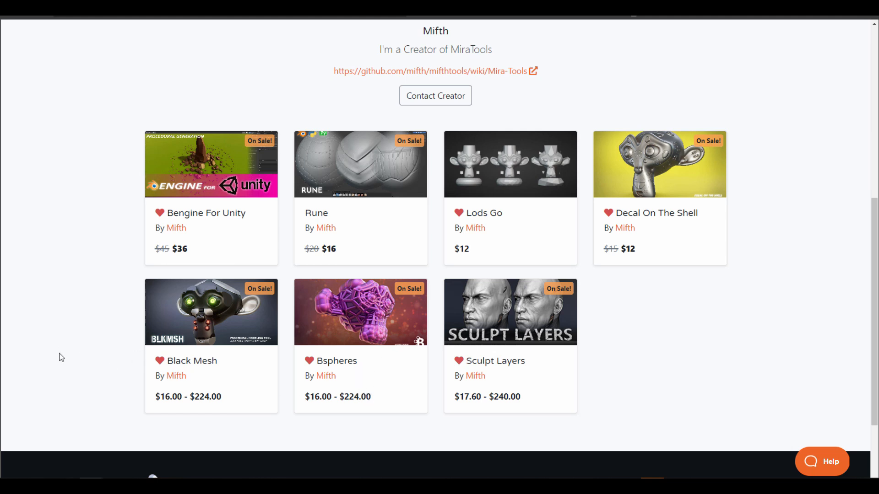
mouse_move(312, 335)
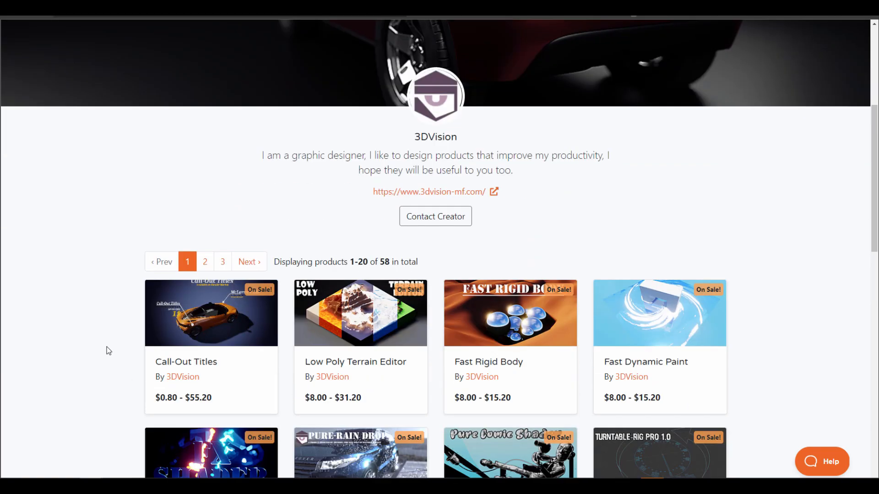
scroll("down", 3)
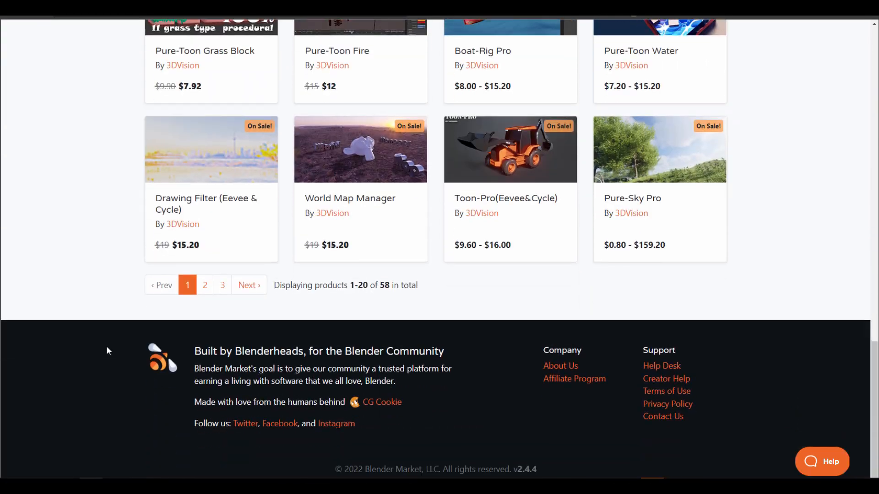
scroll("up", 3)
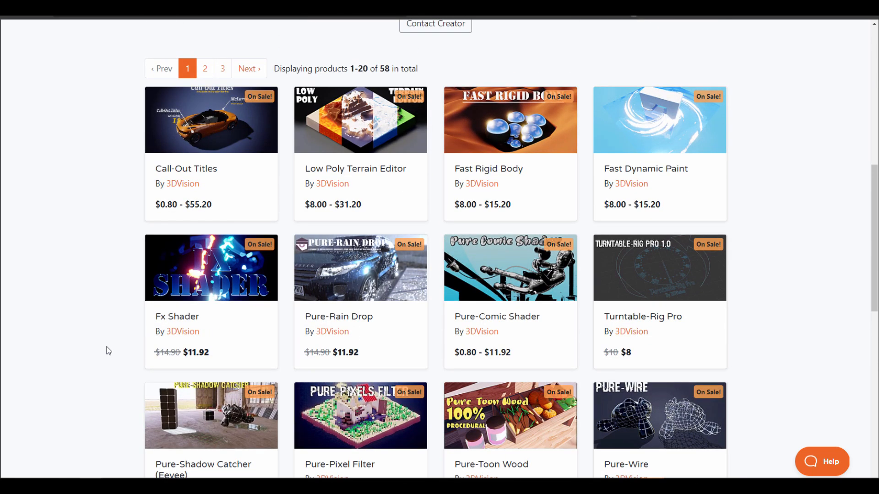
mouse_move(385, 347)
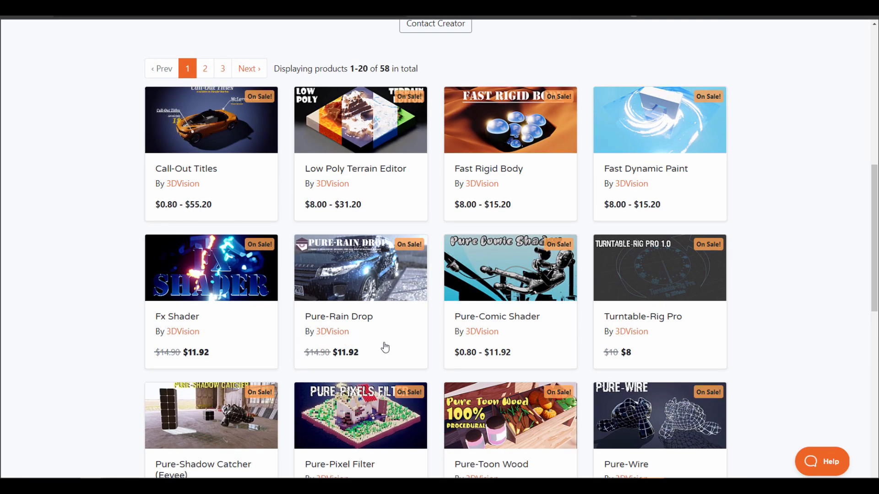
scroll("up", 3)
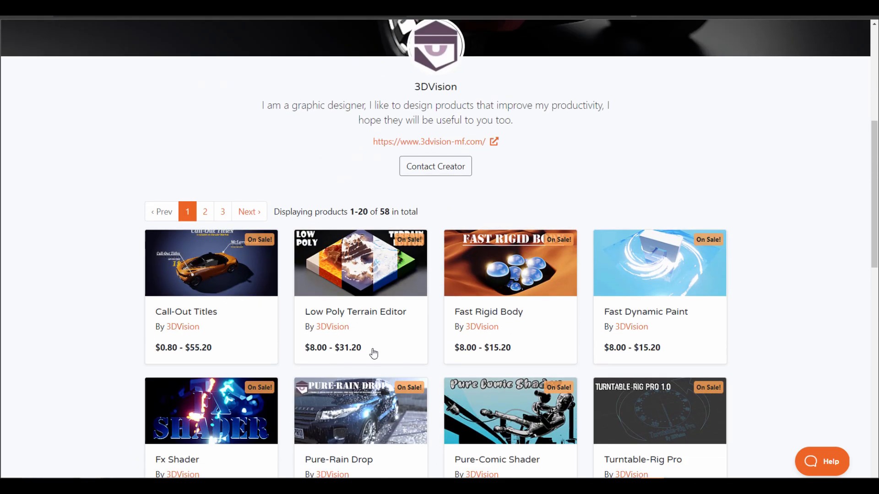
mouse_move(145, 292)
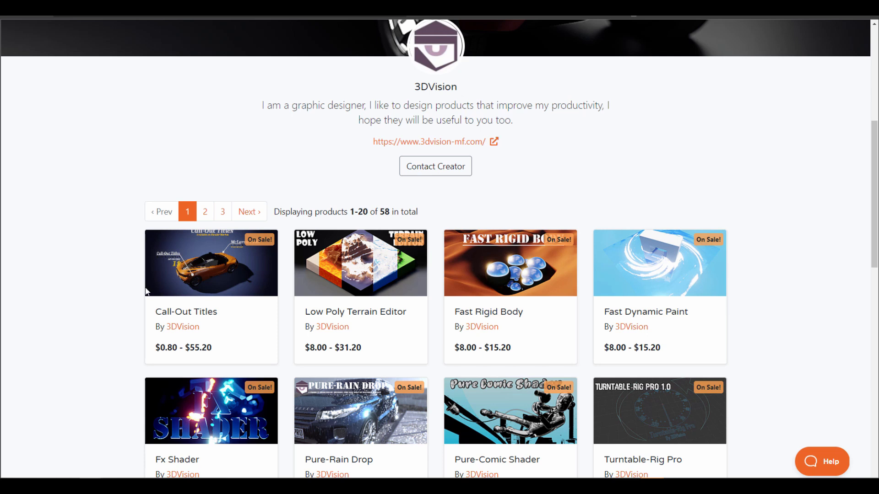
scroll("down", 3)
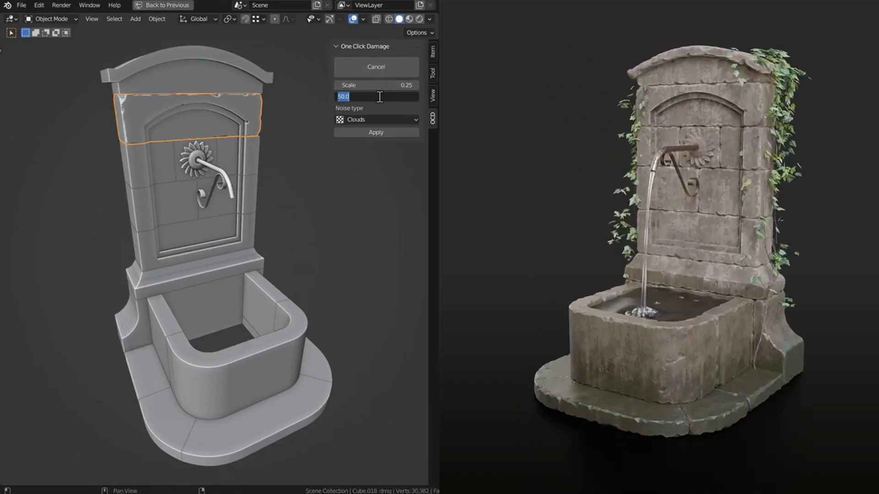
- Apply One Click Damage to the stone fountain, then move on to vfxguide's storefront
left_click(375, 132)
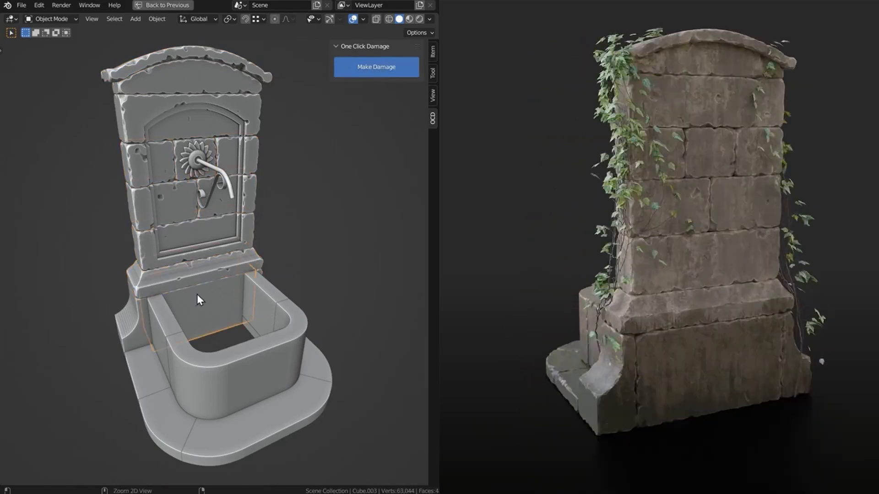
left_click(375, 66)
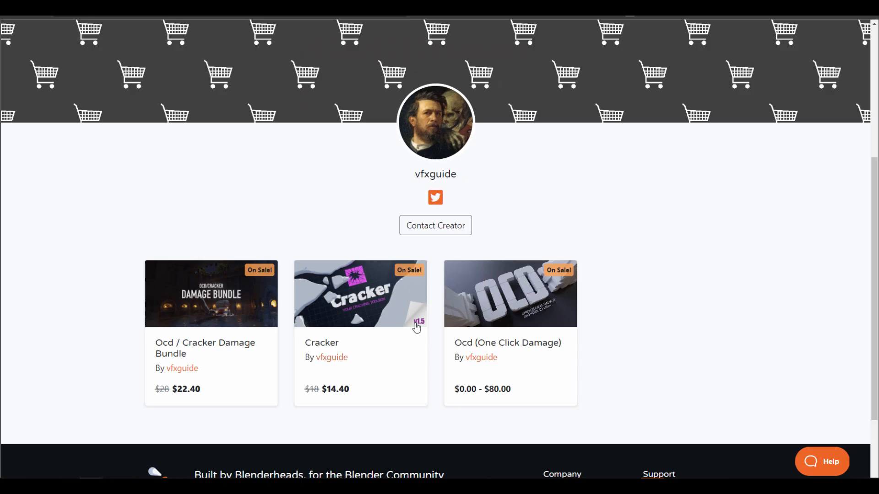
mouse_move(197, 340)
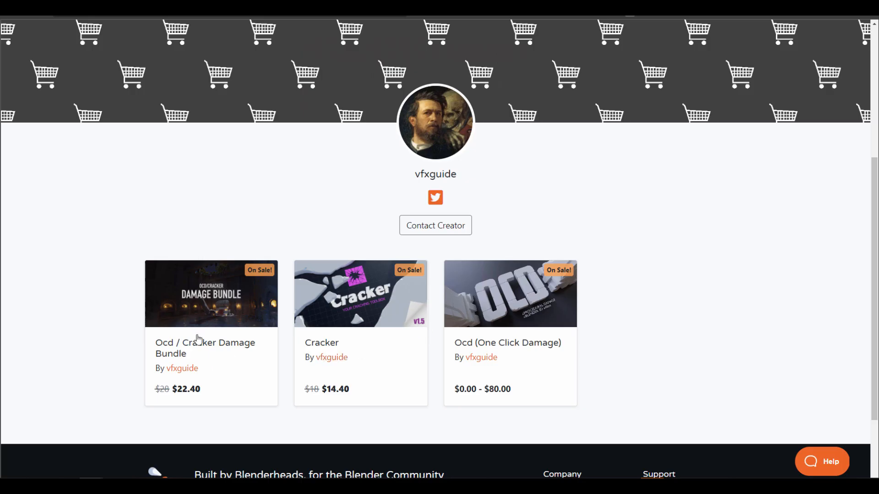
mouse_move(175, 389)
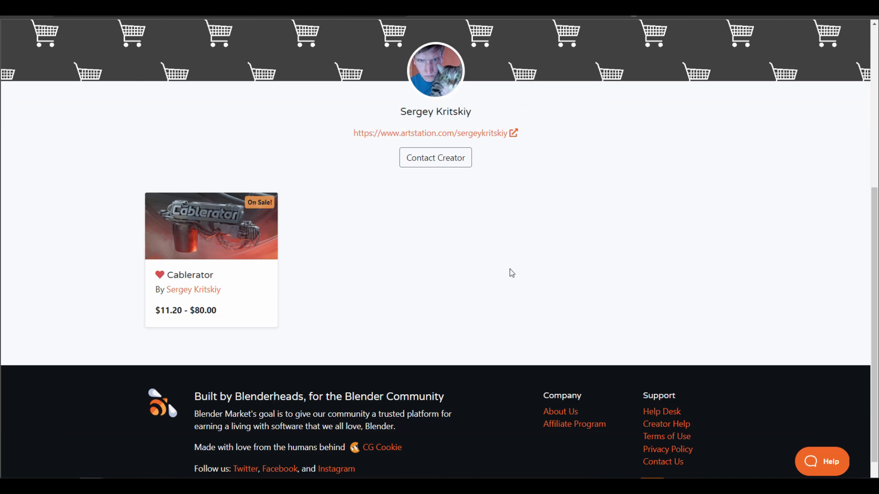
mouse_move(444, 275)
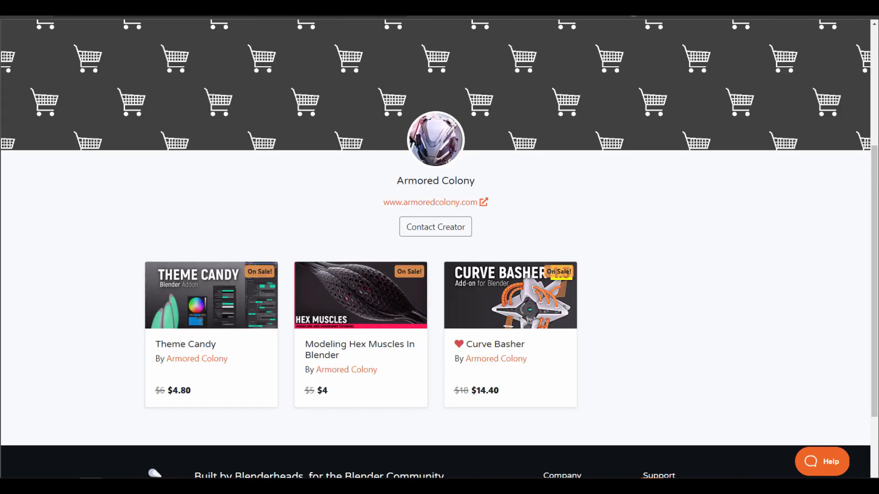
mouse_move(686, 366)
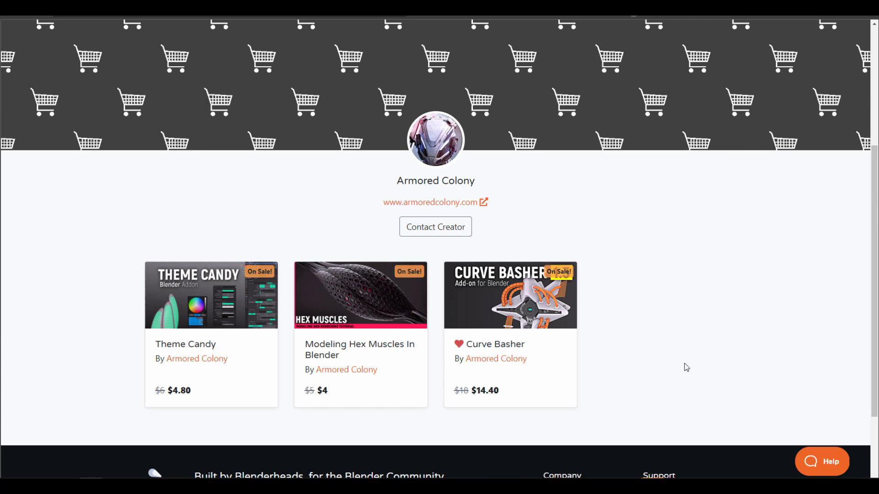
mouse_move(197, 359)
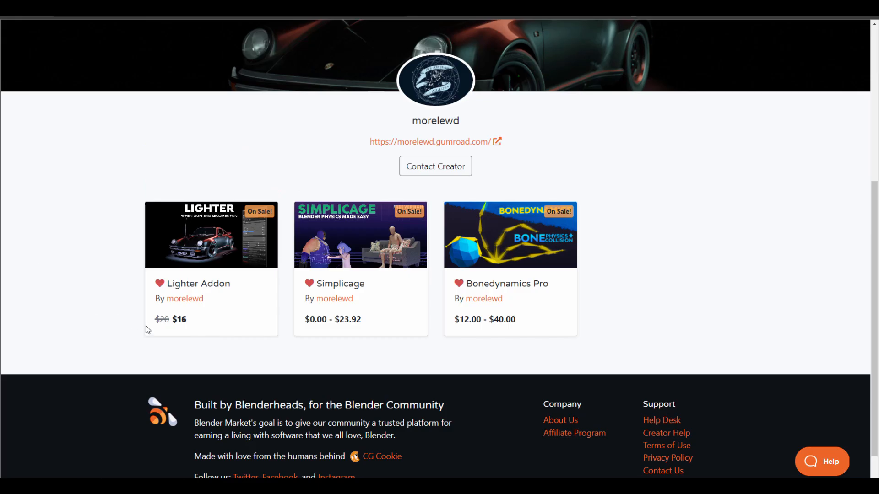
mouse_move(79, 255)
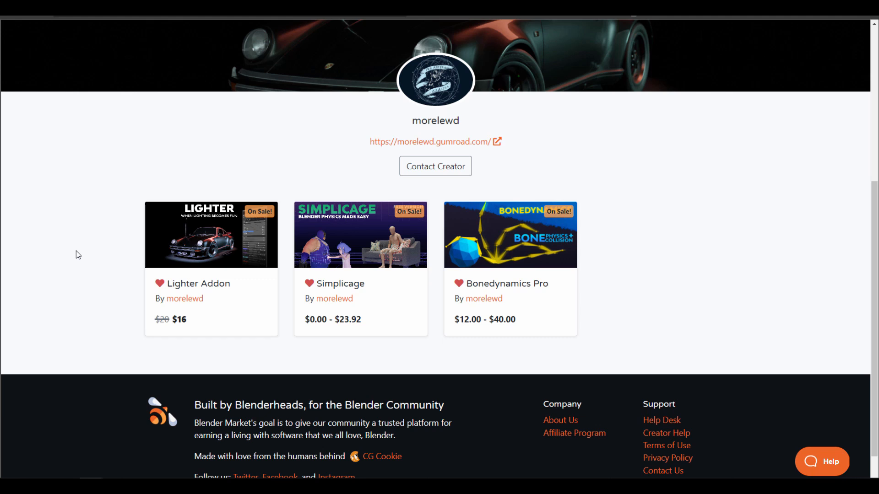
mouse_move(530, 299)
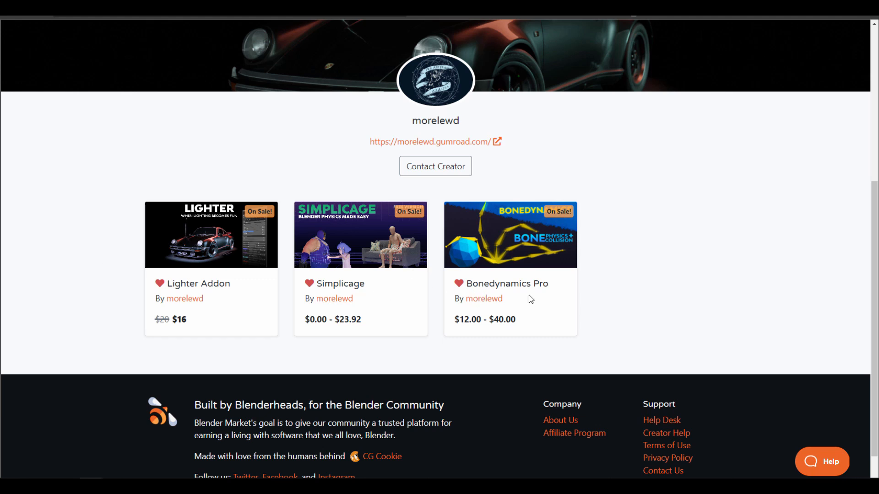
mouse_move(316, 319)
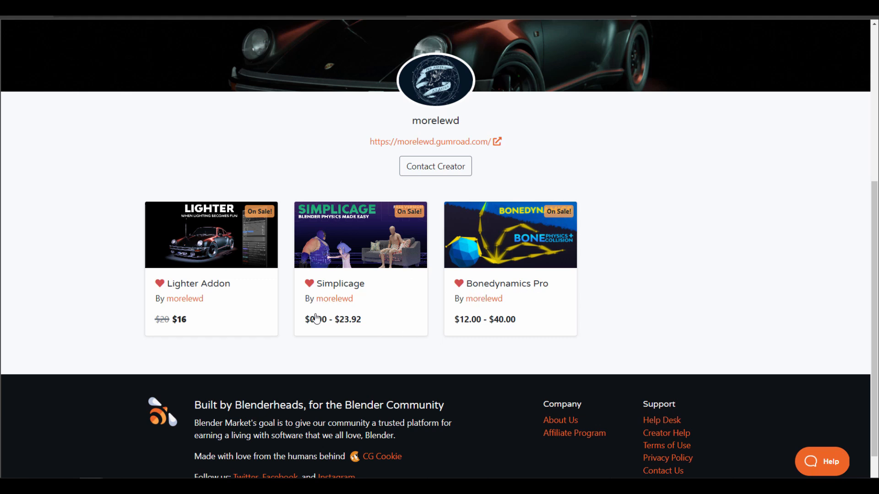
mouse_move(202, 272)
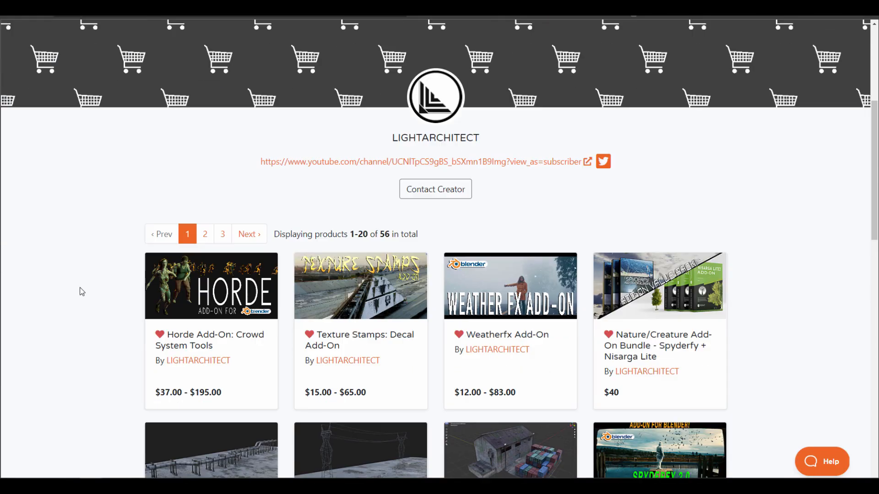
- Open the Horde crowd-system add-on page and scroll through its description
left_click(211, 286)
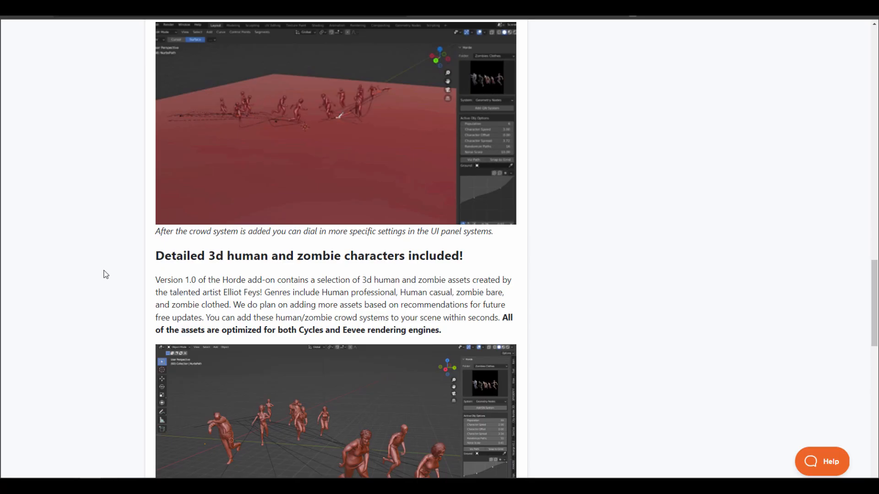
scroll("up", 3)
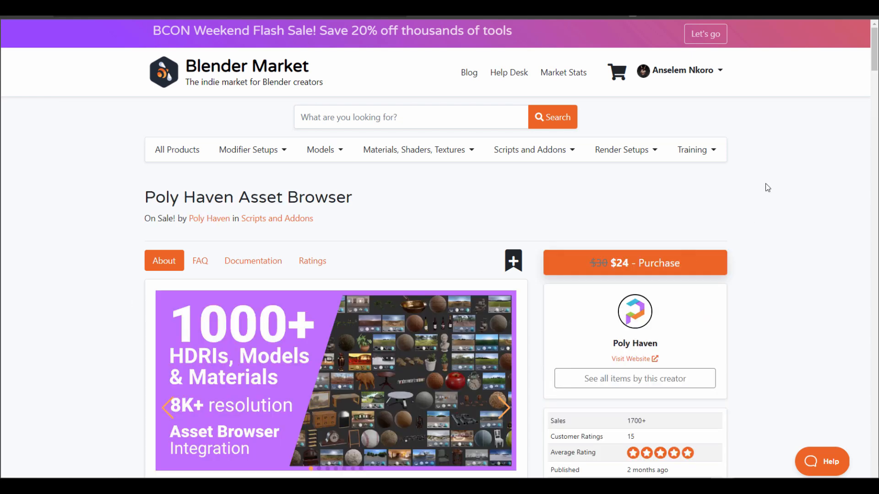
scroll("down", 3)
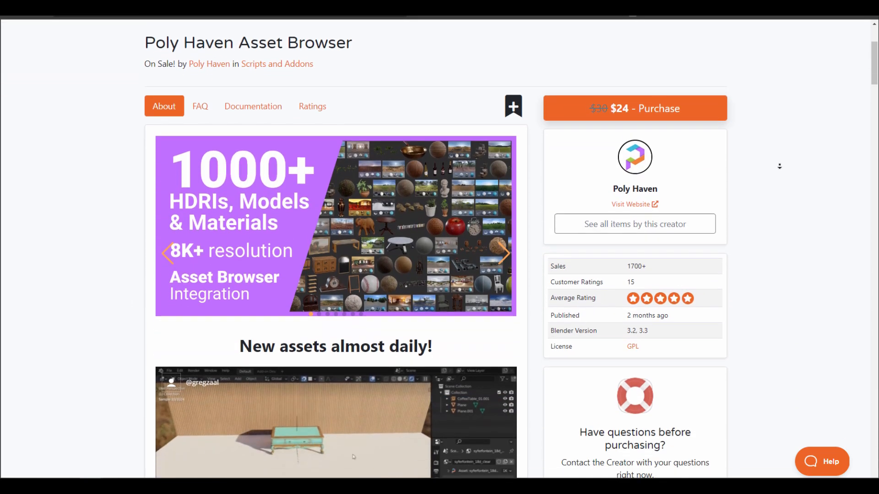